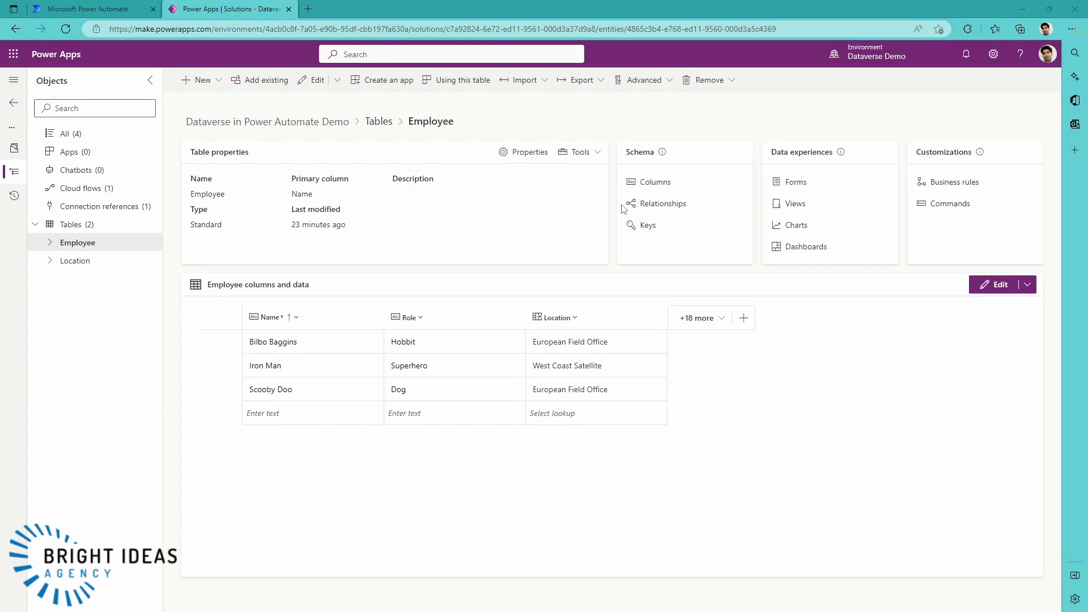
{"action": "mouse_move", "coordinate": [672, 235]}
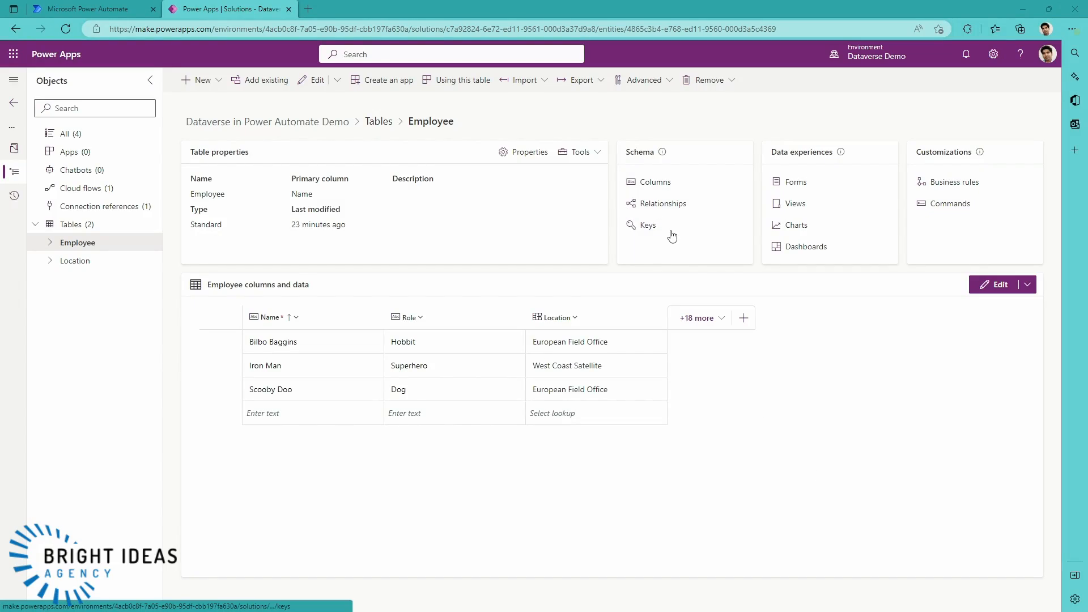
{"action": "mouse_move", "coordinate": [672, 236]}
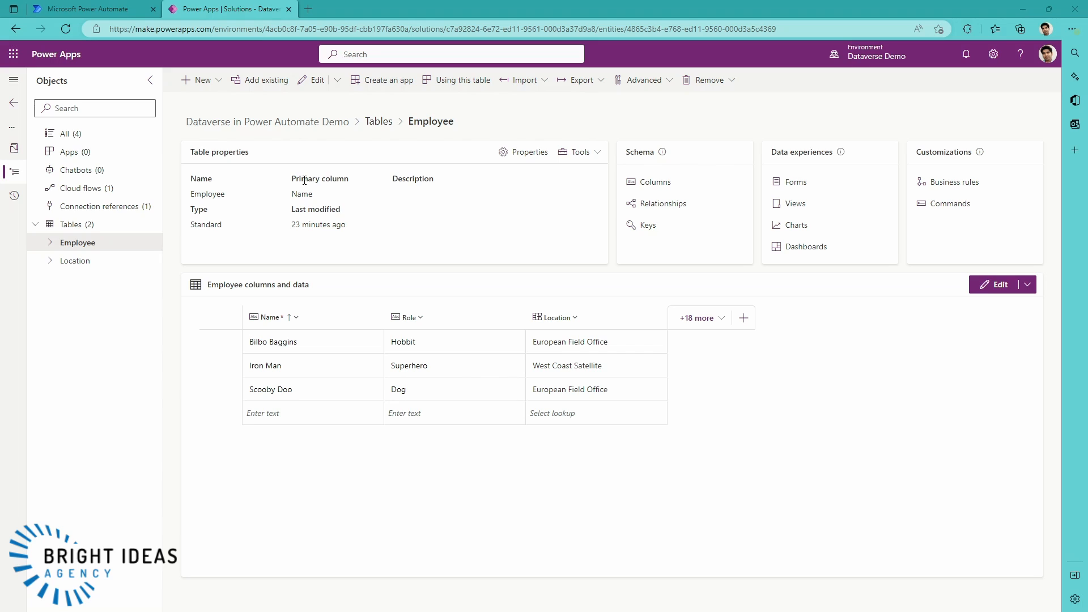
{"action": "mouse_move", "coordinate": [351, 162]}
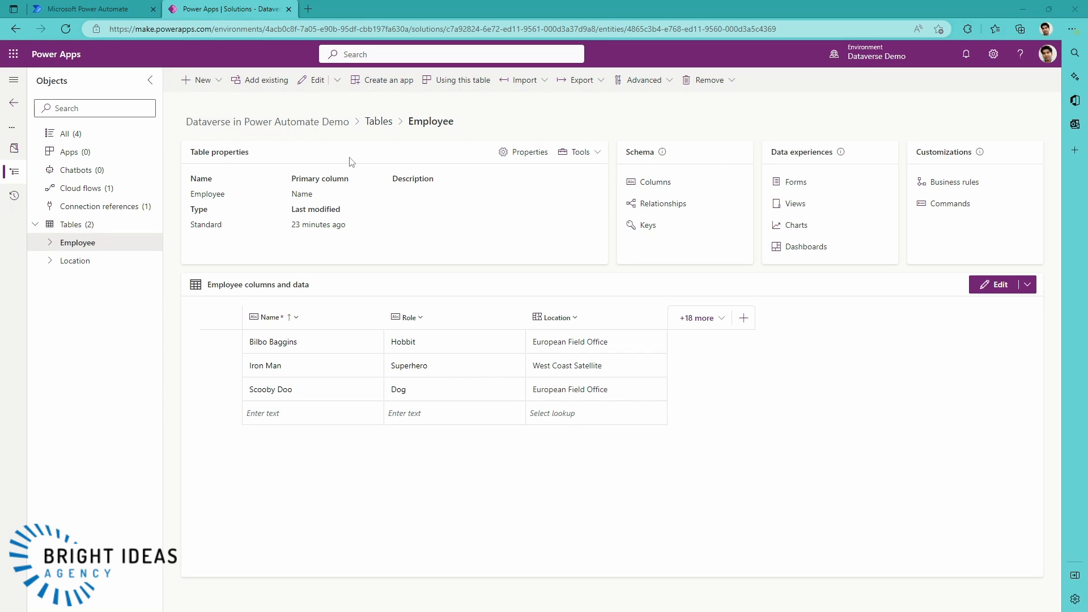
{"action": "mouse_move", "coordinate": [347, 163]}
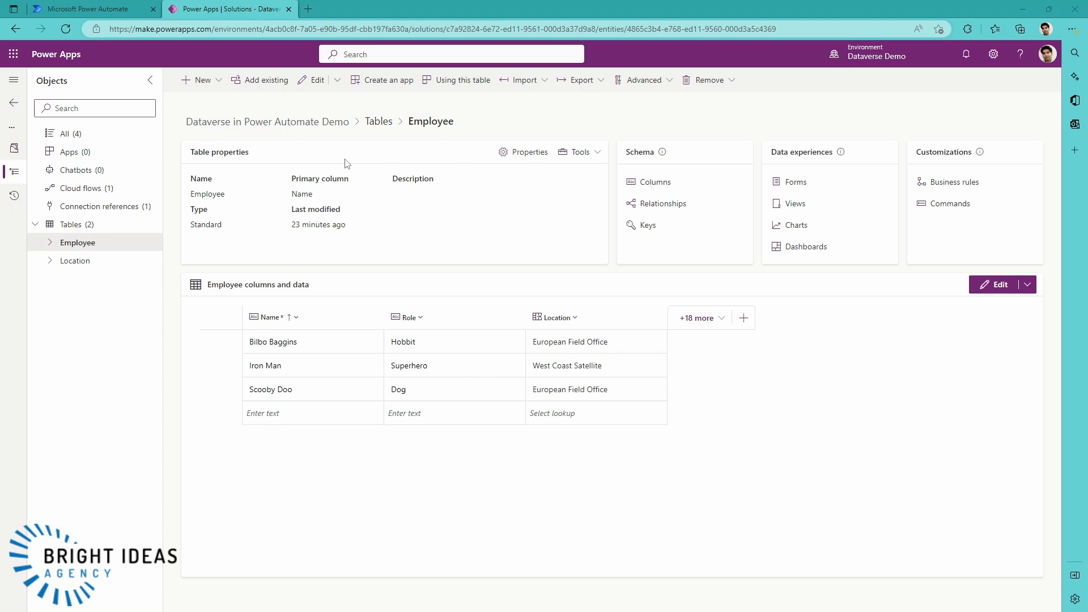
{"action": "mouse_move", "coordinate": [211, 327]}
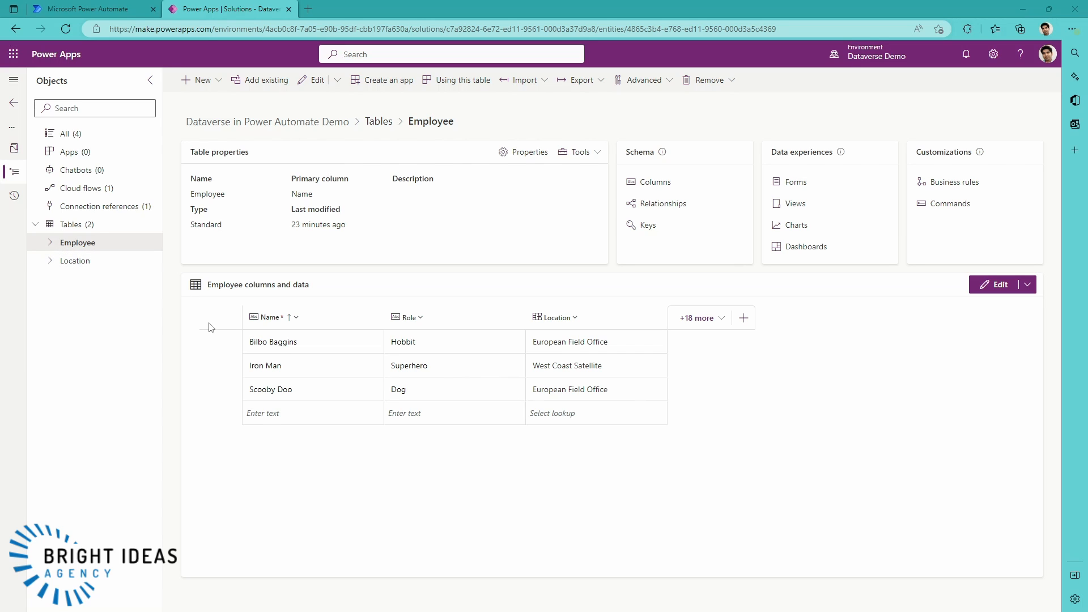
{"action": "mouse_move", "coordinate": [395, 322]}
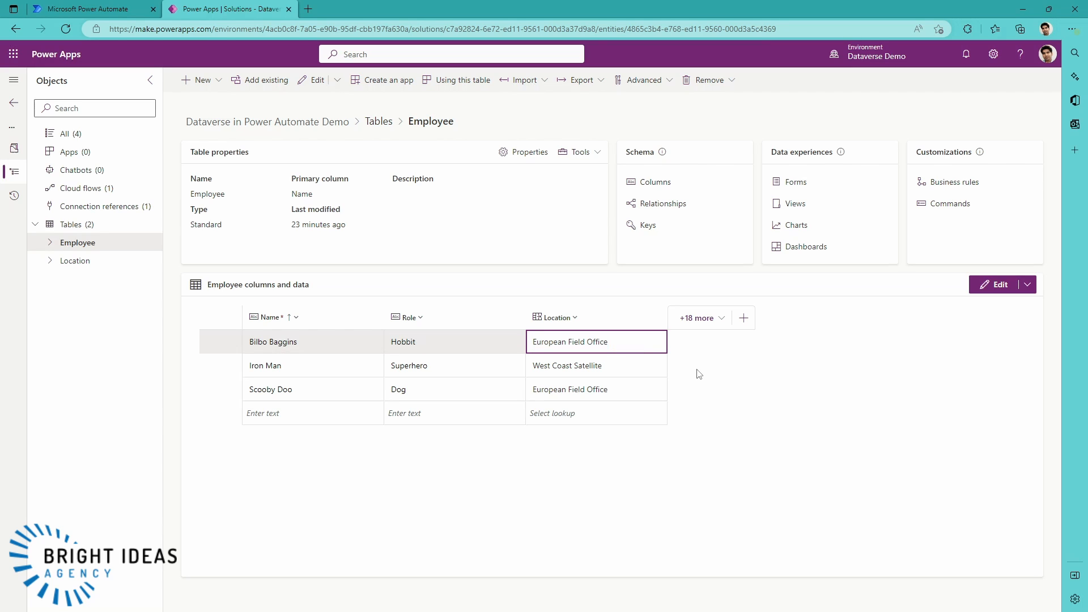
Step: Navigate from the Employee table to the Location table's offices, cities, countries and capacities
{"action": "left_click", "coordinate": [75, 260]}
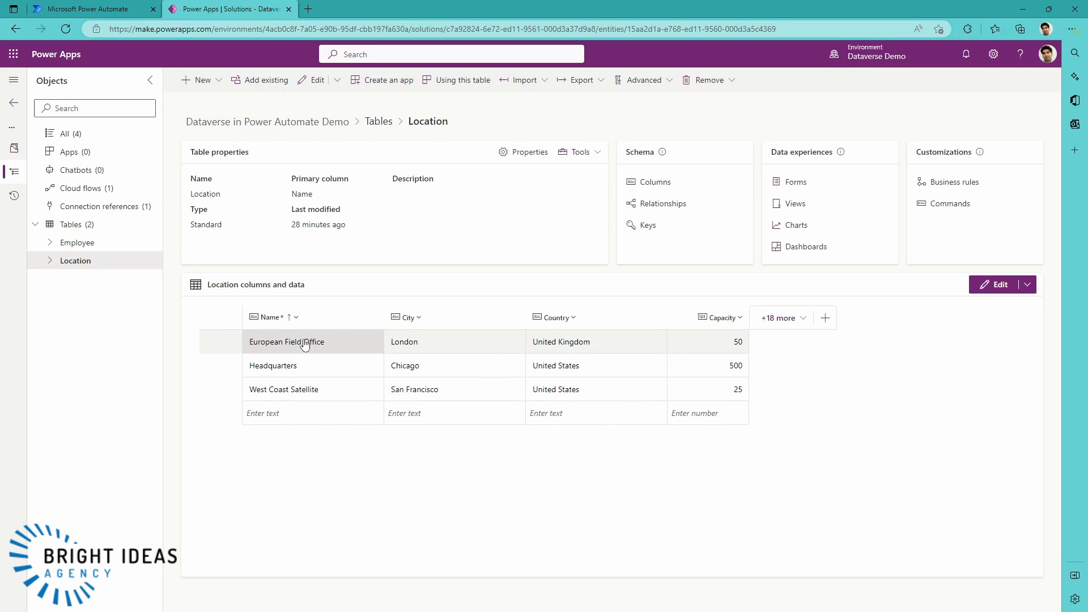
{"action": "mouse_move", "coordinate": [562, 348]}
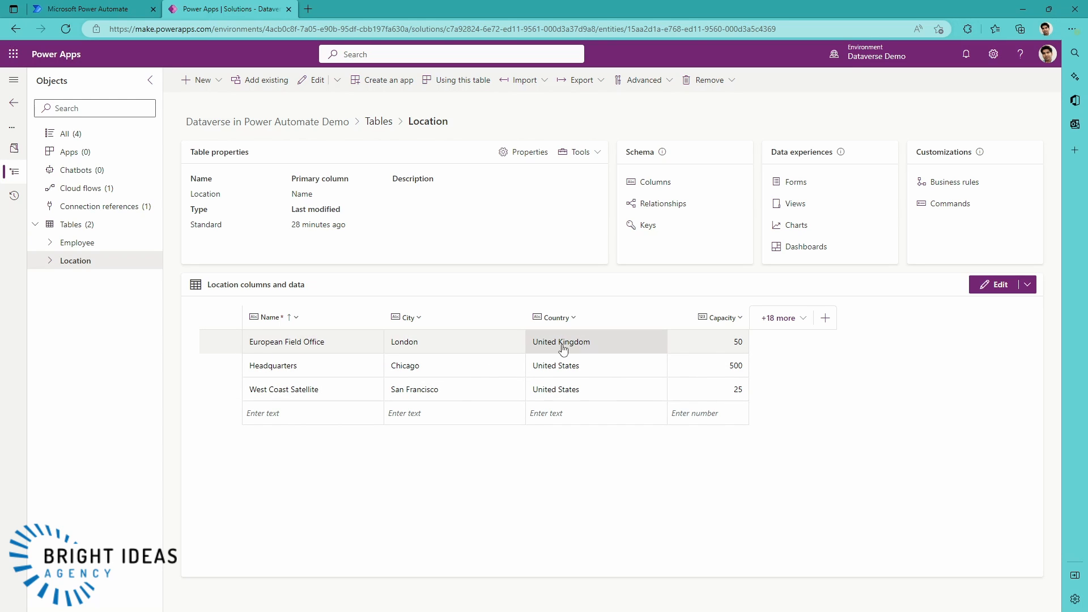
{"action": "mouse_move", "coordinate": [712, 347]}
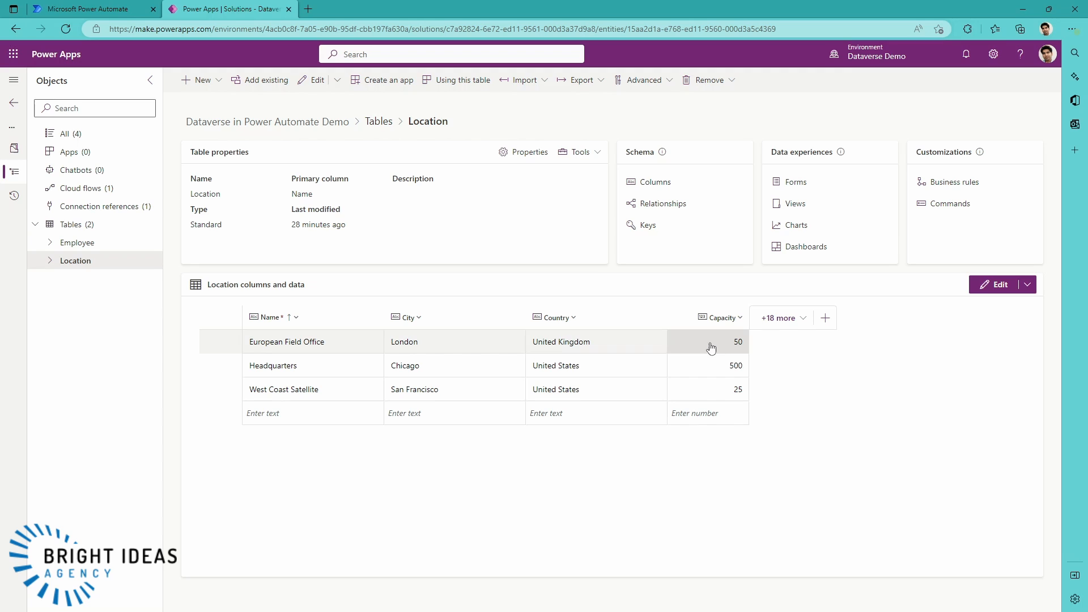
Step: Return to the Button -> List rows flow in the Power Automate designer
{"action": "left_click", "coordinate": [85, 9]}
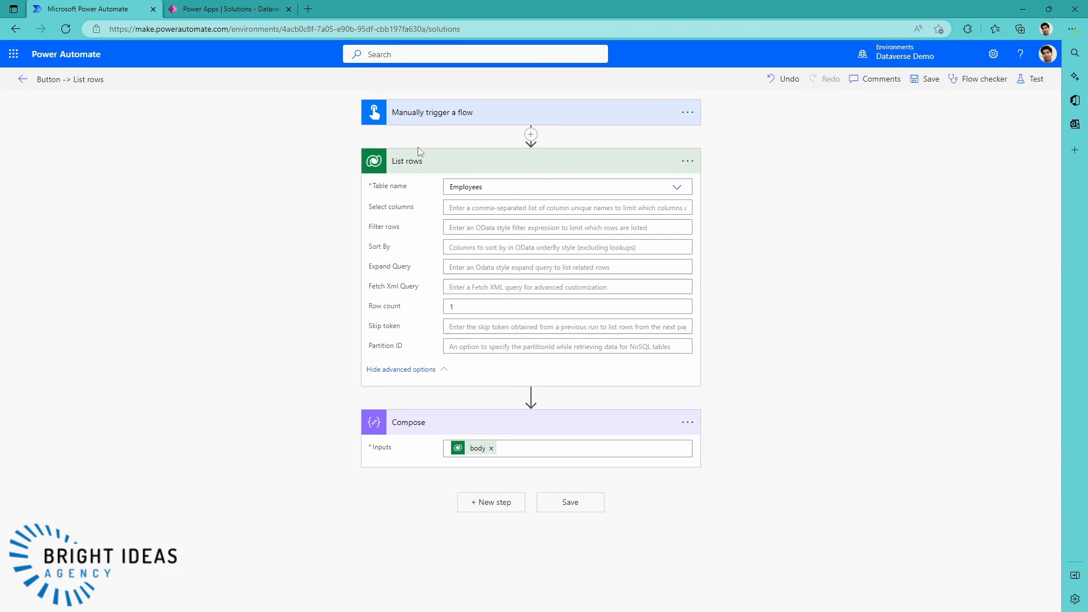
{"action": "mouse_move", "coordinate": [807, 217]}
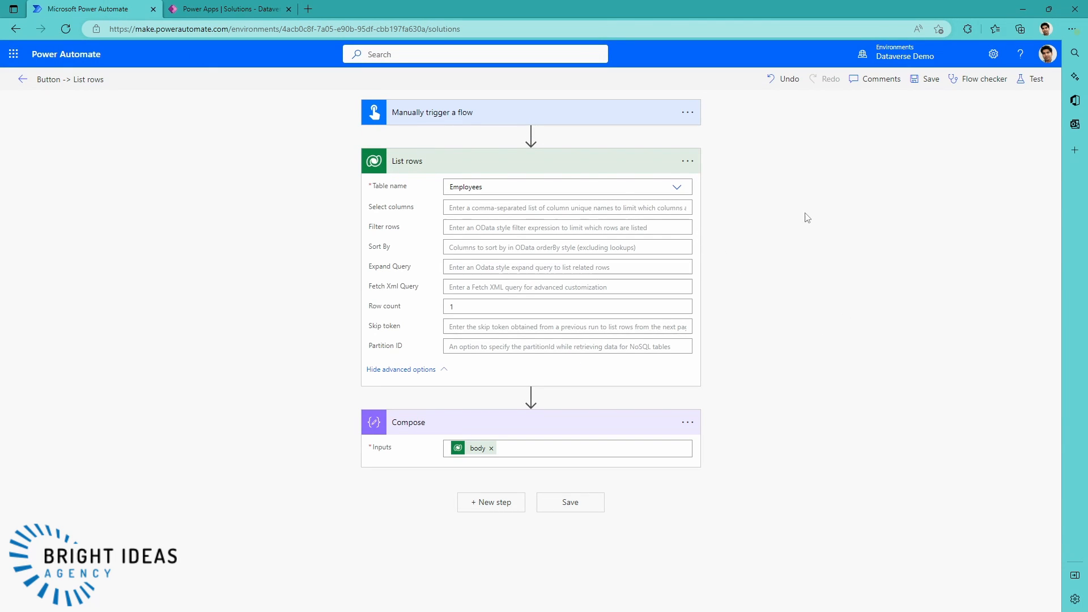
{"action": "mouse_move", "coordinate": [381, 138]}
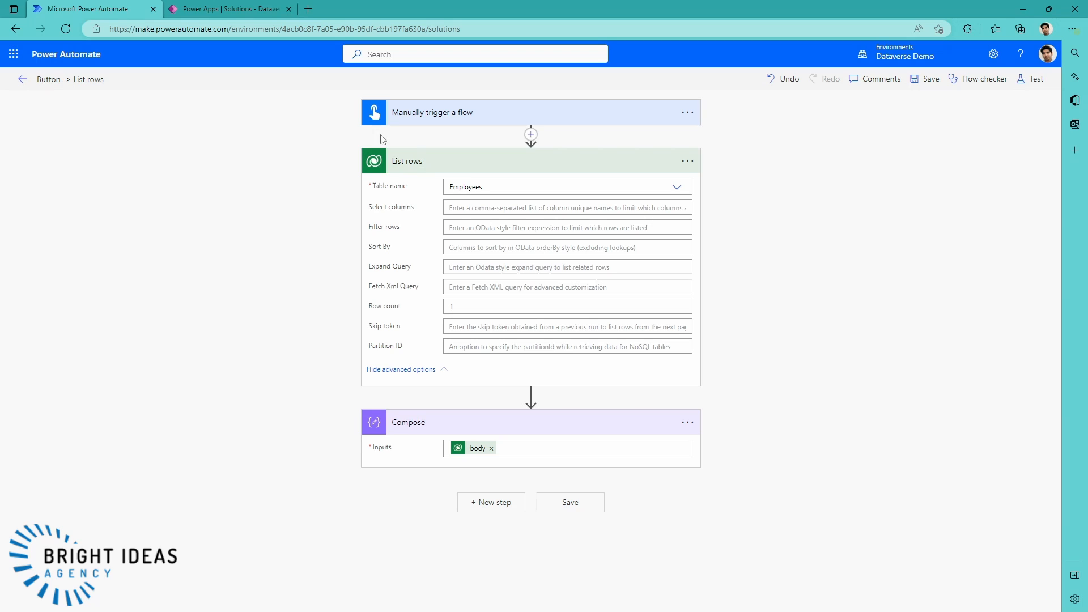
{"action": "mouse_move", "coordinate": [475, 327]}
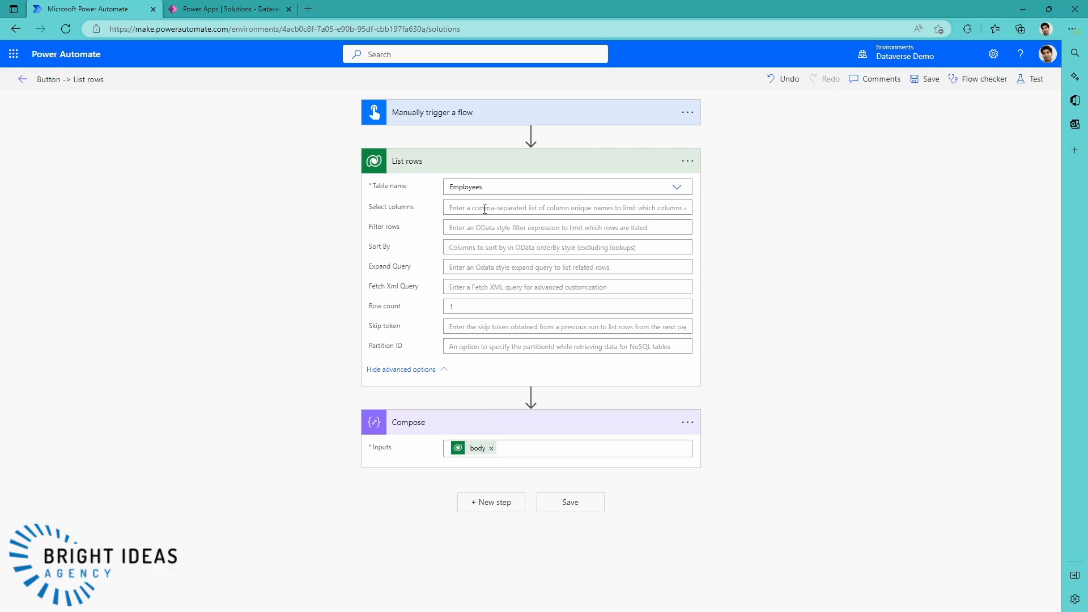
{"action": "mouse_move", "coordinate": [997, 174]}
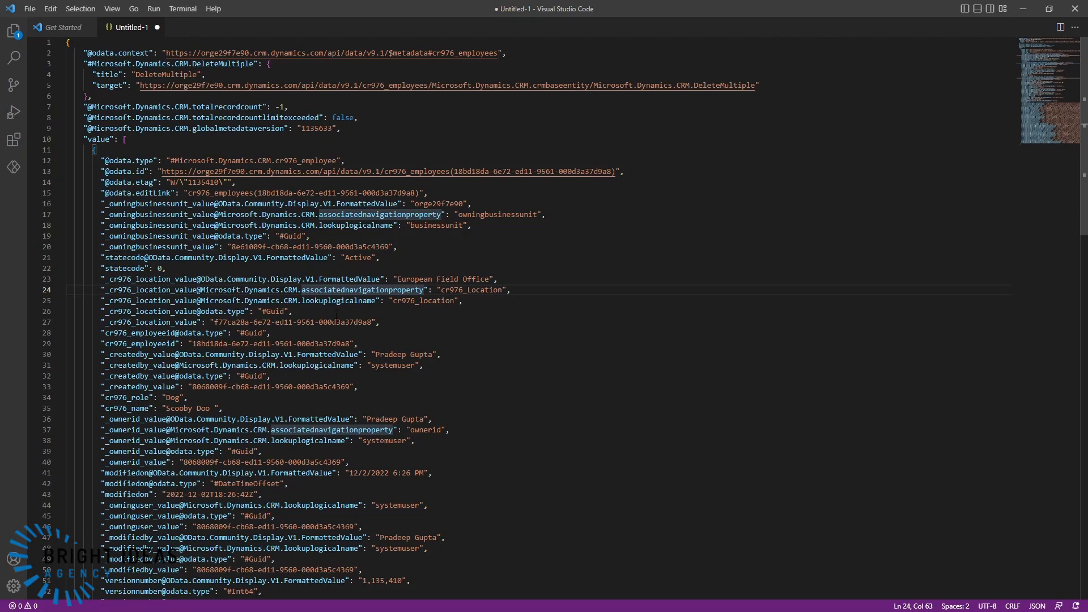
Step: Review the employee row JSON, highlighting cr976_name and the _cr976_location_value lookup GUID entries
{"action": "scroll", "scroll_direction": "down", "scroll_amount": 3}
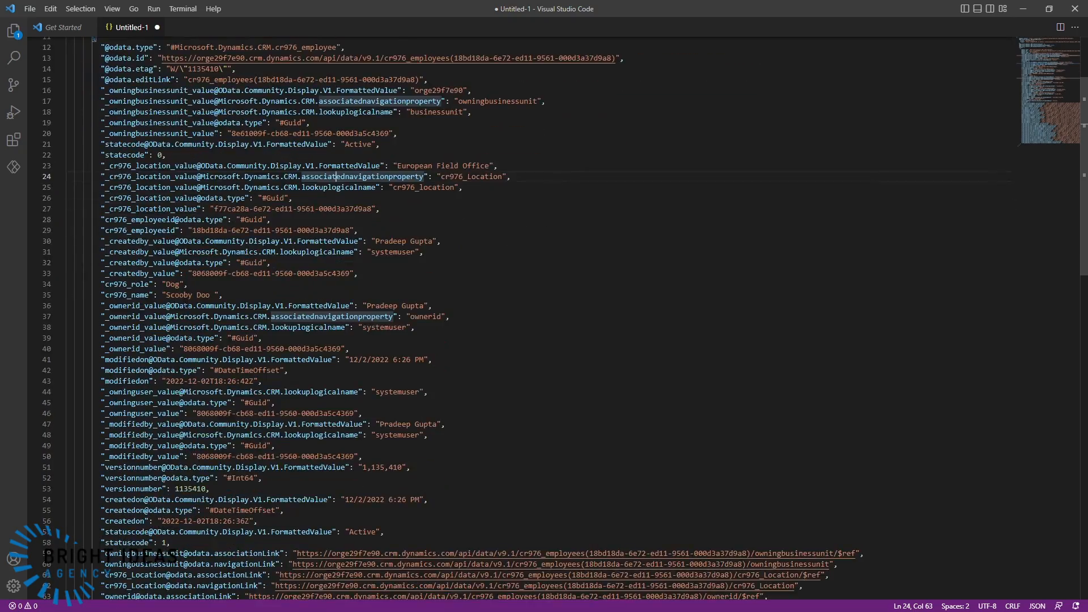
{"action": "scroll", "scroll_direction": "down", "scroll_amount": 3}
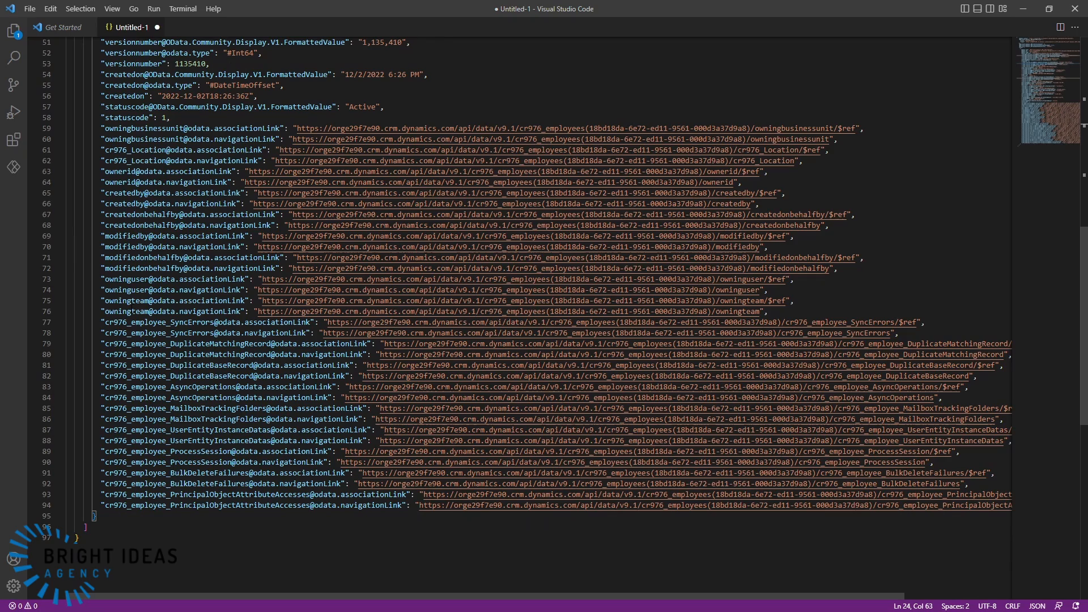
{"action": "scroll", "scroll_direction": "up", "scroll_amount": 3}
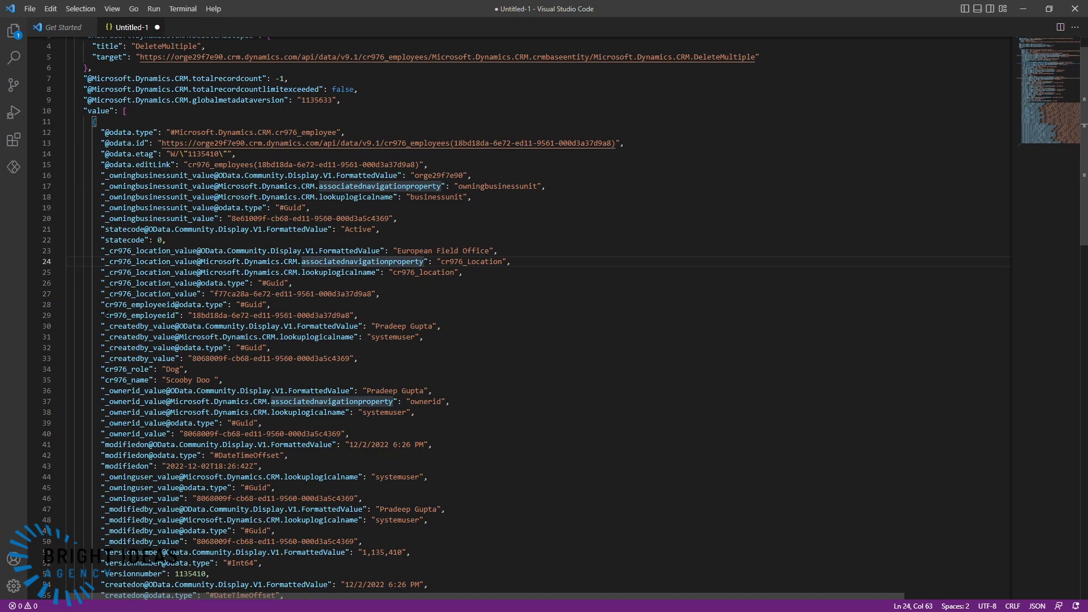
{"action": "double_click", "coordinate": [139, 315]}
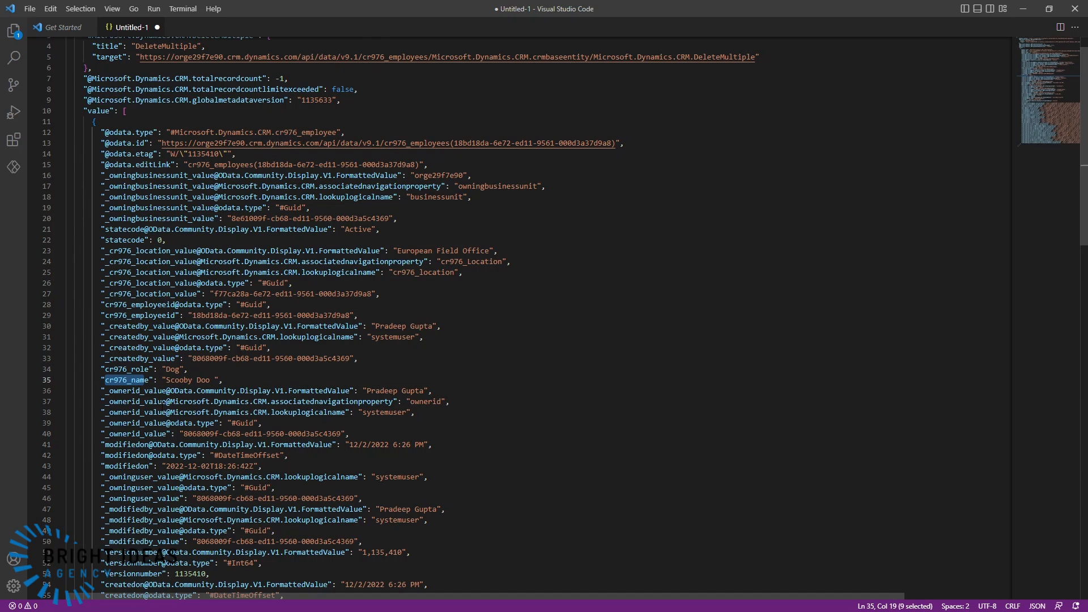
{"action": "left_click", "coordinate": [124, 369]}
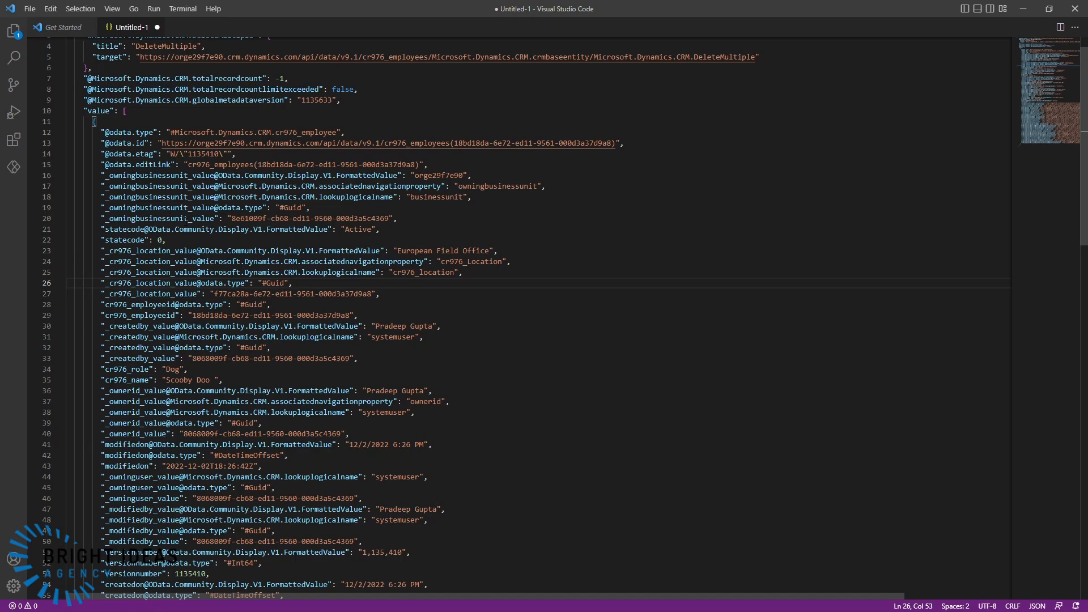
{"action": "scroll", "scroll_direction": "down", "scroll_amount": 3}
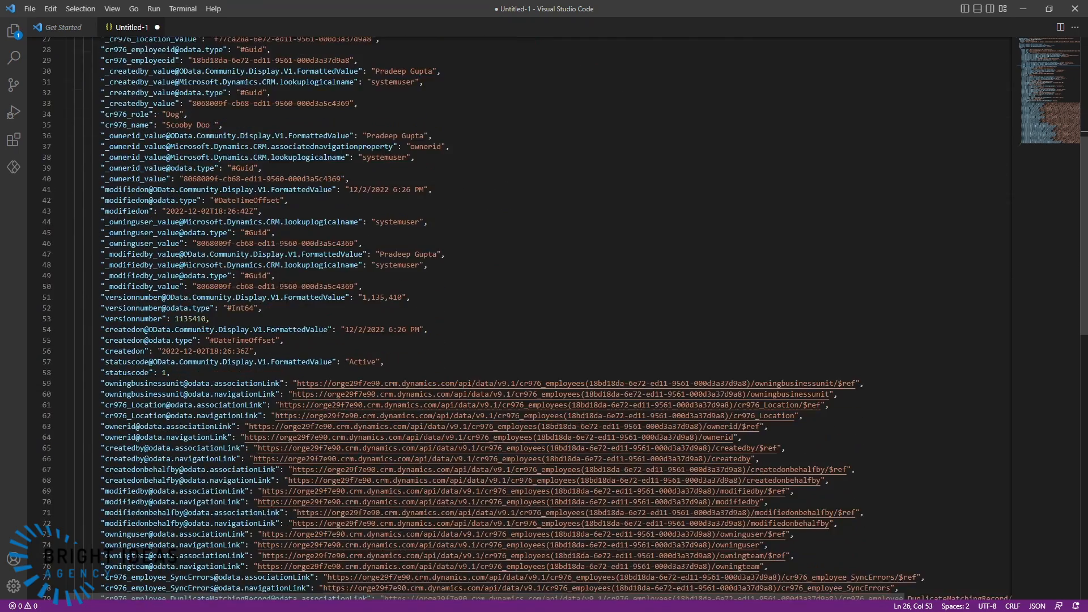
{"action": "scroll", "scroll_direction": "down", "scroll_amount": 3}
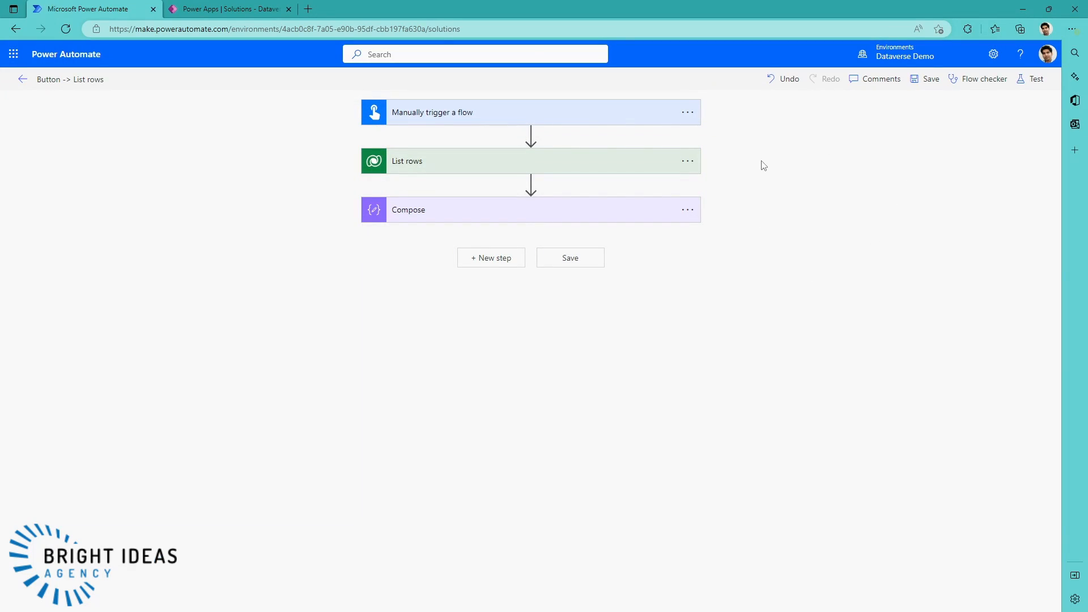
{"action": "mouse_move", "coordinate": [499, 167]}
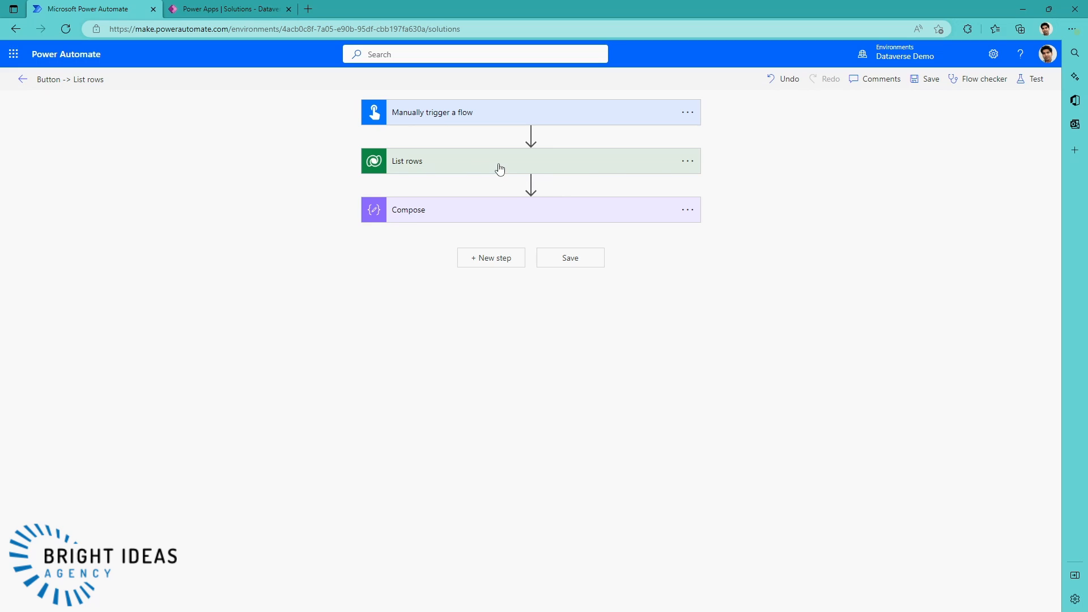
{"action": "mouse_move", "coordinate": [486, 269]}
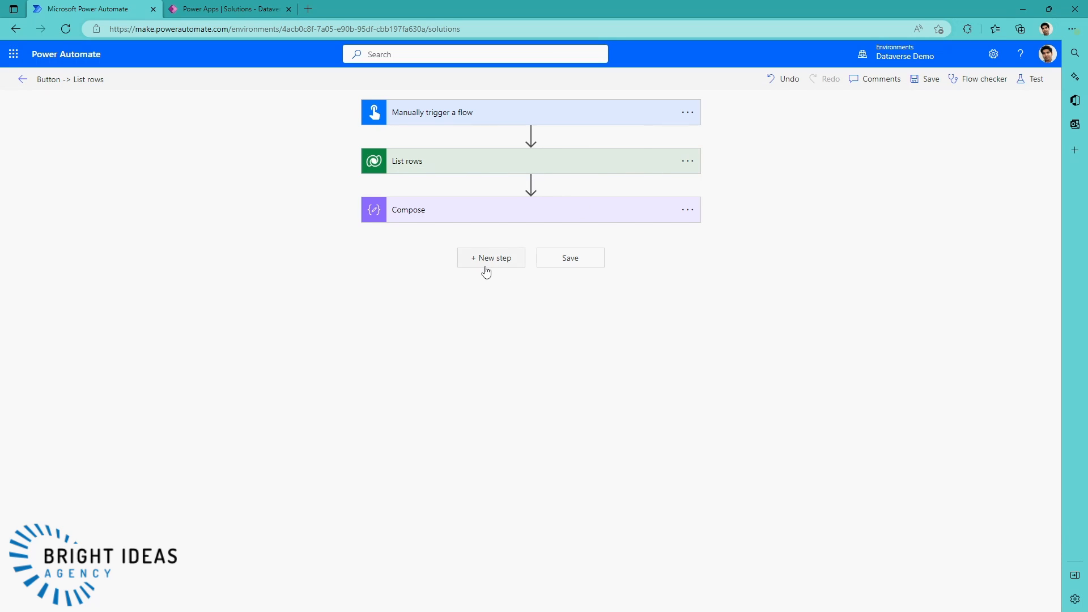
Step: Add a Microsoft Dataverse 'Get a row by ID' action as a new step after Compose
{"action": "left_click", "coordinate": [490, 258]}
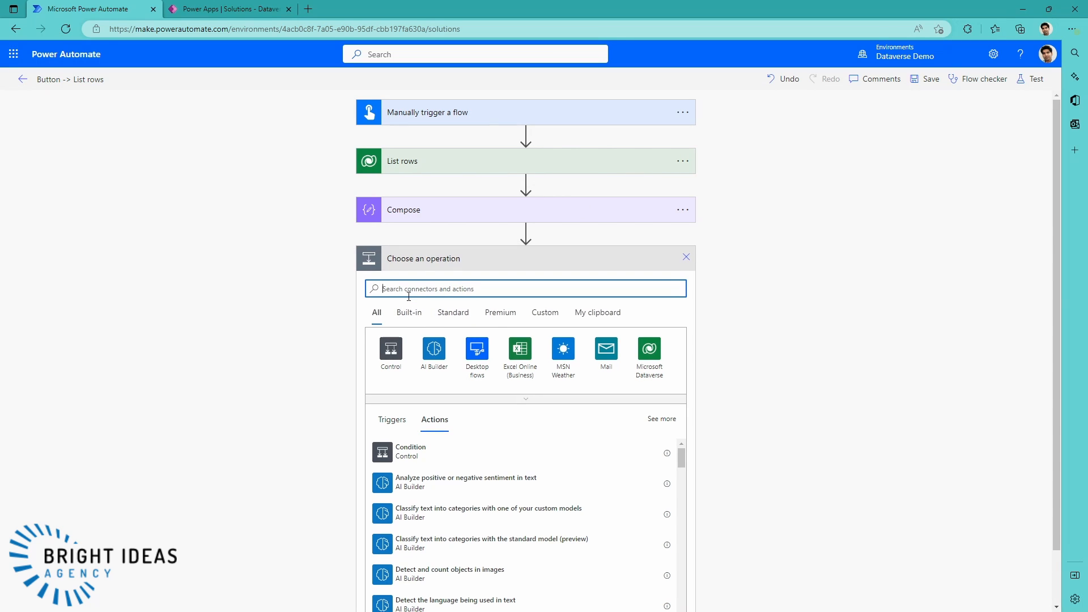
{"action": "type", "text": "dataverse"}
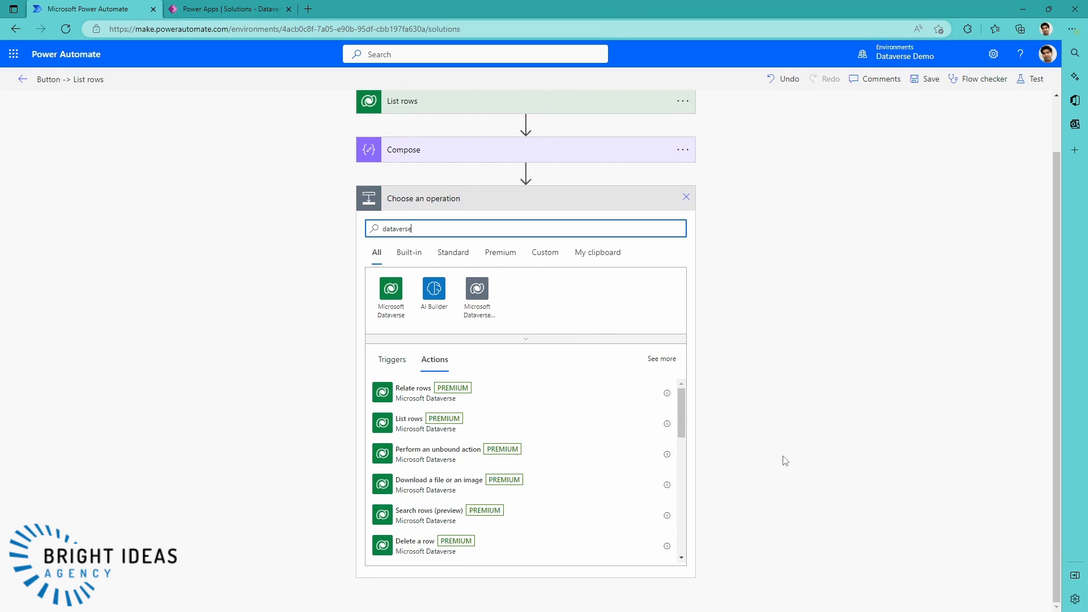
{"action": "scroll", "scroll_direction": "down", "scroll_amount": 3}
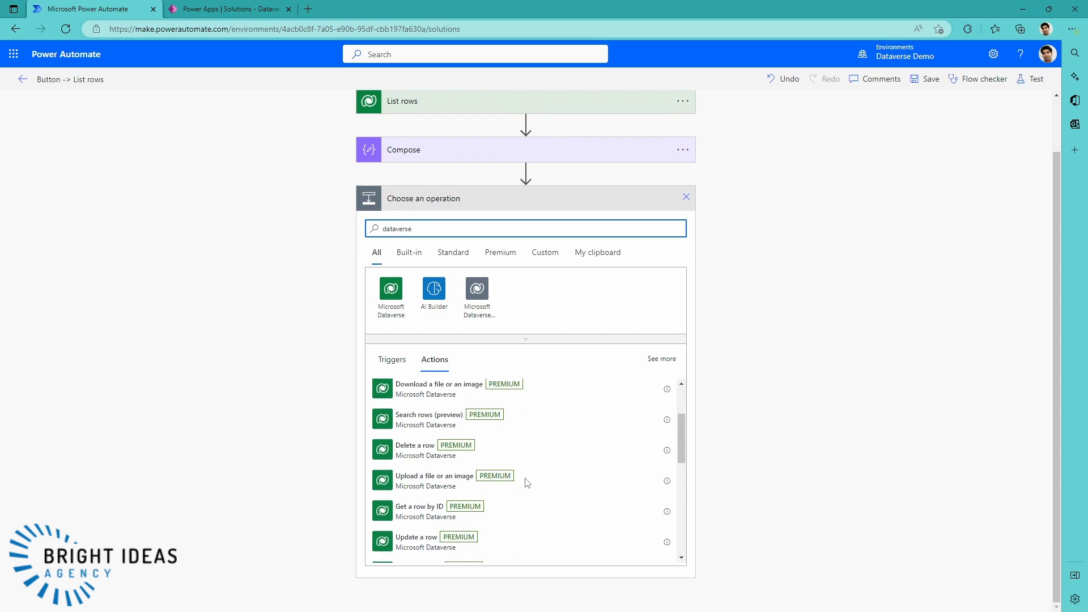
{"action": "left_click", "coordinate": [419, 505]}
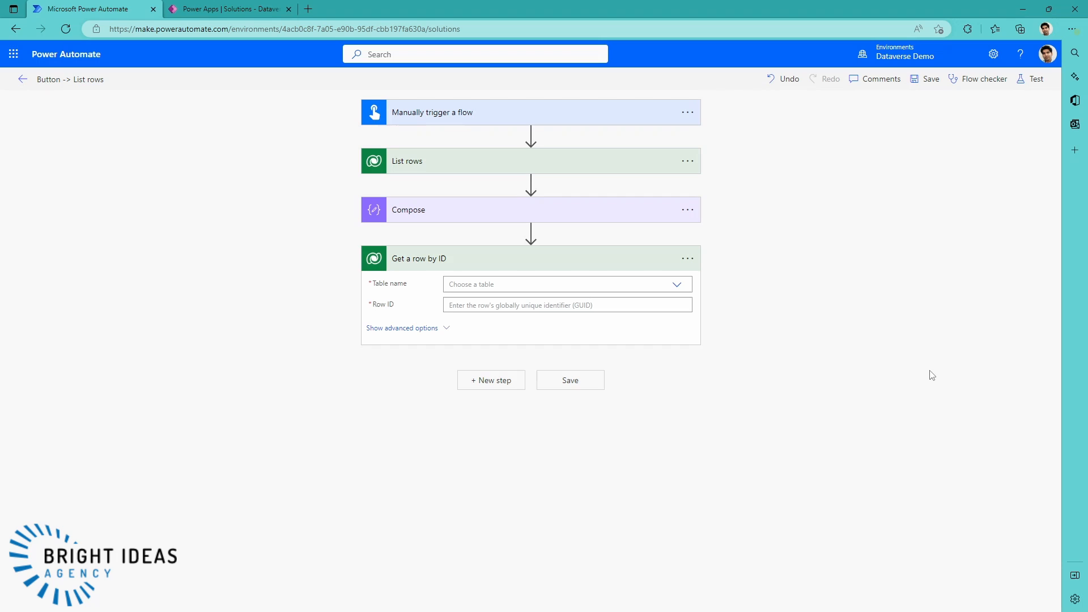
Step: Set the get-row step's table to Locations and its Row ID to Location (Value), auto-wrapped in Apply to each
{"action": "left_click", "coordinate": [566, 283]}
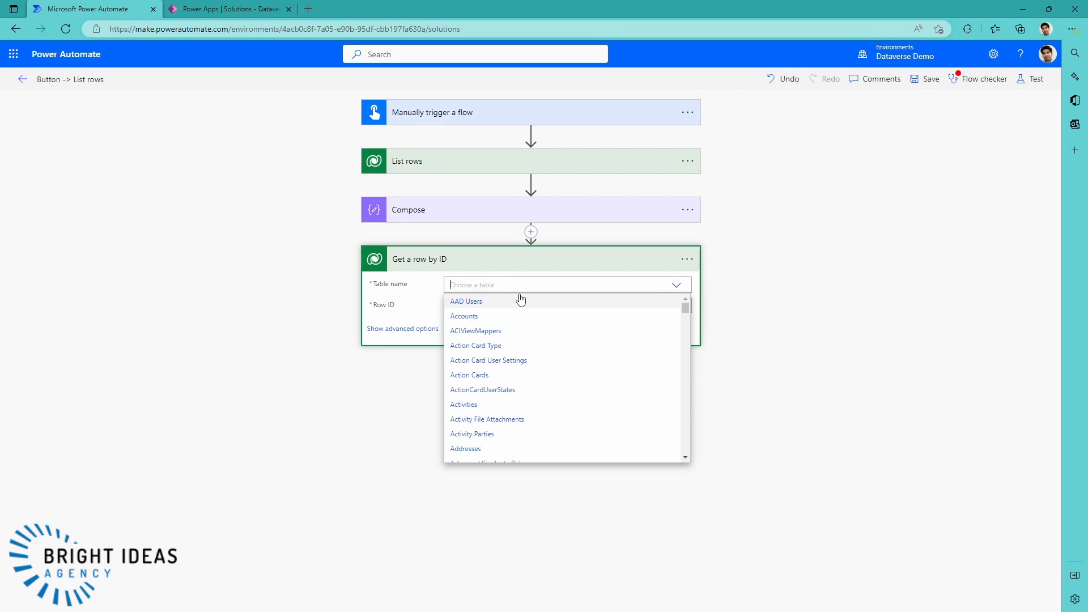
{"action": "type", "text": "loc"}
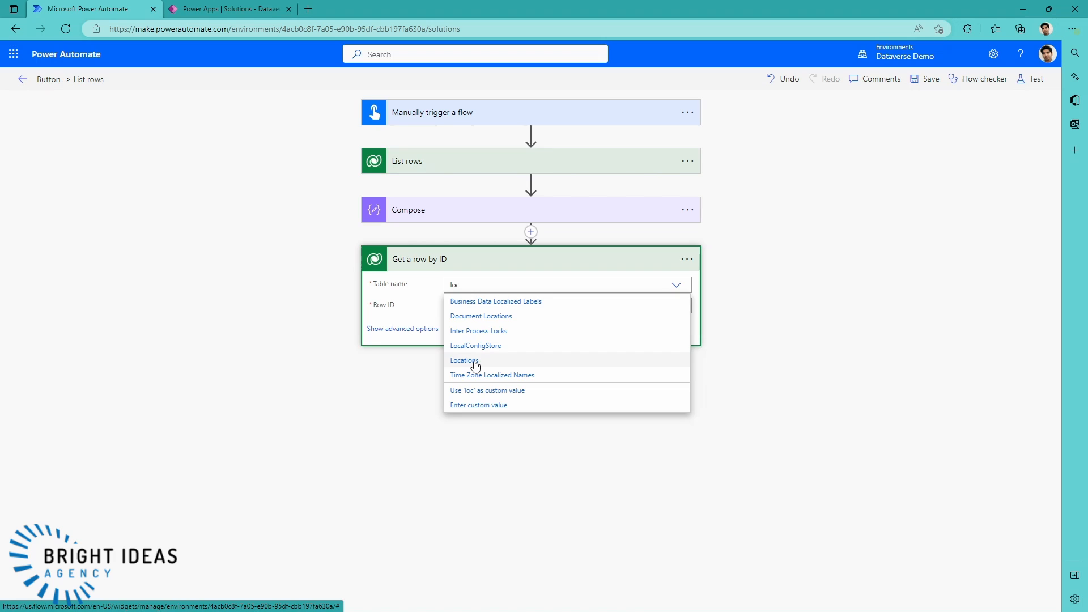
{"action": "left_click", "coordinate": [465, 361]}
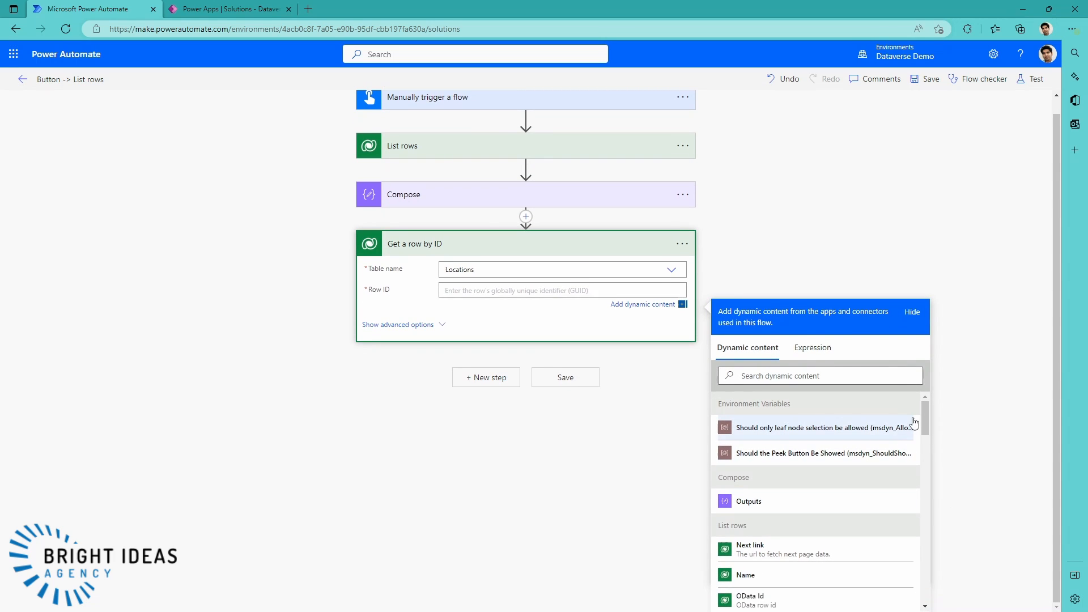
{"action": "scroll", "scroll_direction": "down", "scroll_amount": 3}
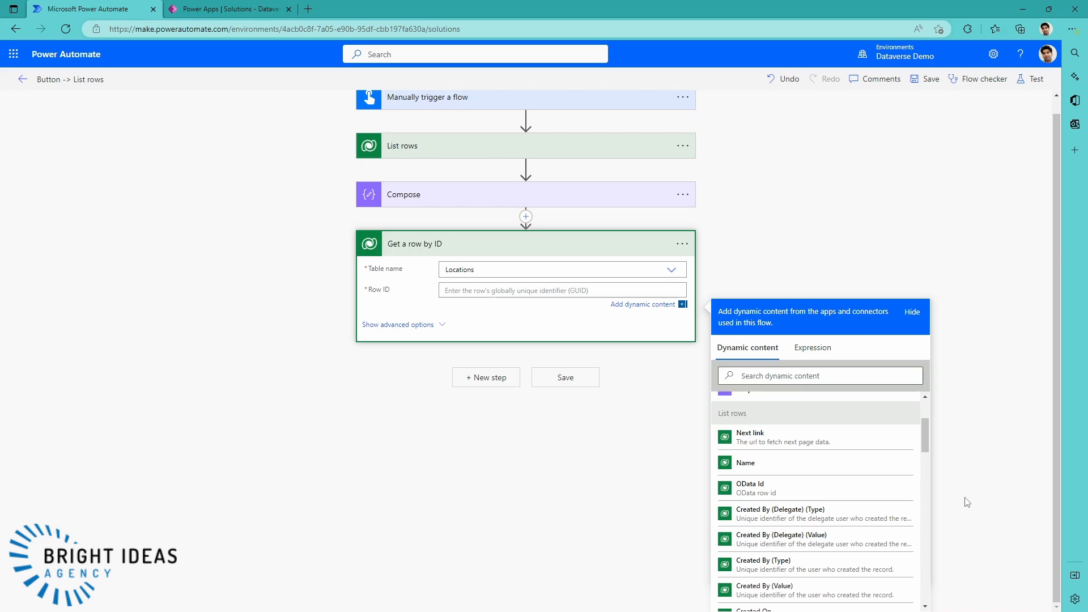
{"action": "scroll", "scroll_direction": "down", "scroll_amount": 3}
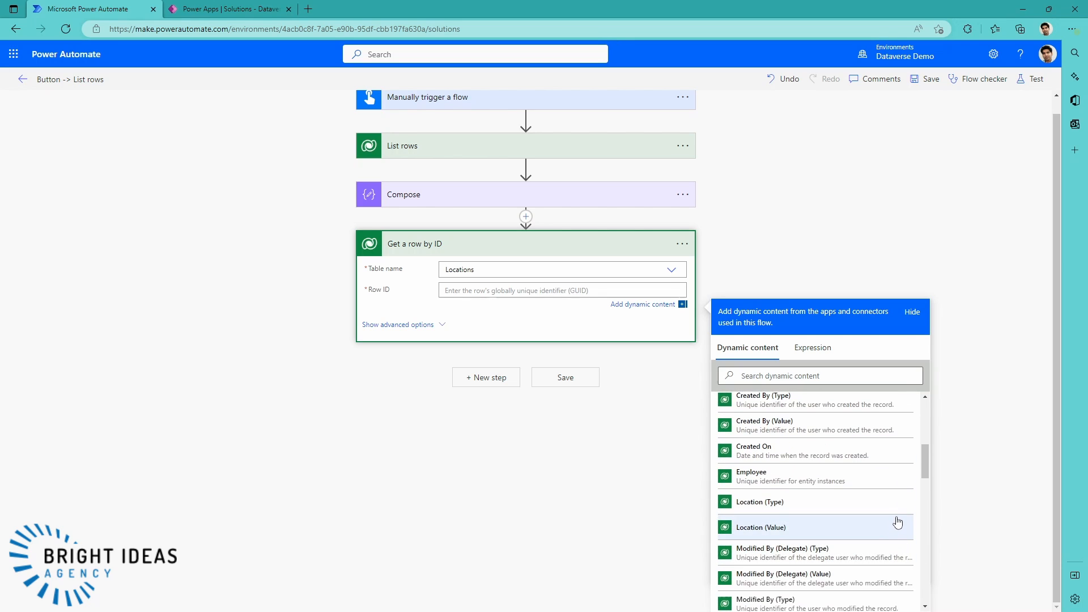
{"action": "scroll", "scroll_direction": "down", "scroll_amount": 3}
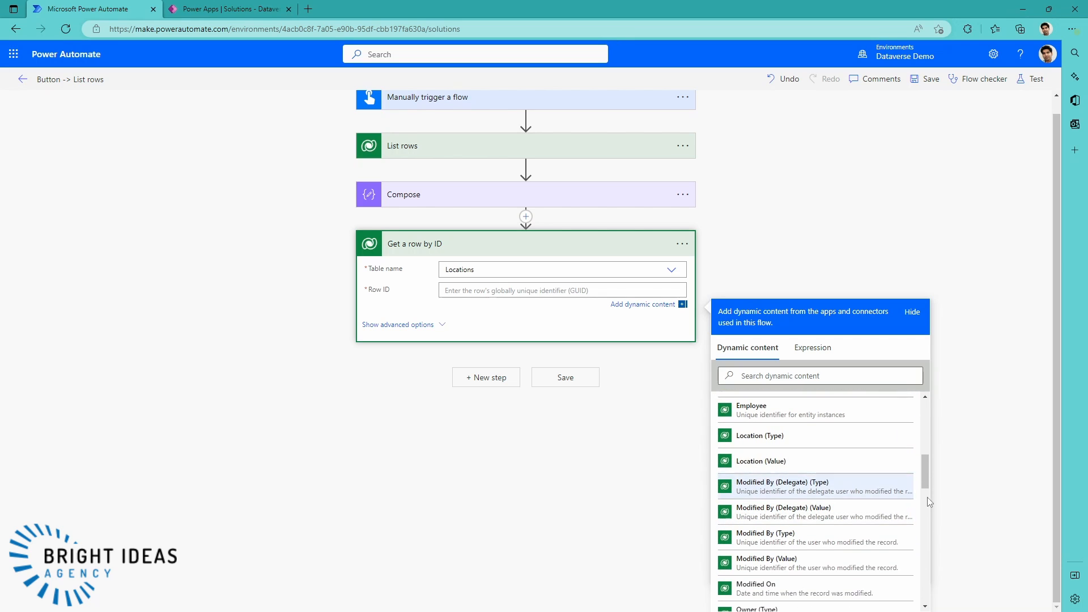
{"action": "mouse_move", "coordinate": [791, 466]}
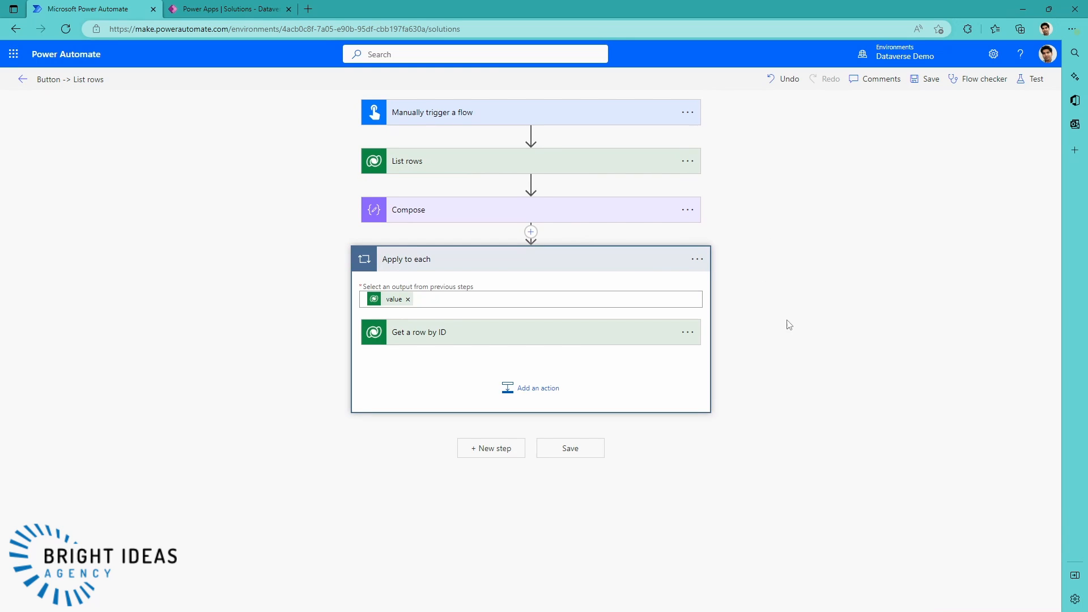
Step: Expand the get-row step inside the loop and reveal its advanced options
{"action": "left_click", "coordinate": [419, 332]}
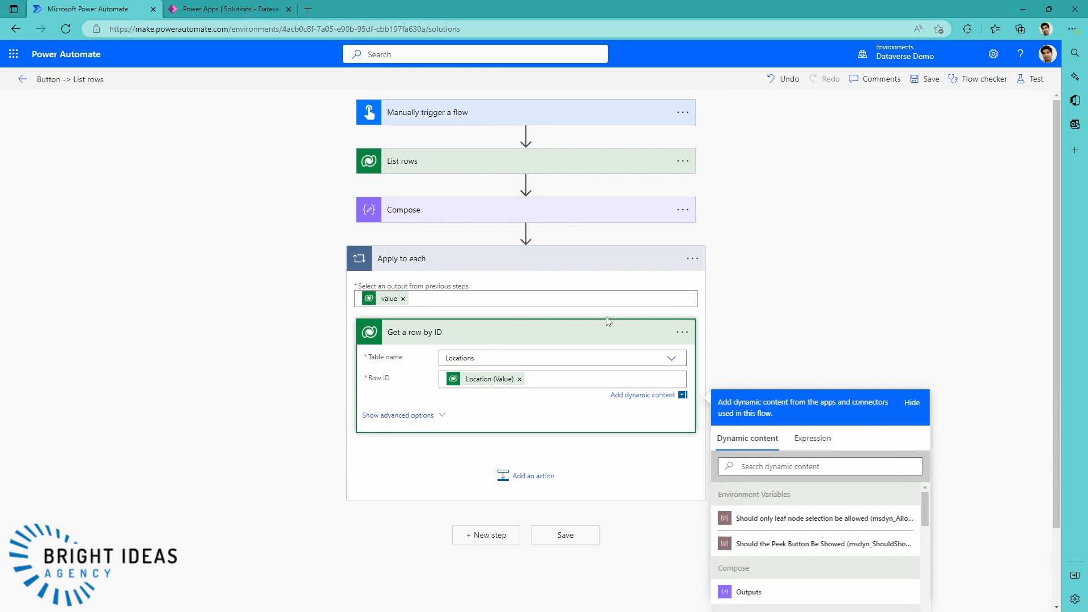
{"action": "mouse_move", "coordinate": [744, 265]}
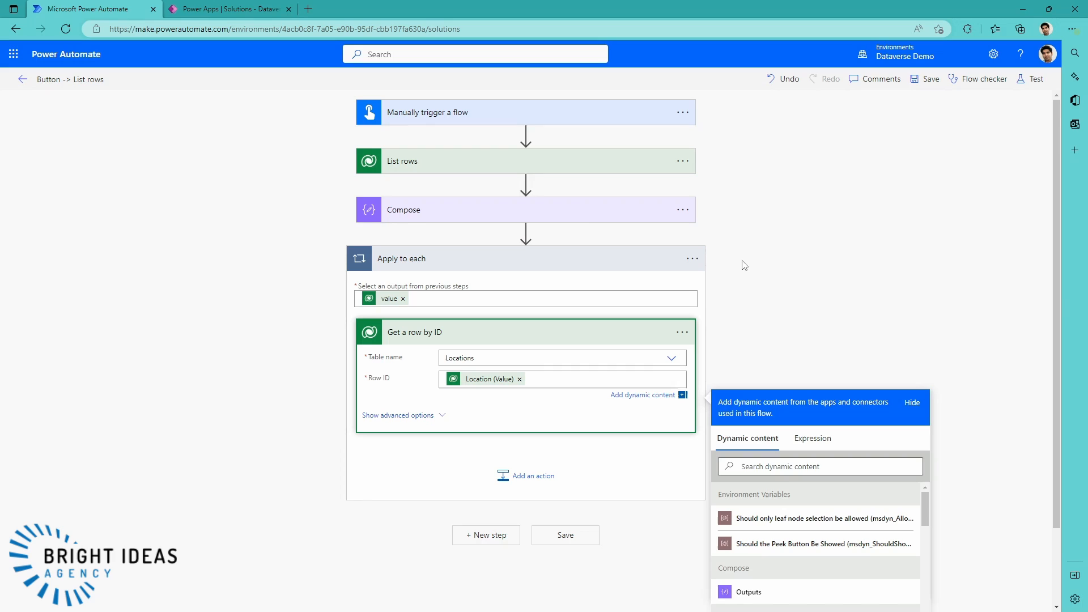
{"action": "left_click", "coordinate": [911, 403]}
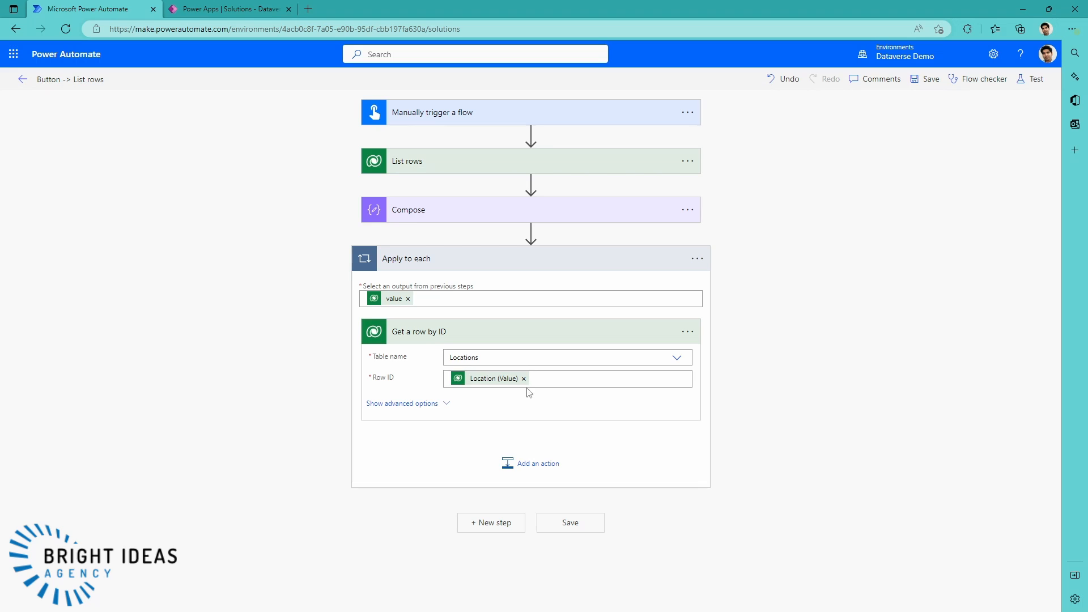
{"action": "left_click", "coordinate": [401, 403]}
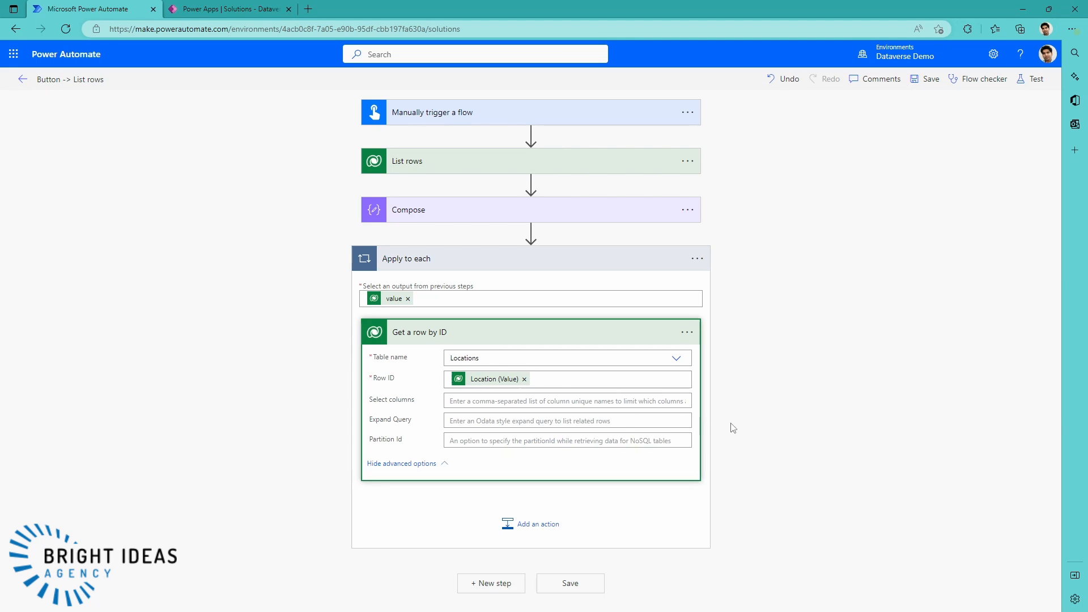
{"action": "mouse_move", "coordinate": [523, 480]}
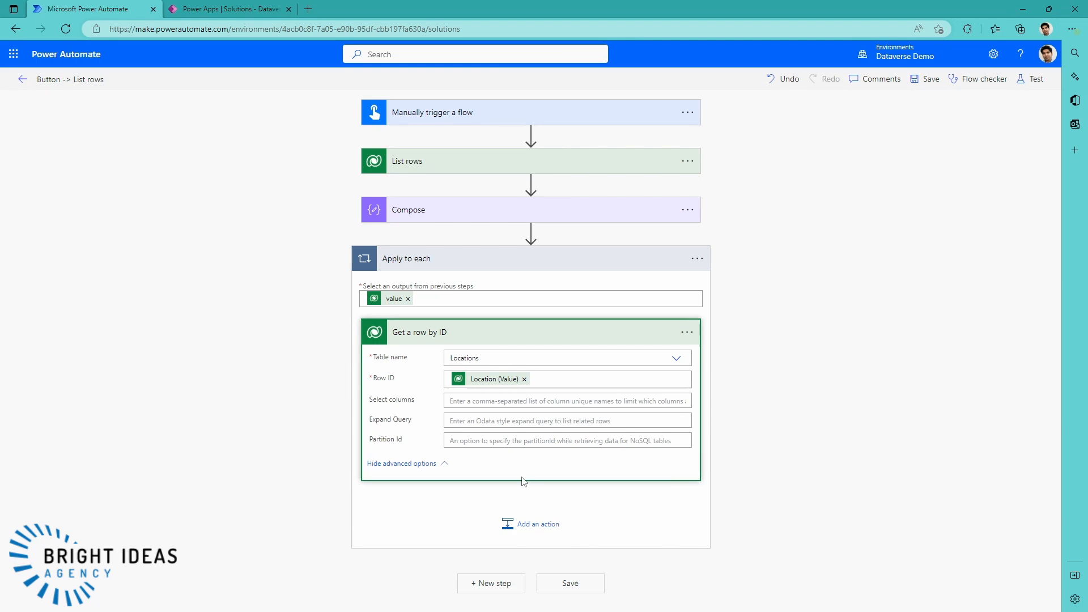
Step: Add a Compose 2 data operation inside the loop after the get-row step
{"action": "left_click", "coordinate": [537, 524]}
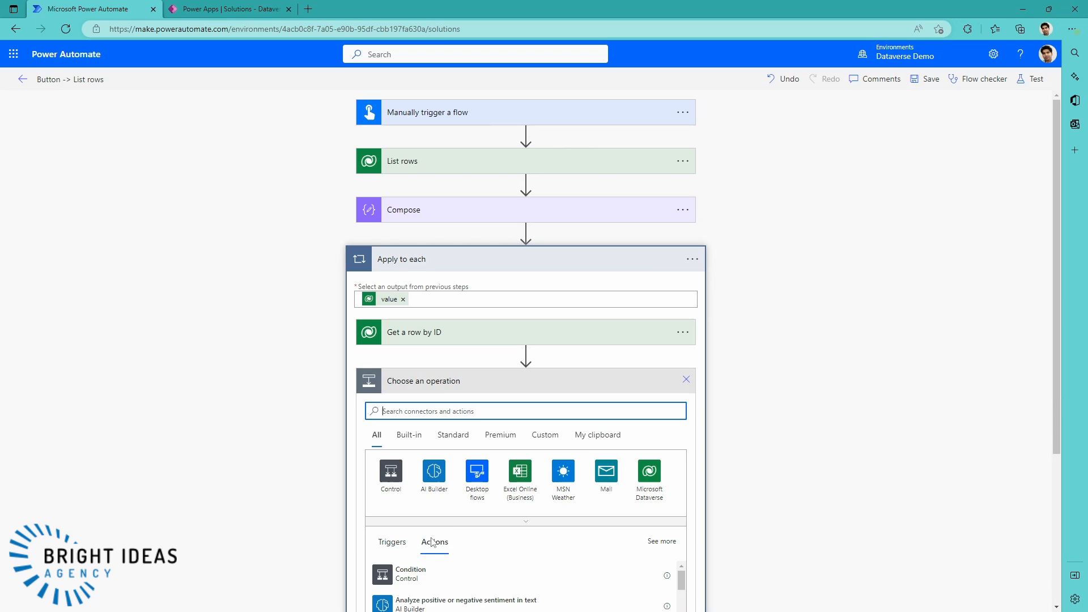
{"action": "type", "text": "compose"}
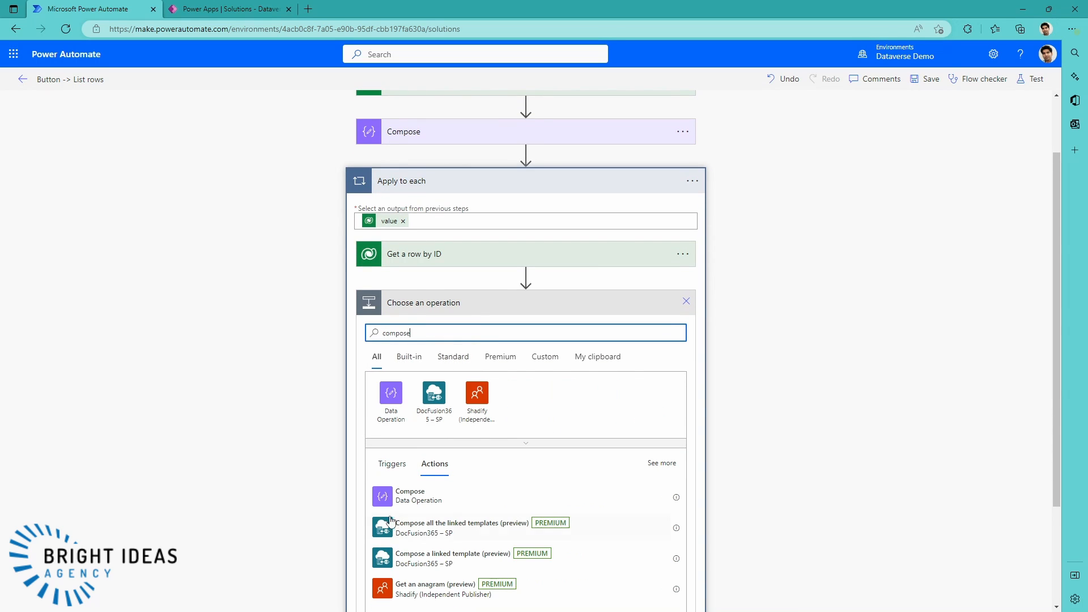
{"action": "left_click", "coordinate": [409, 495]}
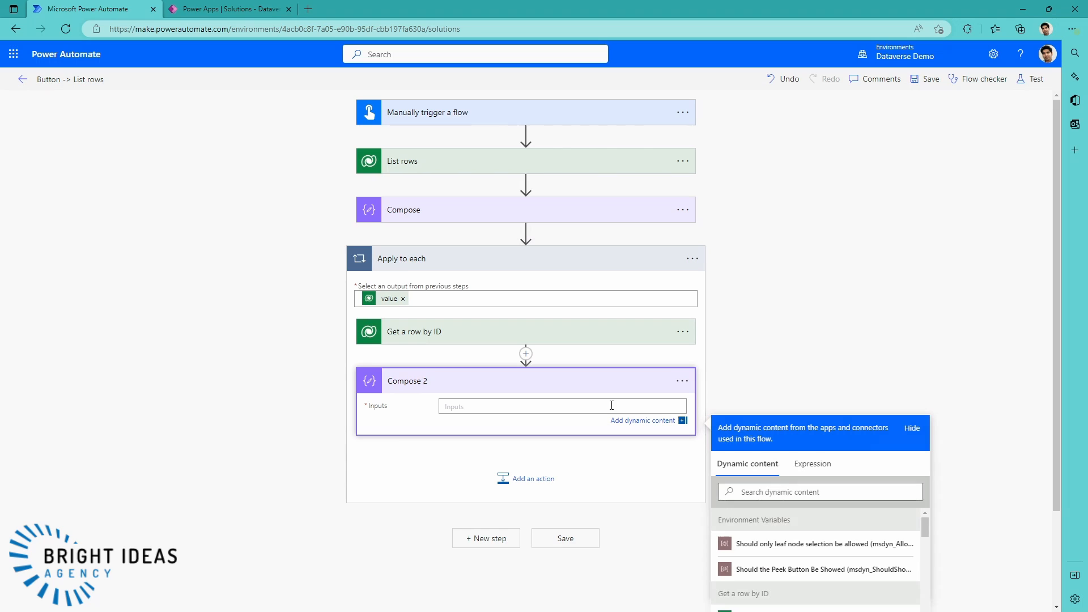
{"action": "scroll", "scroll_direction": "down", "scroll_amount": 3}
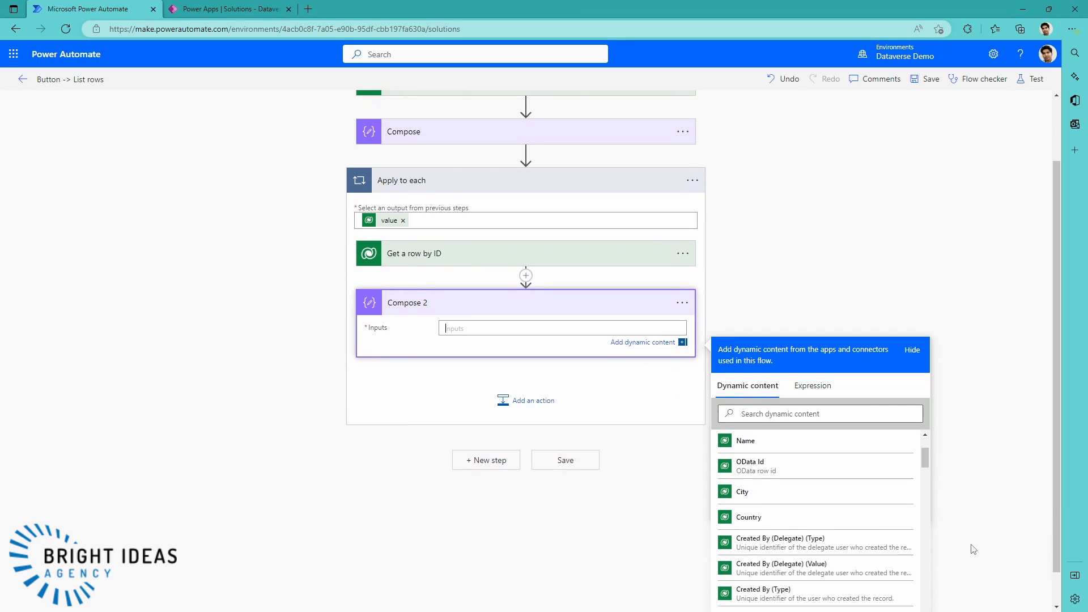
{"action": "scroll", "scroll_direction": "down", "scroll_amount": 3}
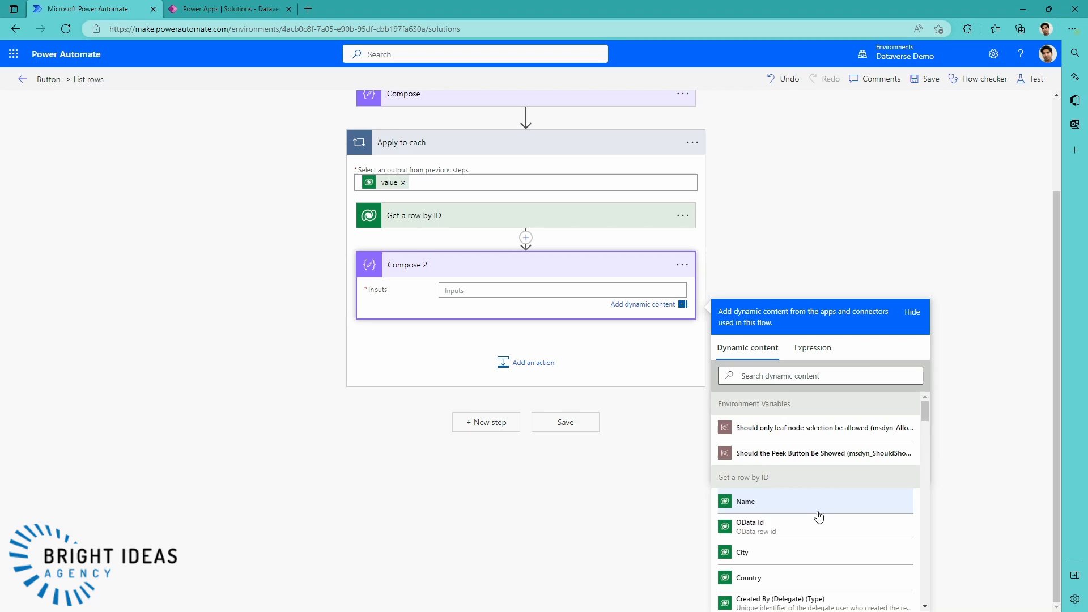
{"action": "scroll", "scroll_direction": "down", "scroll_amount": 3}
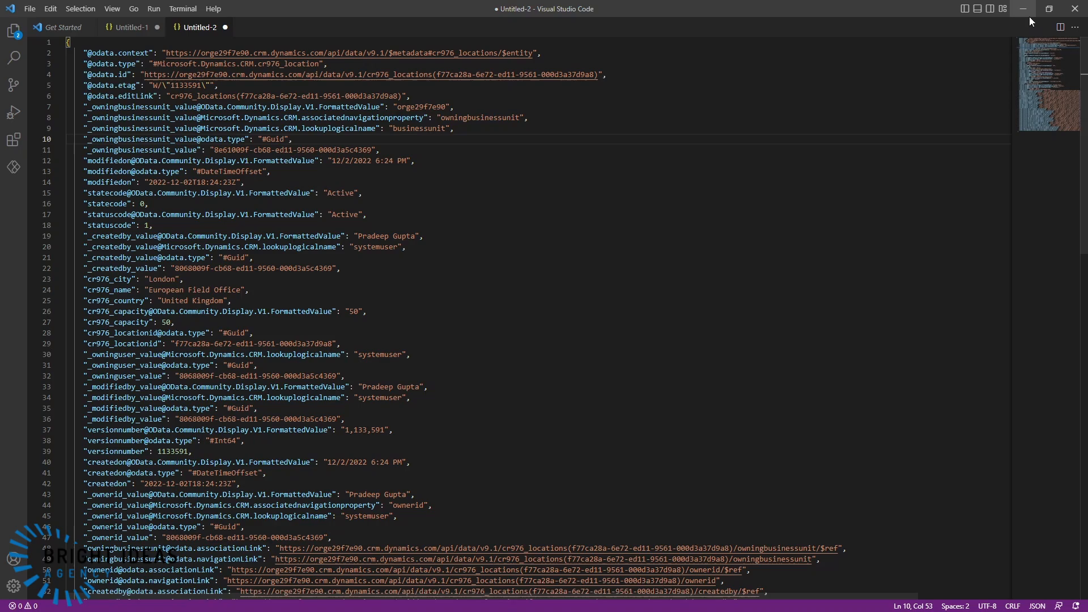
{"action": "mouse_move", "coordinate": [455, 253]}
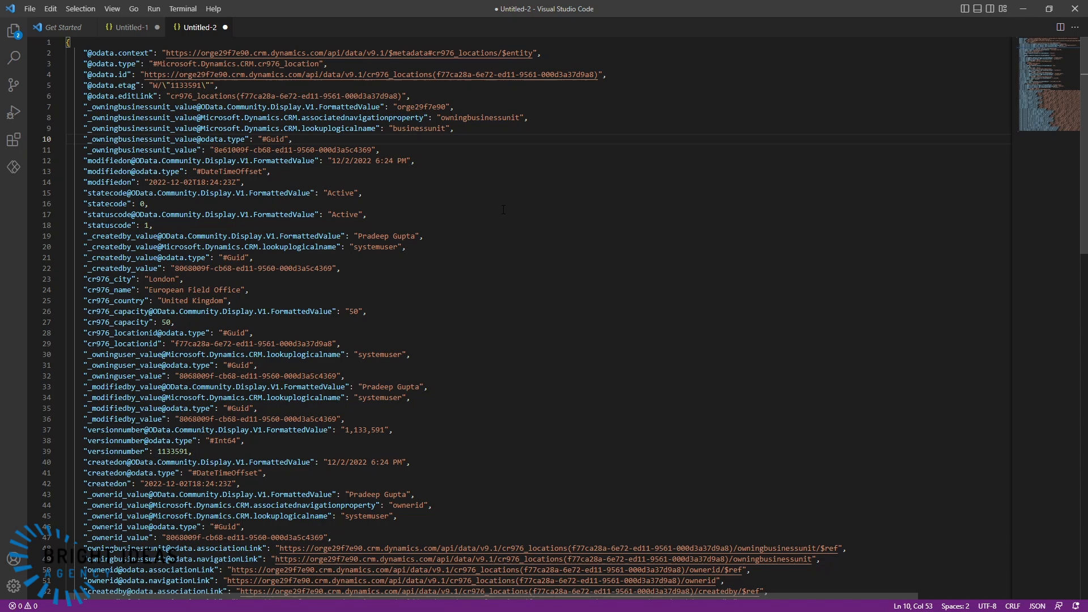
Step: Select and copy the cr976_Location navigation property name from the employee record JSON
{"action": "left_click", "coordinate": [127, 27]}
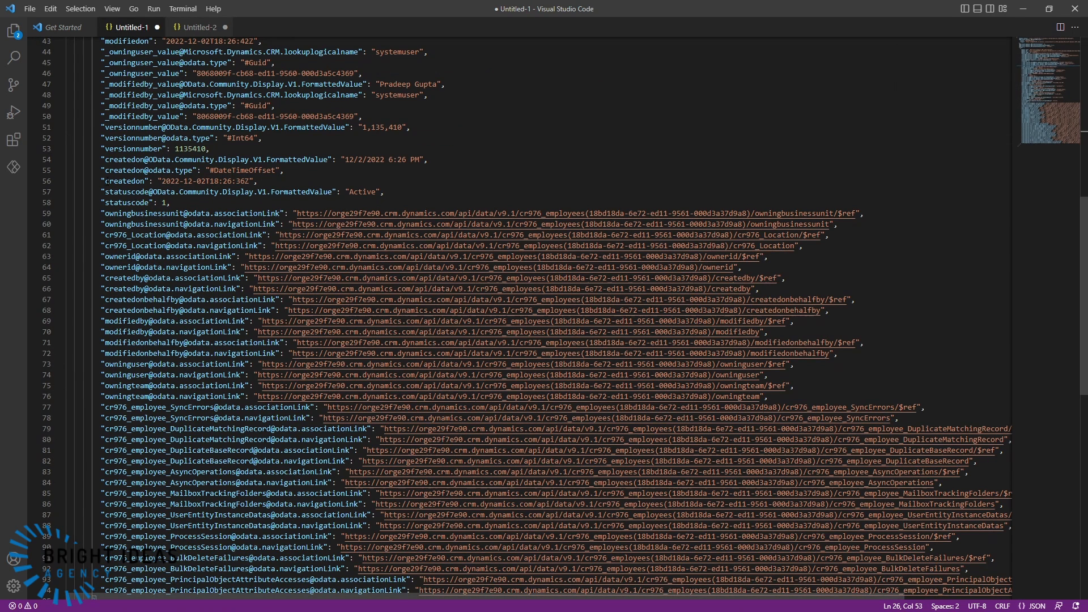
{"action": "scroll", "scroll_direction": "down", "scroll_amount": 3}
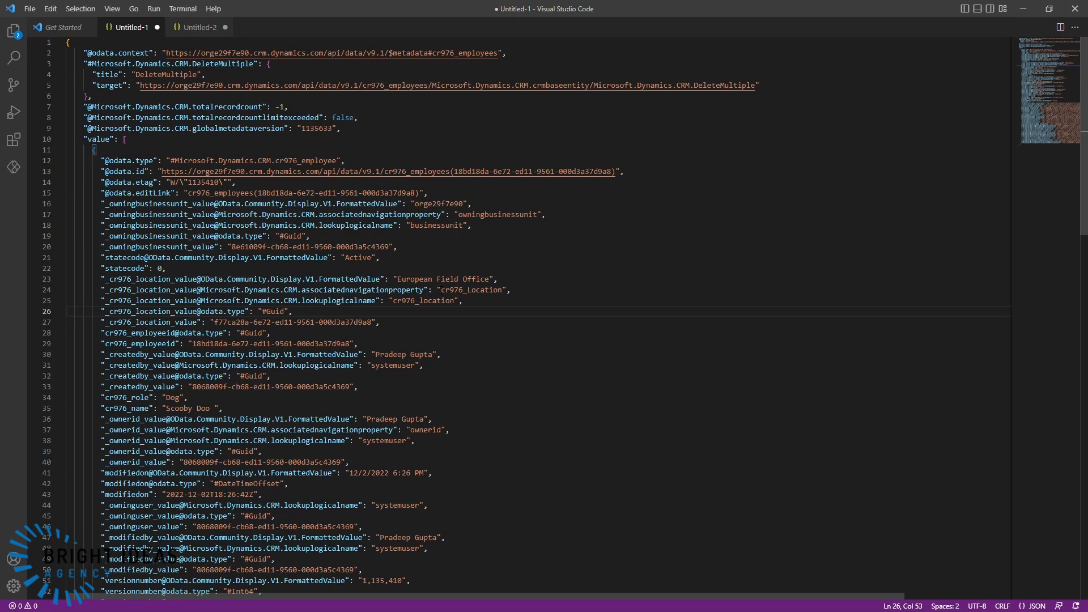
{"action": "double_click", "coordinate": [471, 290]}
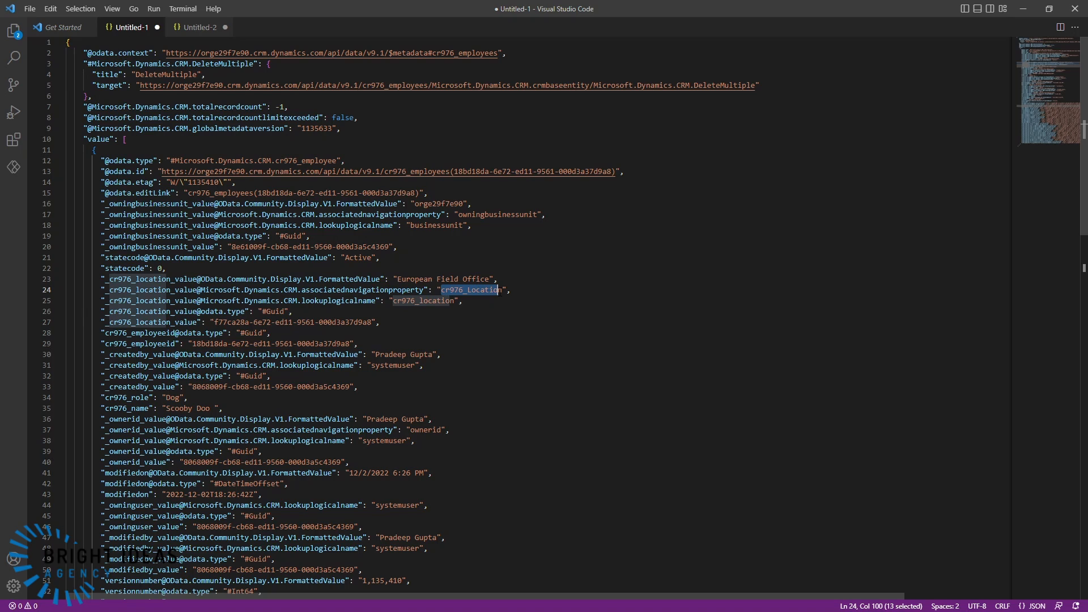
{"action": "key", "text": "shift+right"}
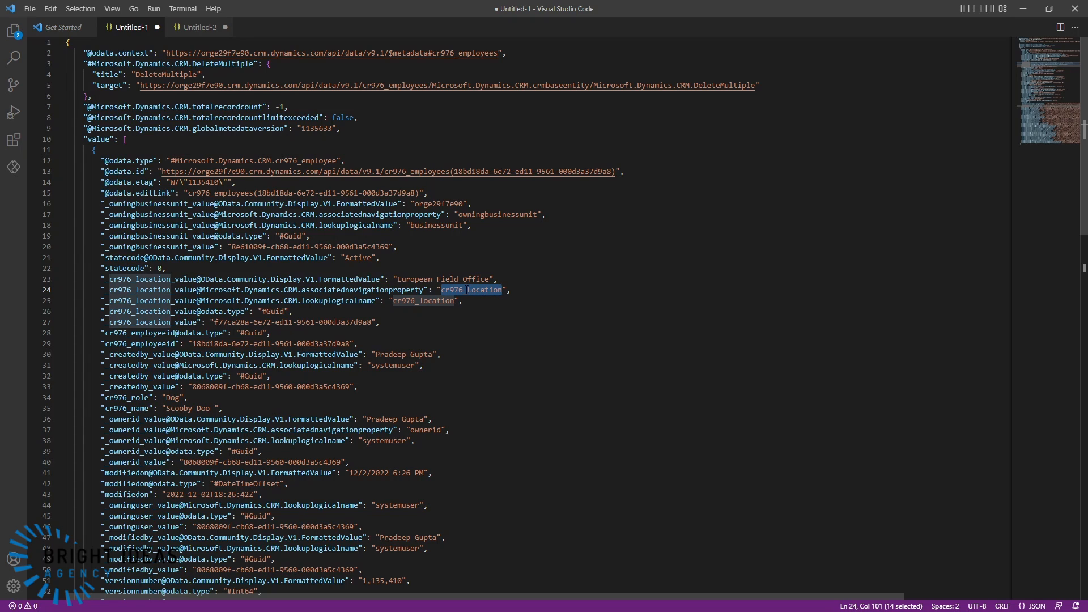
{"action": "right_click", "coordinate": [472, 290]}
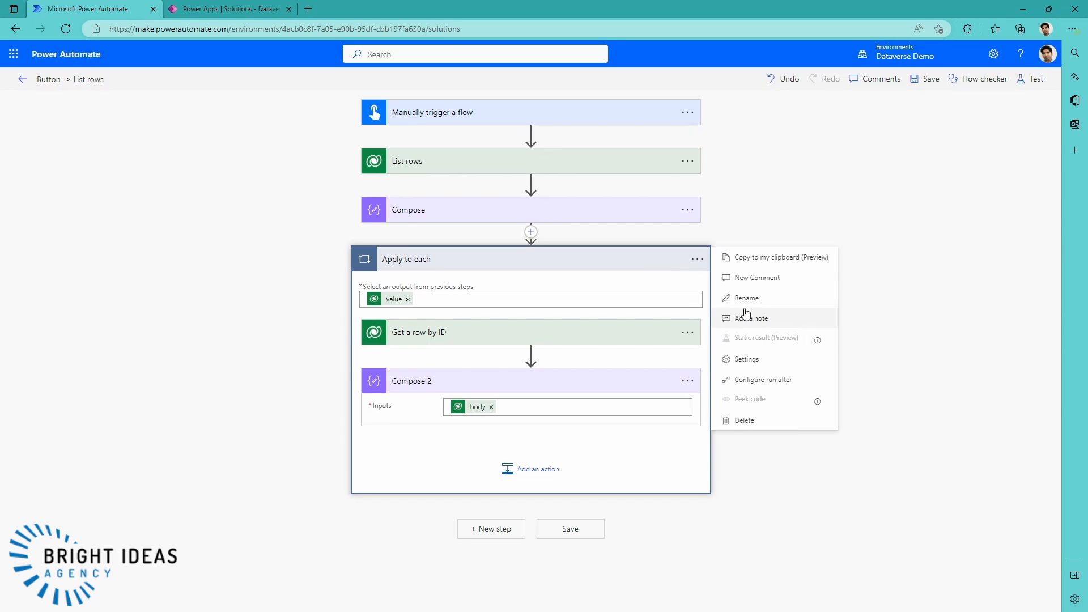
Step: Delete the Apply to each loop so the flow ends with Compose
{"action": "left_click", "coordinate": [744, 419]}
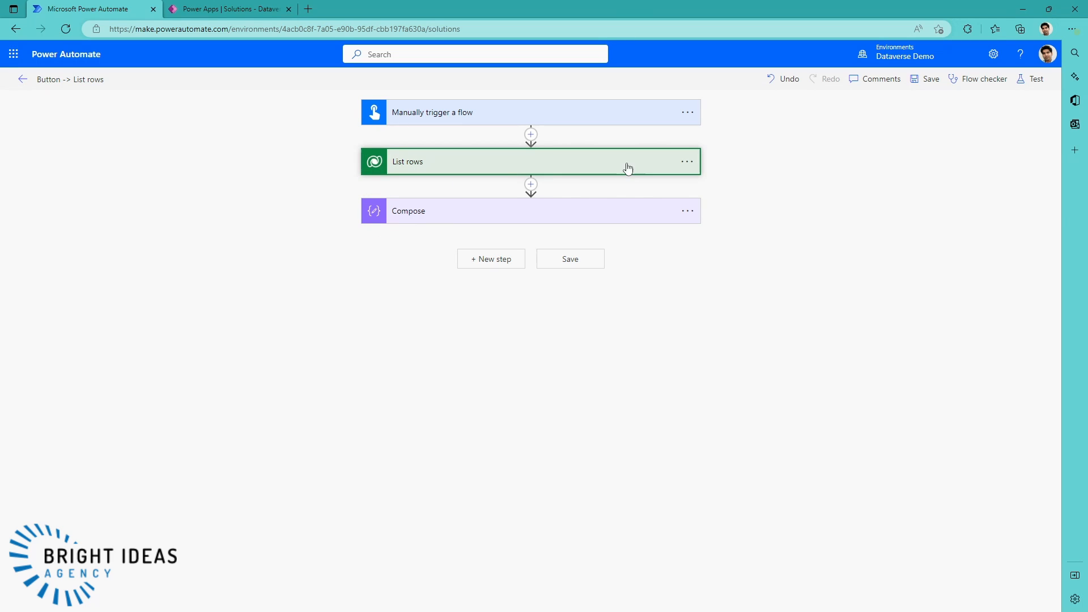
Step: Enter cr976_Location in the List rows step's Expand Query field
{"action": "left_click", "coordinate": [542, 160]}
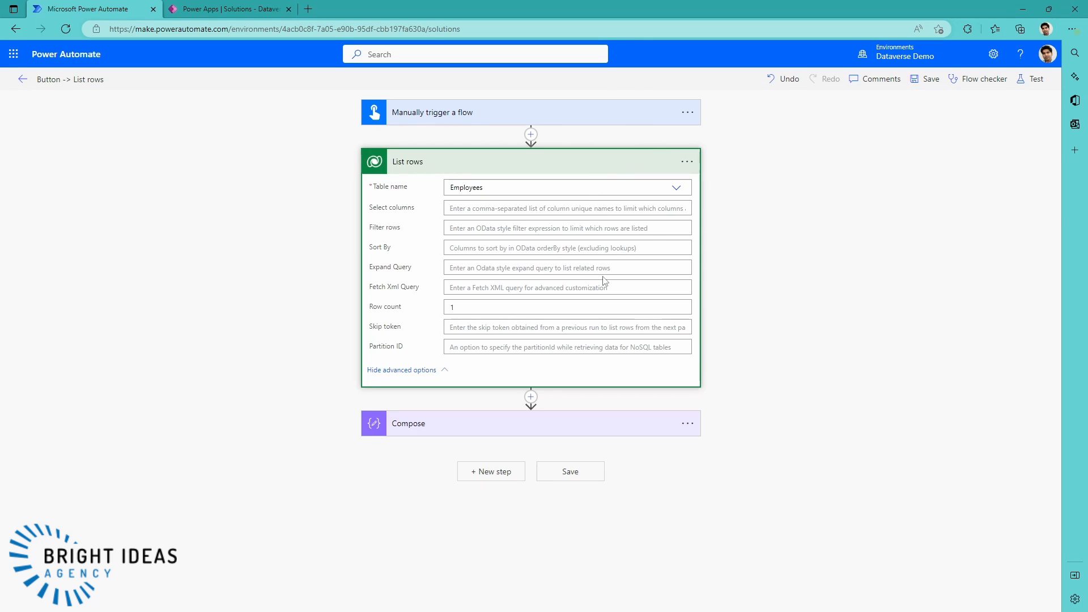
{"action": "mouse_move", "coordinate": [437, 272]}
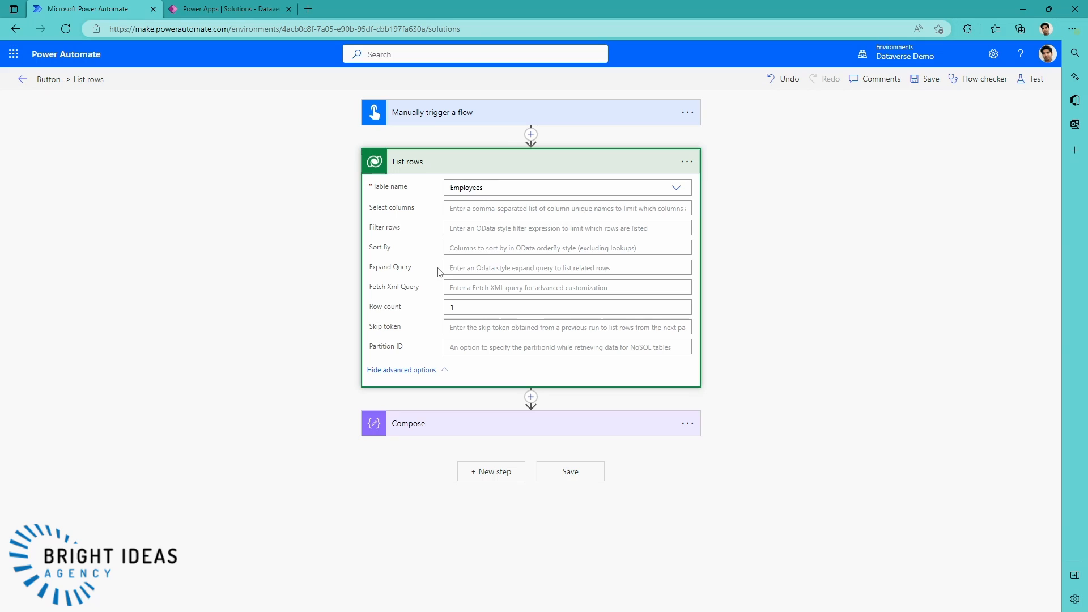
{"action": "left_click", "coordinate": [567, 267]}
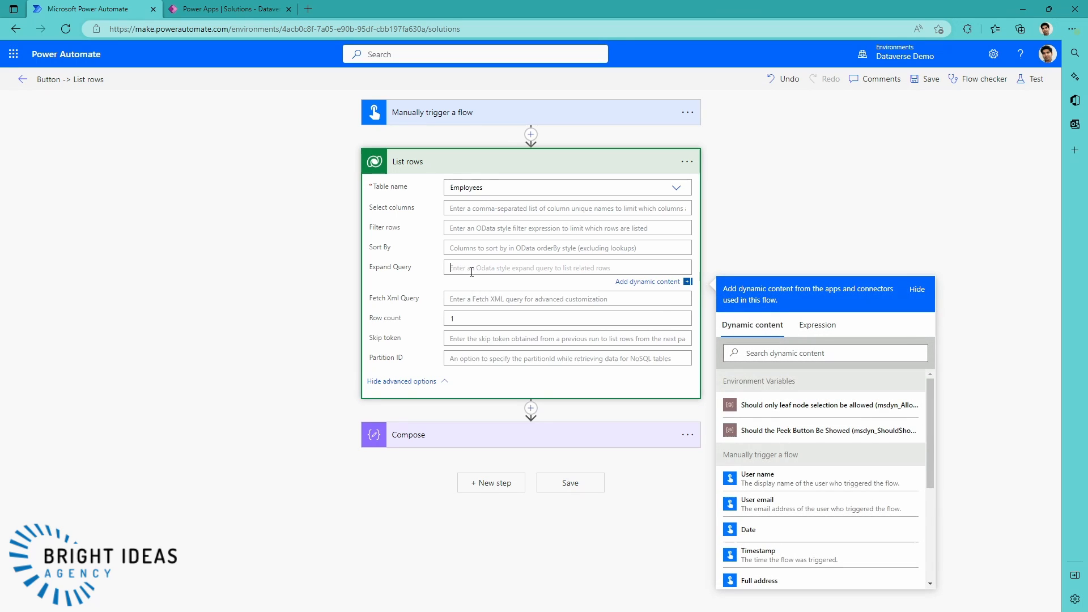
{"action": "type", "text": "cr976_Location"}
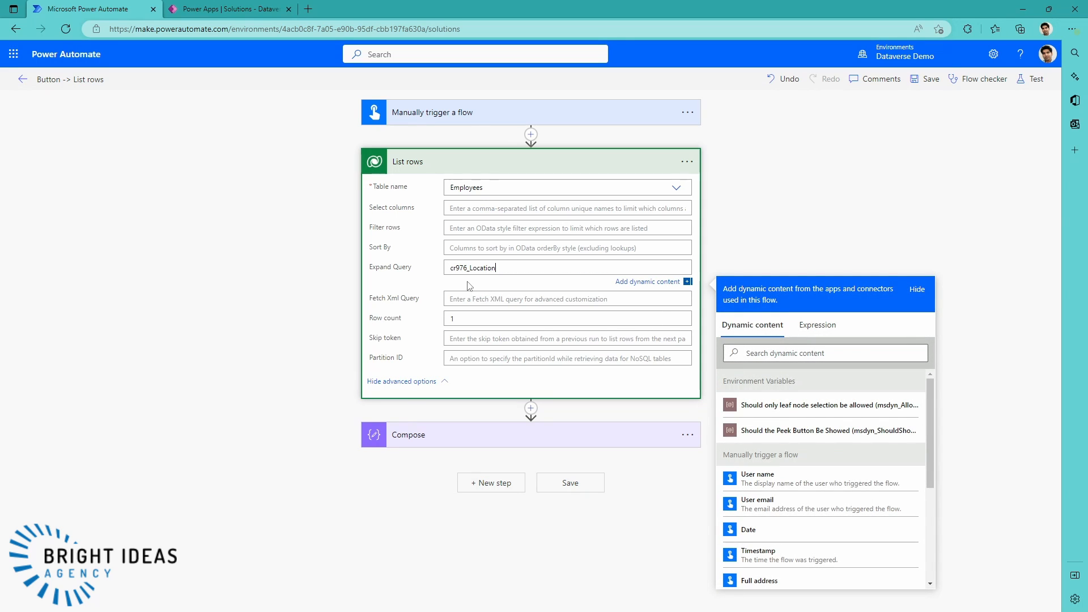
{"action": "mouse_move", "coordinate": [507, 267]}
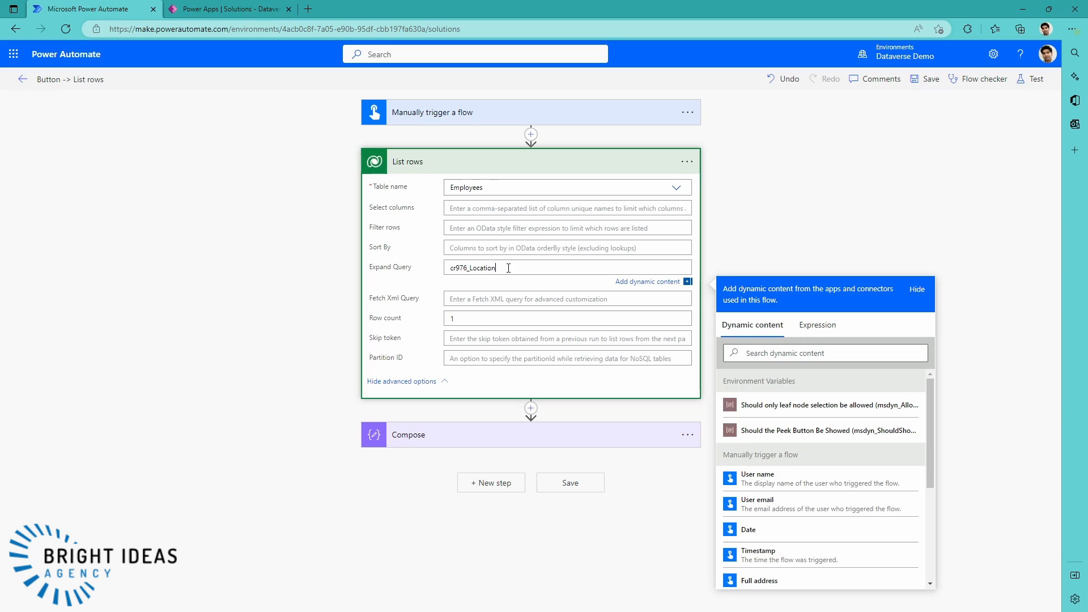
{"action": "mouse_move", "coordinate": [755, 220]}
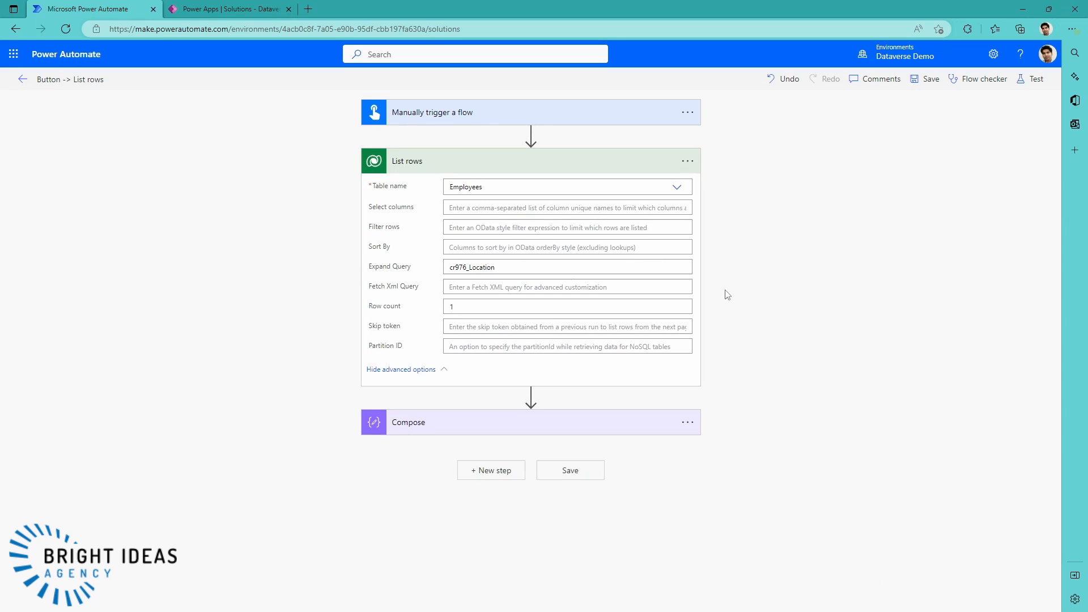
{"action": "mouse_move", "coordinate": [716, 292]}
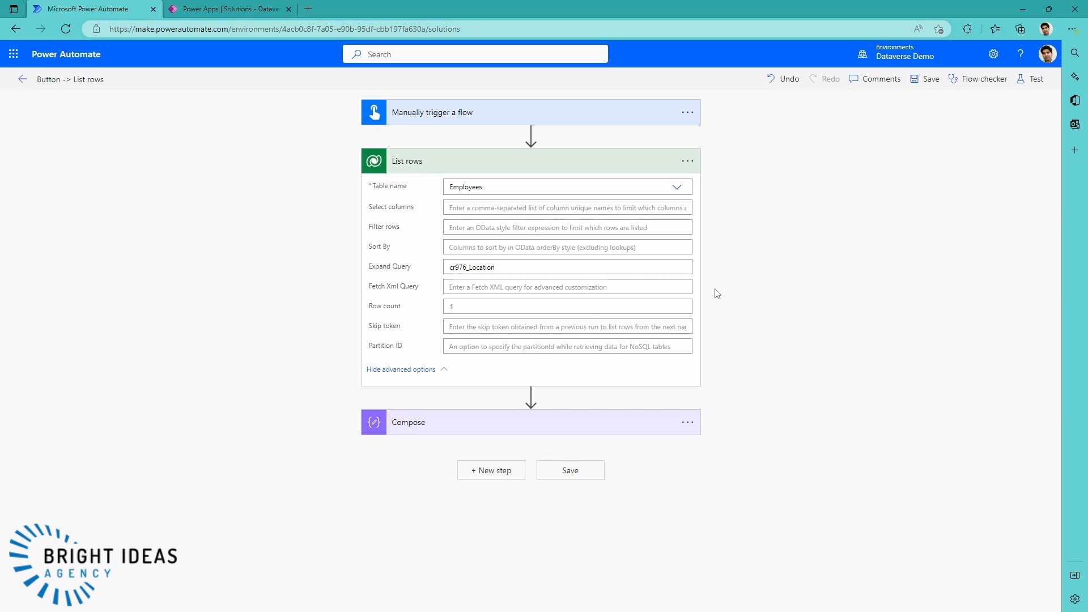
{"action": "mouse_move", "coordinate": [422, 247]}
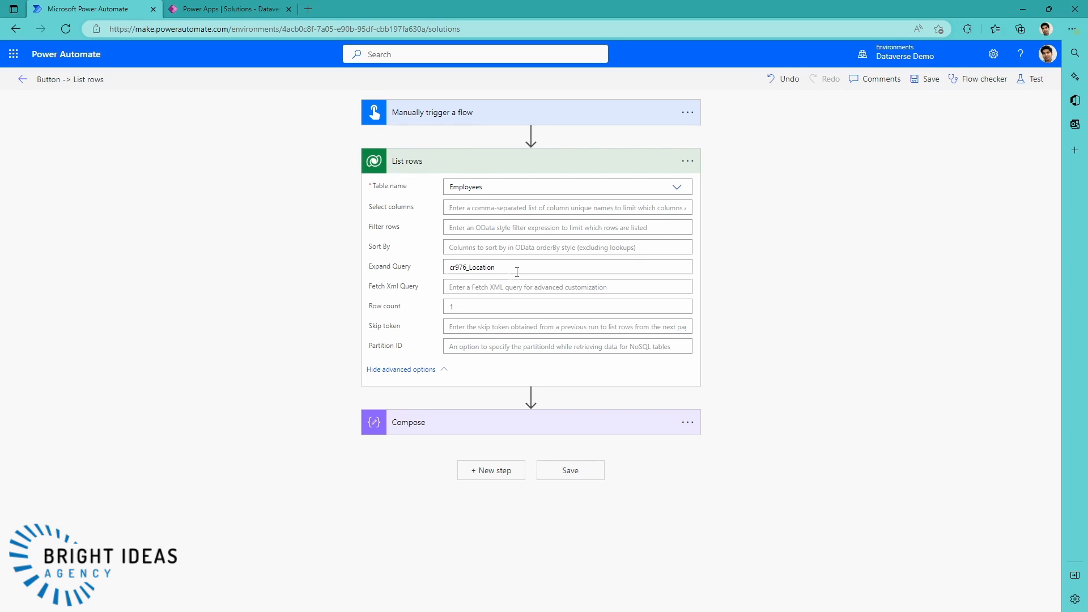
{"action": "mouse_move", "coordinate": [1030, 93]}
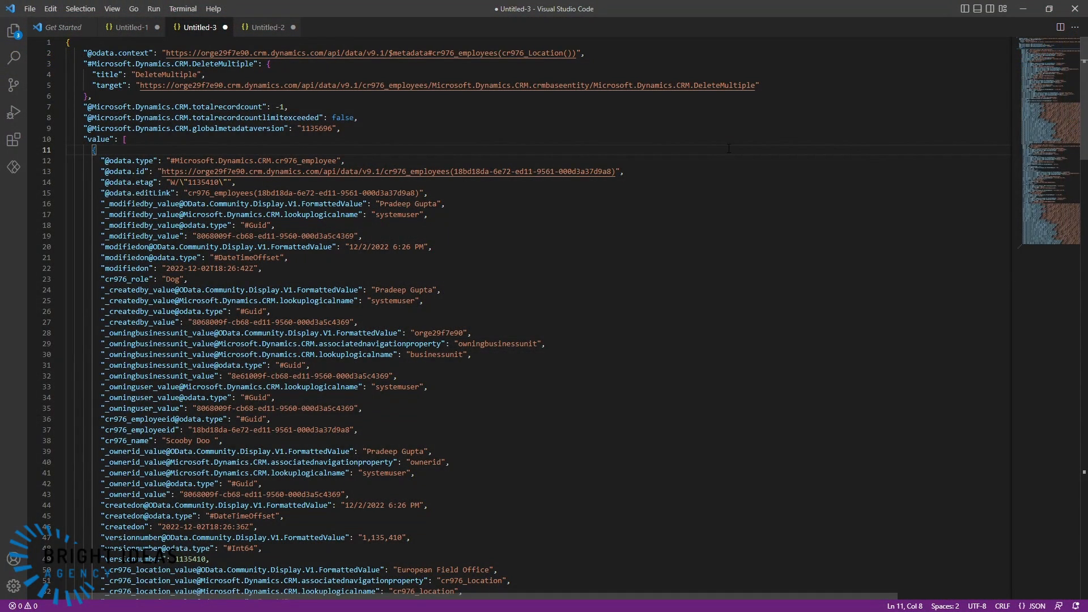
{"action": "mouse_move", "coordinate": [510, 229]}
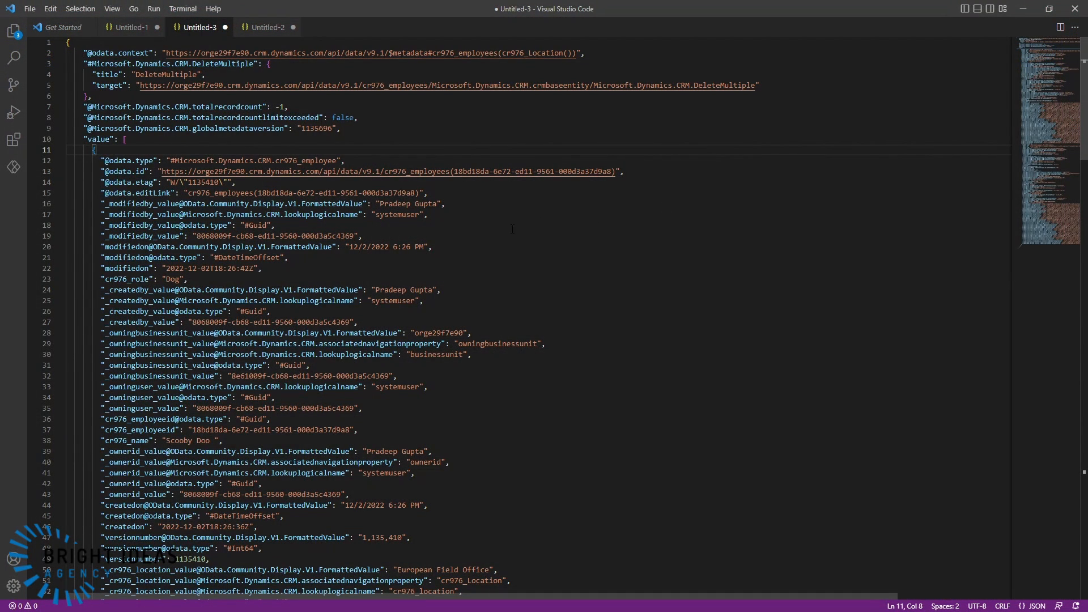
{"action": "mouse_move", "coordinate": [526, 281]}
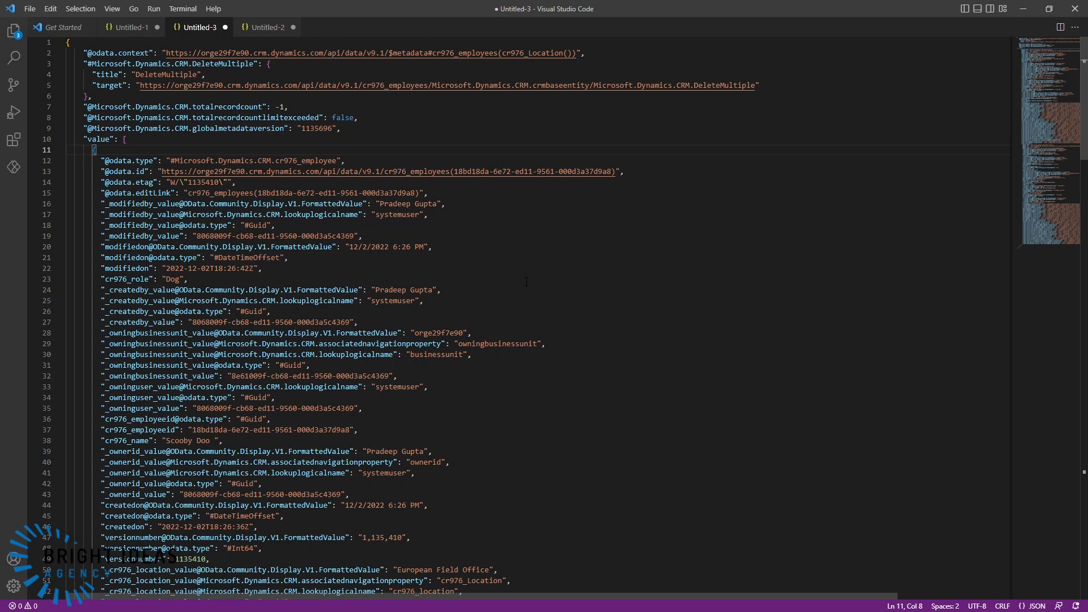
{"action": "scroll", "scroll_direction": "down", "scroll_amount": 3}
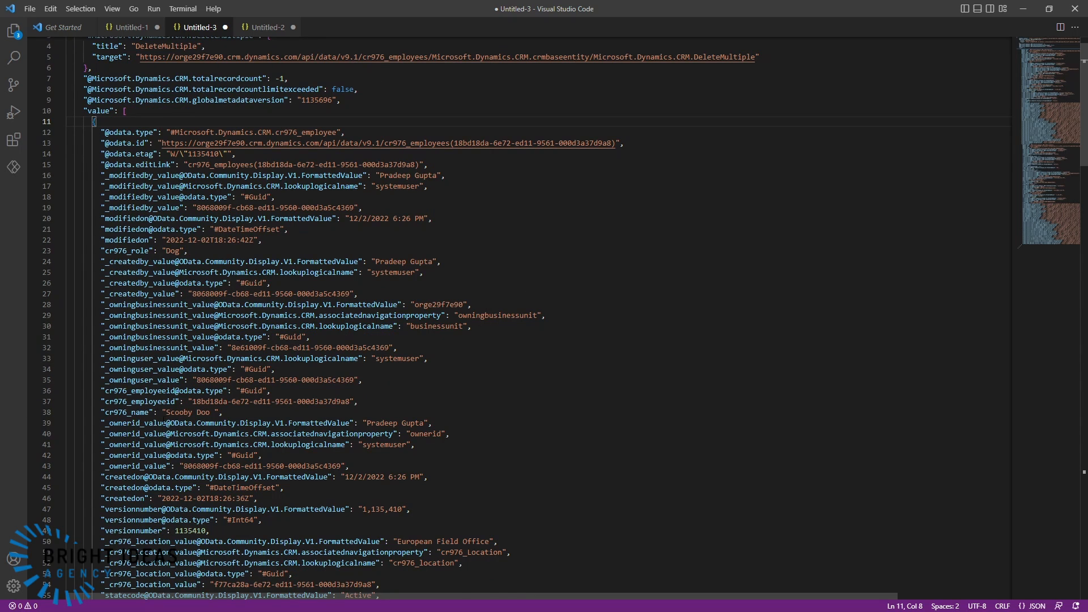
{"action": "scroll", "scroll_direction": "down", "scroll_amount": 3}
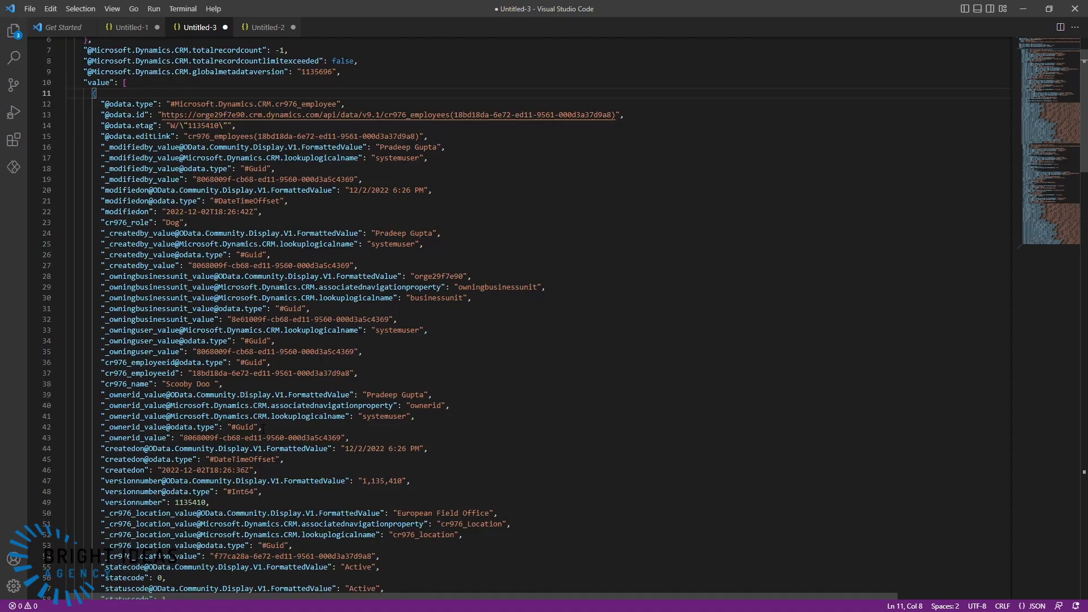
{"action": "scroll", "scroll_direction": "down", "scroll_amount": 3}
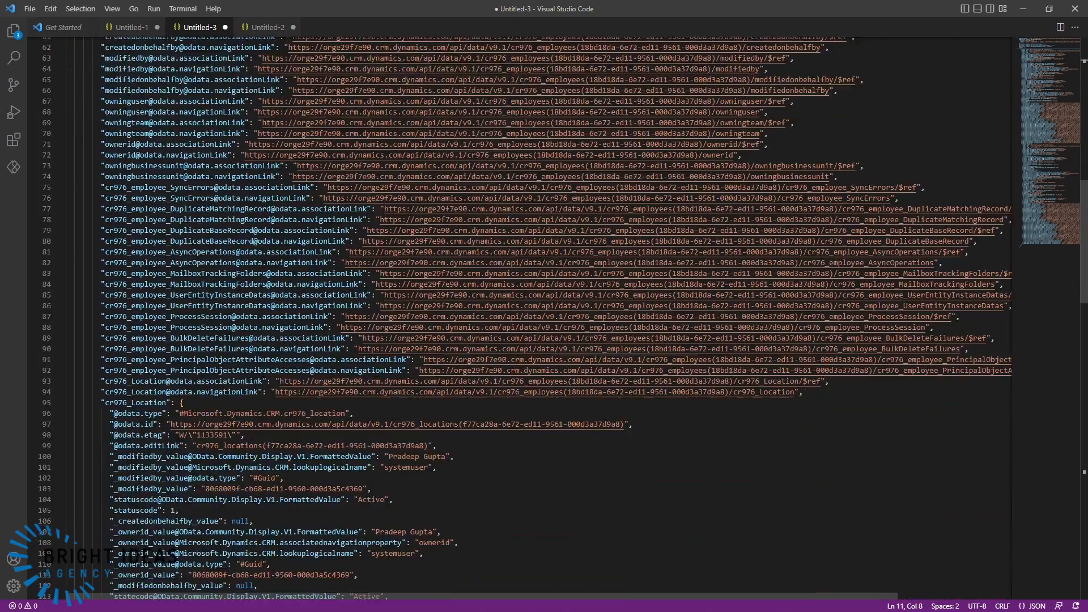
{"action": "scroll", "scroll_direction": "down", "scroll_amount": 3}
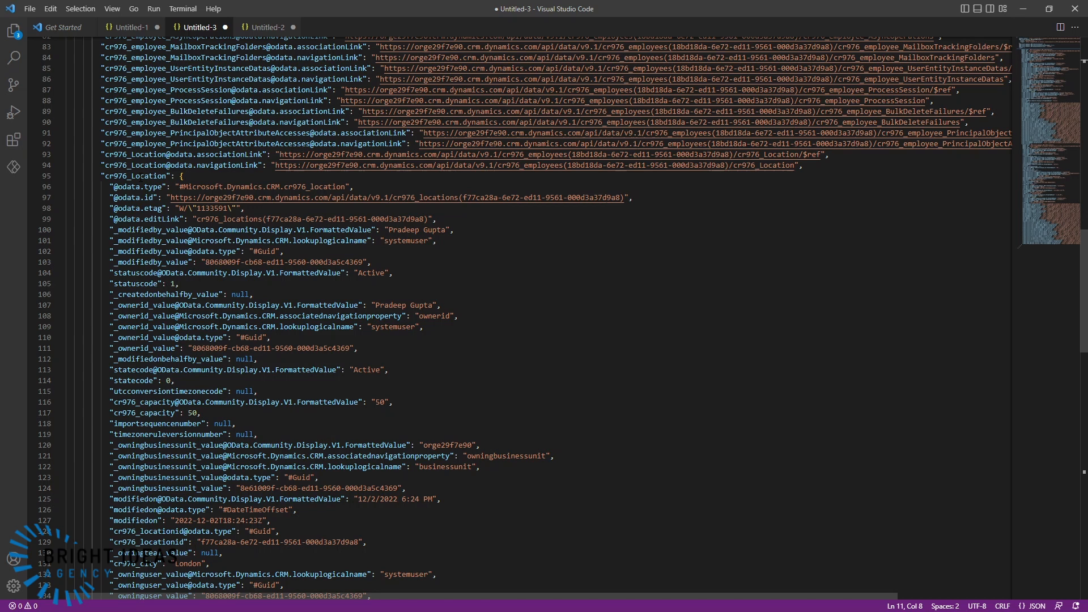
{"action": "scroll", "scroll_direction": "down", "scroll_amount": 3}
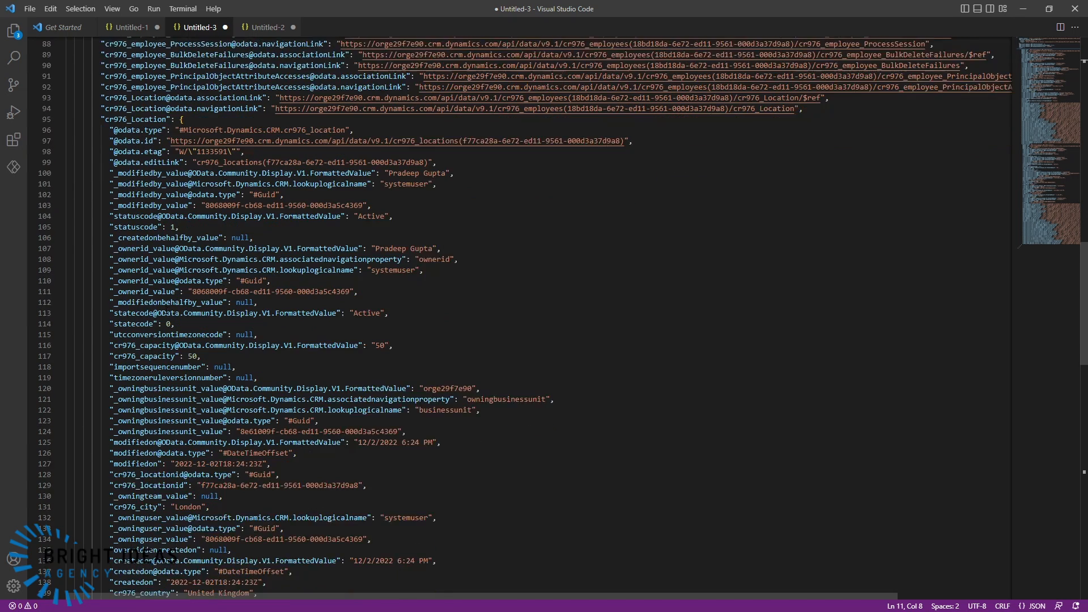
{"action": "scroll", "scroll_direction": "down", "scroll_amount": 3}
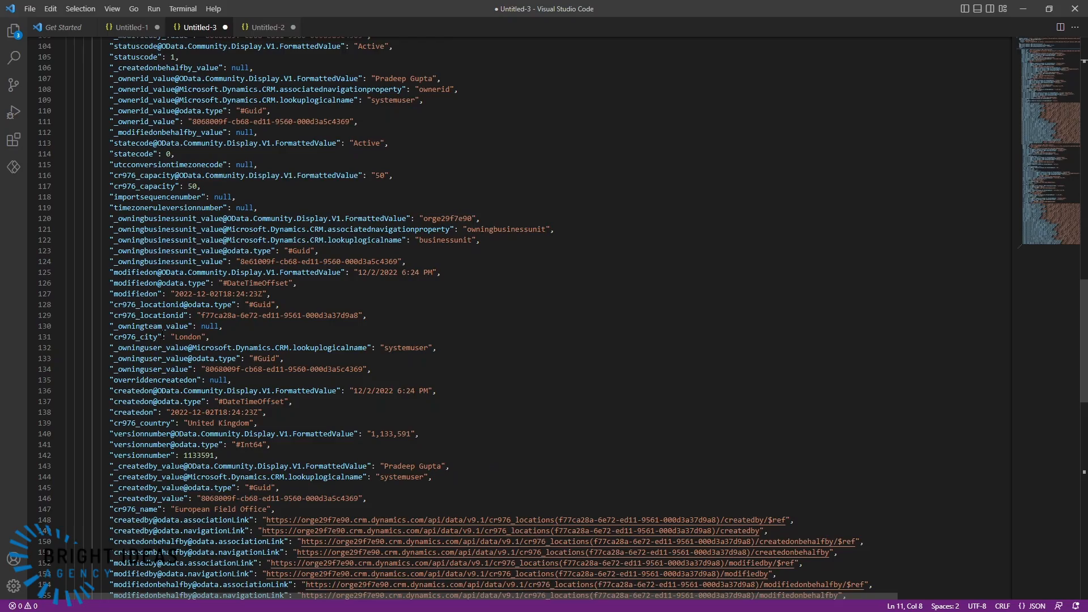
{"action": "scroll", "scroll_direction": "down", "scroll_amount": 3}
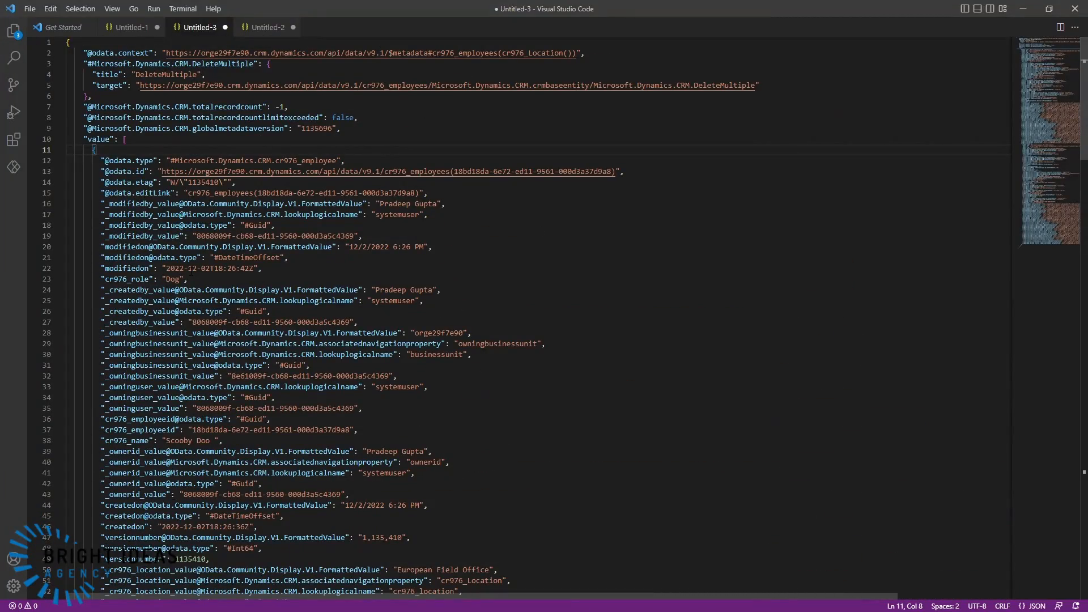
{"action": "scroll", "scroll_direction": "down", "scroll_amount": 3}
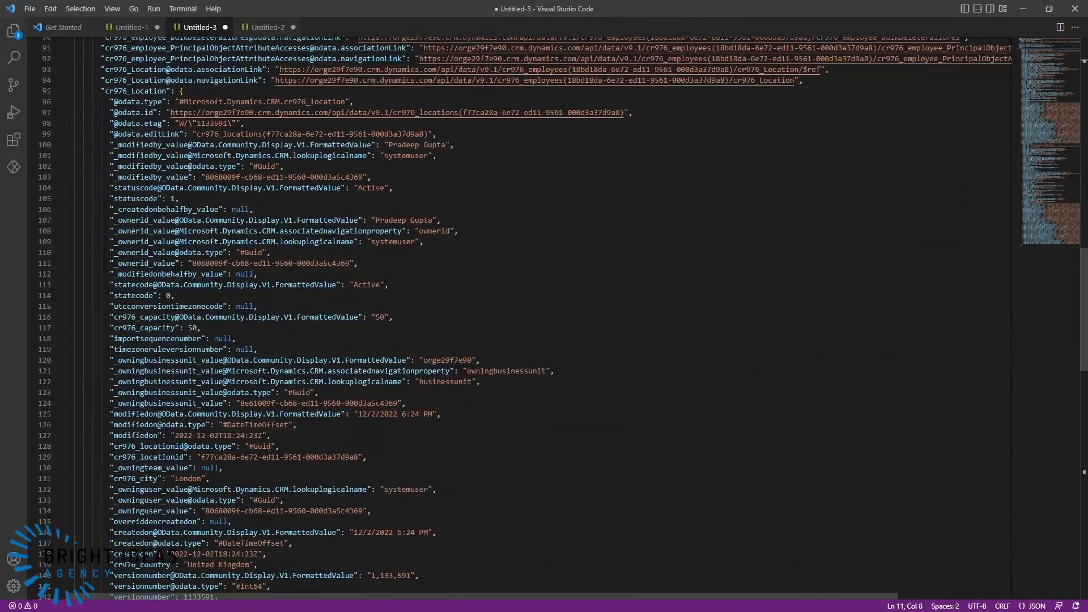
{"action": "scroll", "scroll_direction": "down", "scroll_amount": 3}
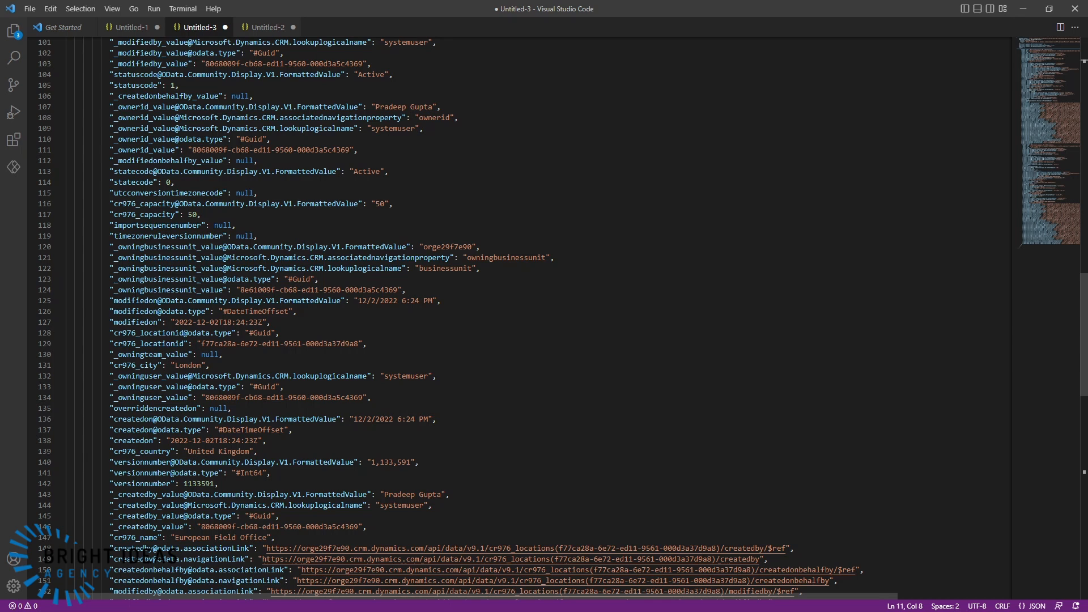
{"action": "scroll", "scroll_direction": "down", "scroll_amount": 3}
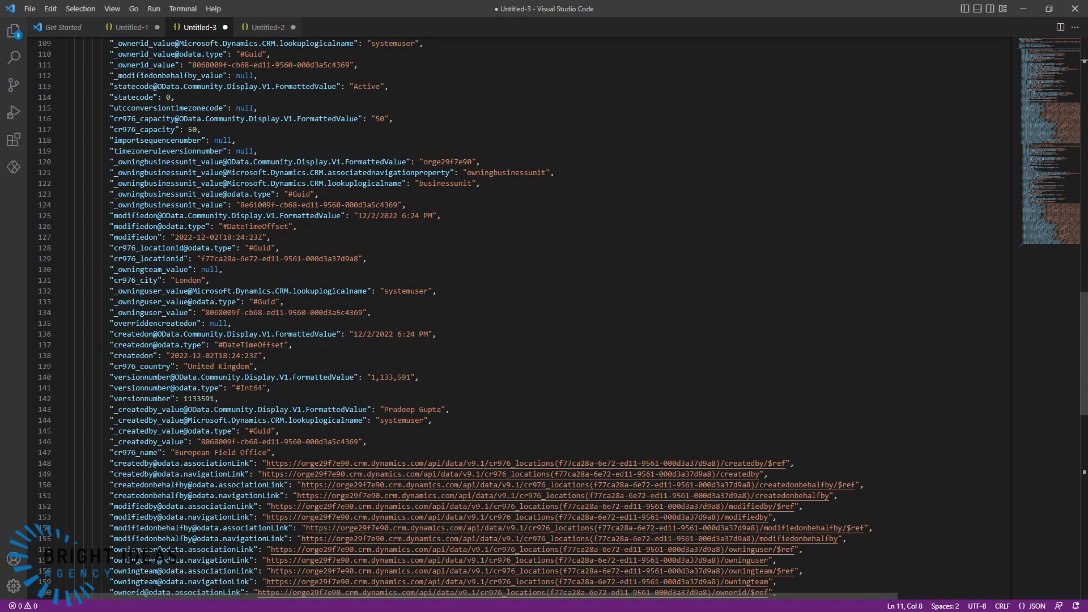
{"action": "scroll", "scroll_direction": "down", "scroll_amount": 3}
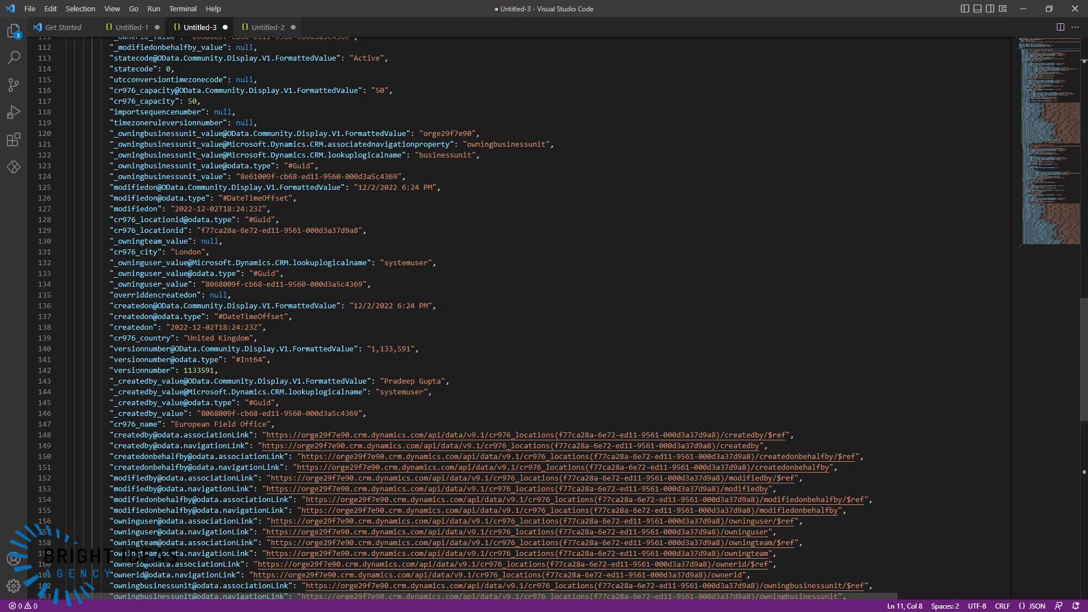
{"action": "double_click", "coordinate": [136, 337]}
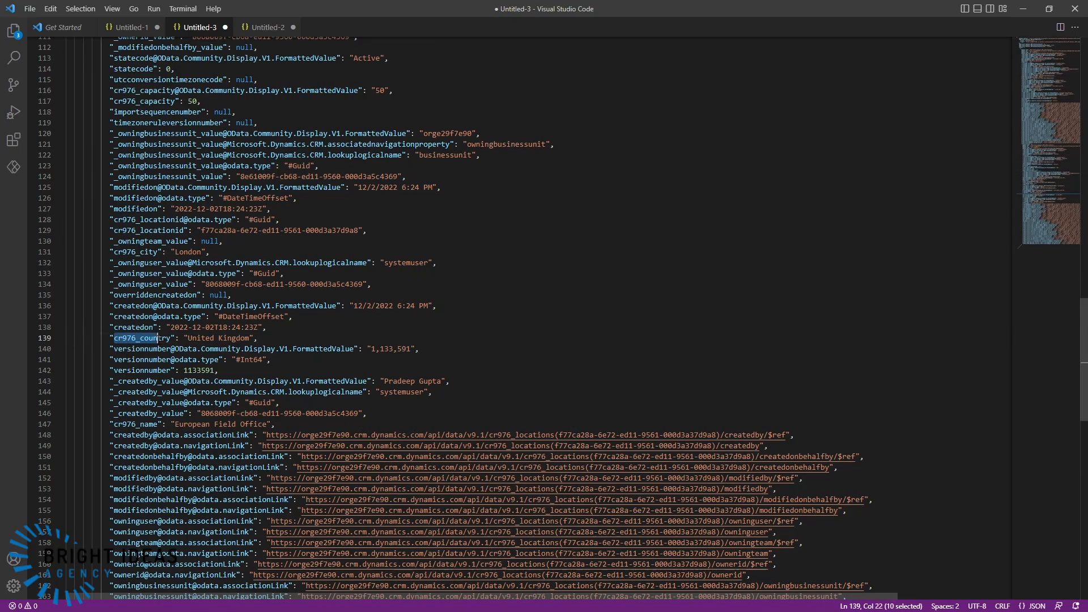
{"action": "right_click", "coordinate": [142, 338]}
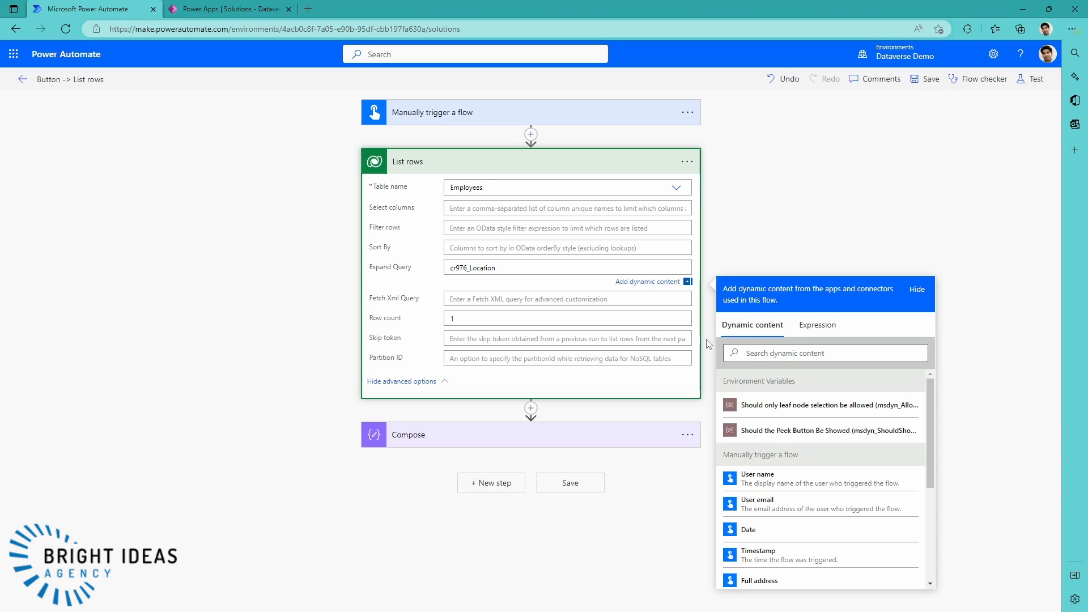
Step: Append ($select=cr976_country) to the Expand Query so only the country column is returned
{"action": "type", "text": "()"}
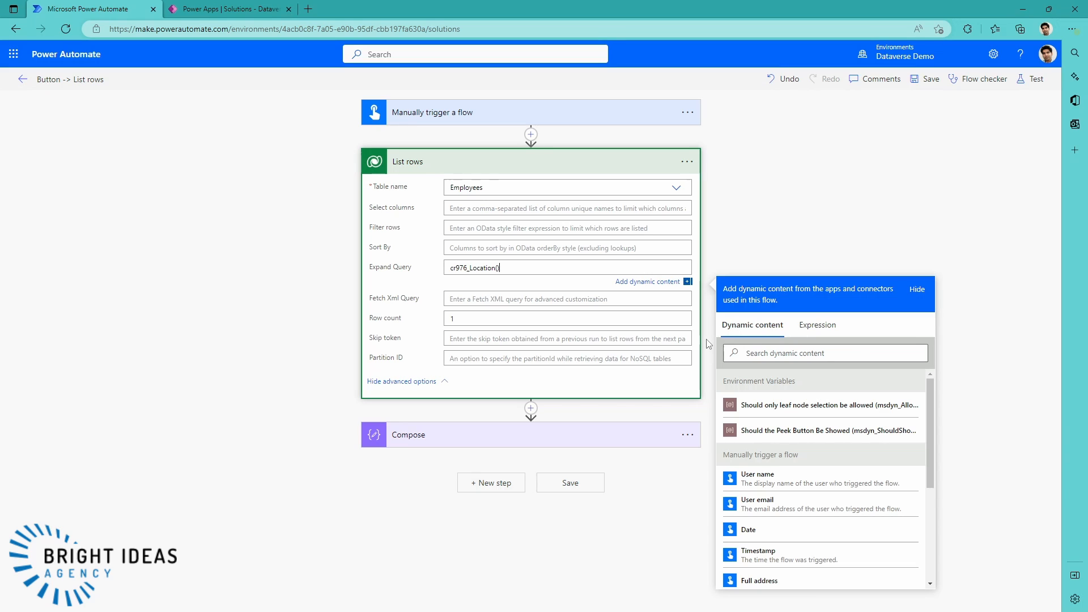
{"action": "type", "text": "$"}
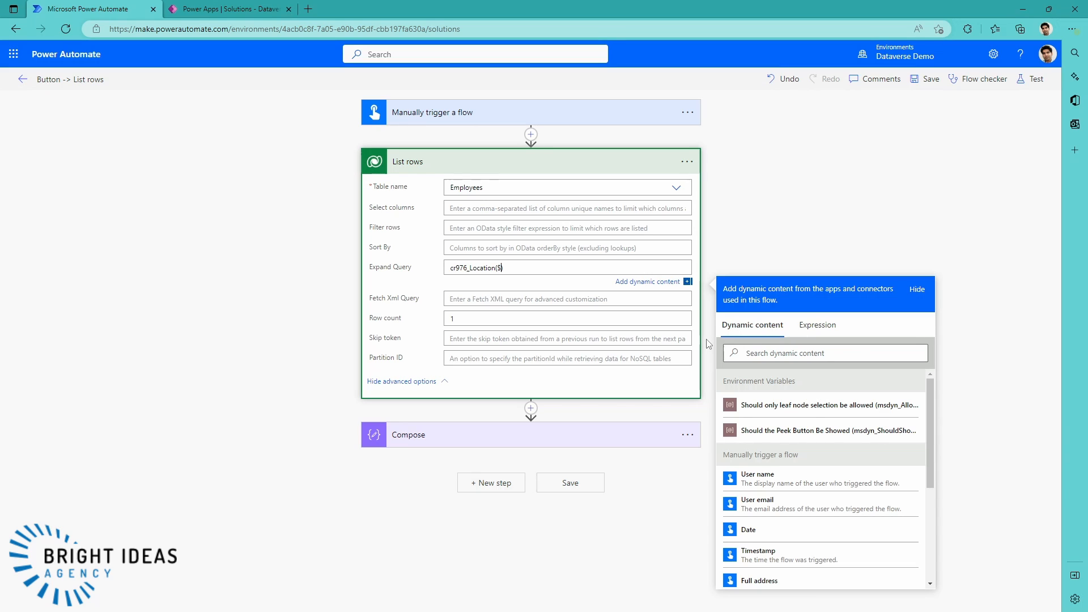
{"action": "type", "text": "select="}
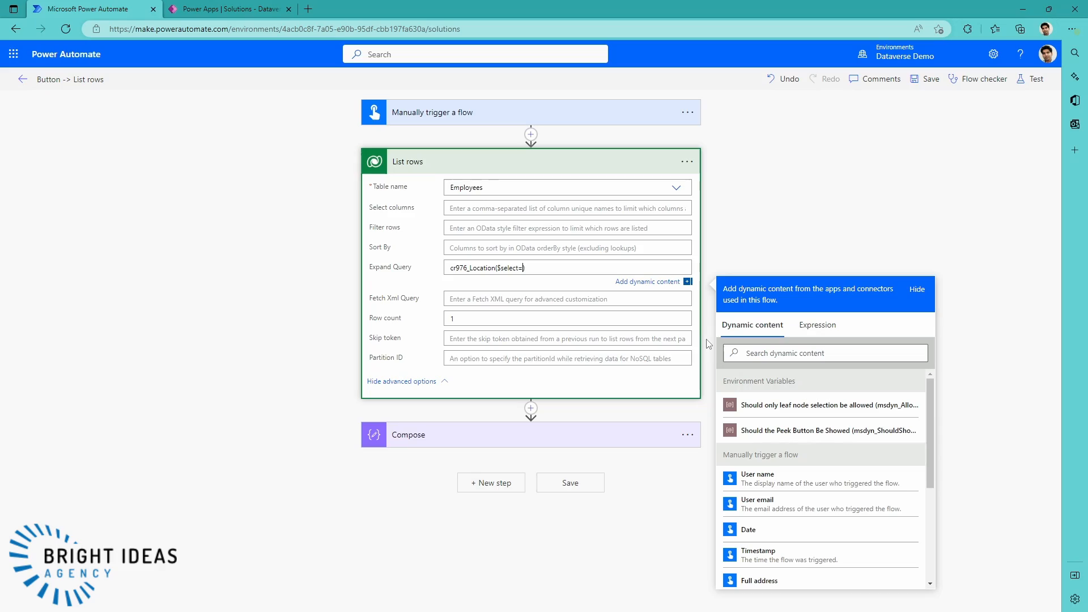
{"action": "type", "text": "cr976_country)"}
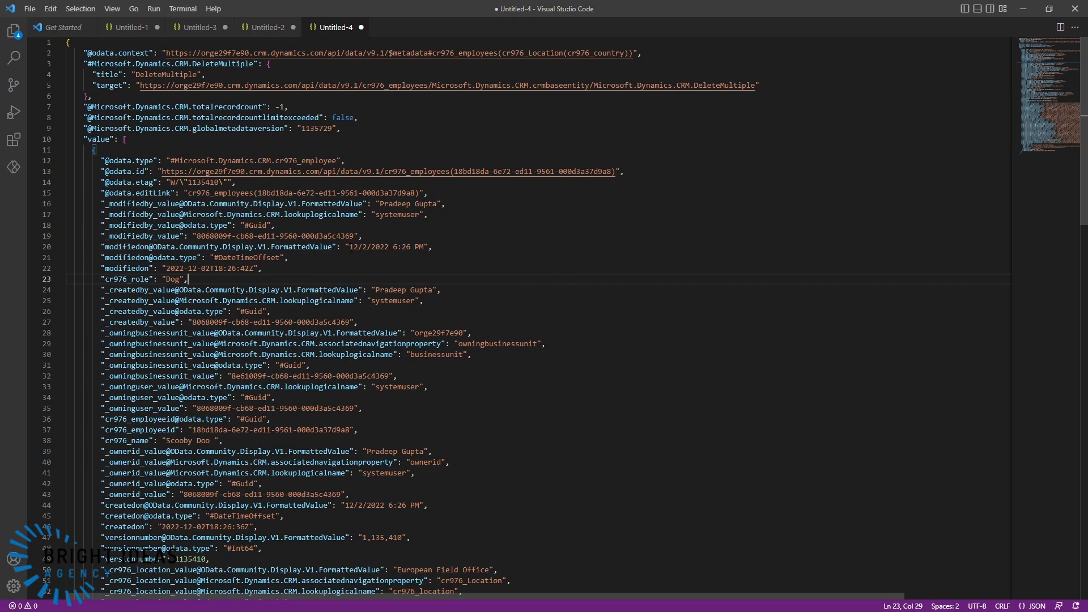
{"action": "scroll", "scroll_direction": "down", "scroll_amount": 3}
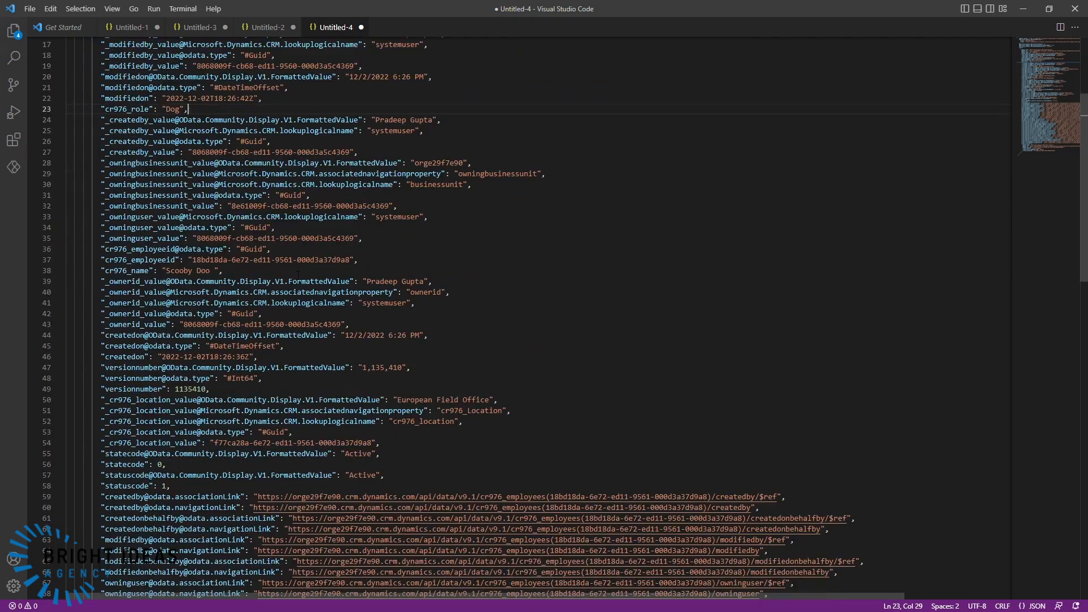
{"action": "scroll", "scroll_direction": "down", "scroll_amount": 3}
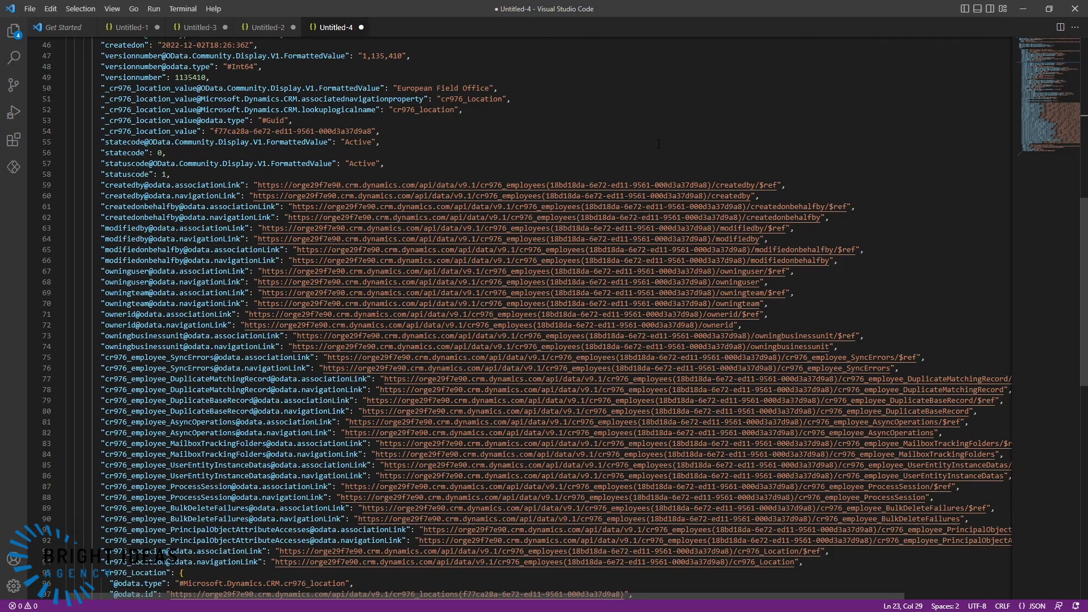
{"action": "mouse_move", "coordinate": [661, 147]}
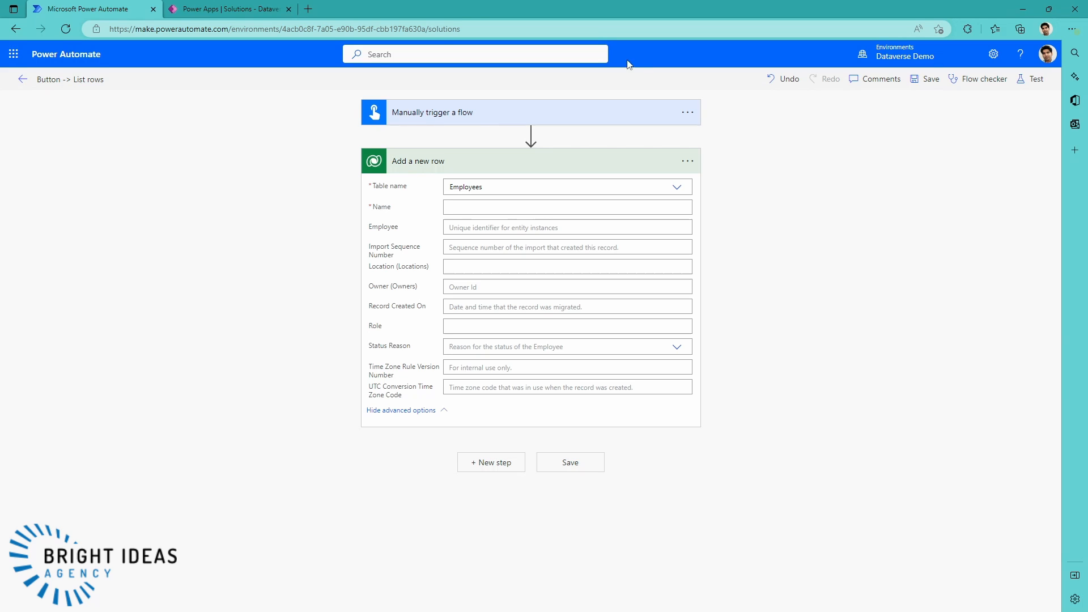
{"action": "mouse_move", "coordinate": [454, 163]}
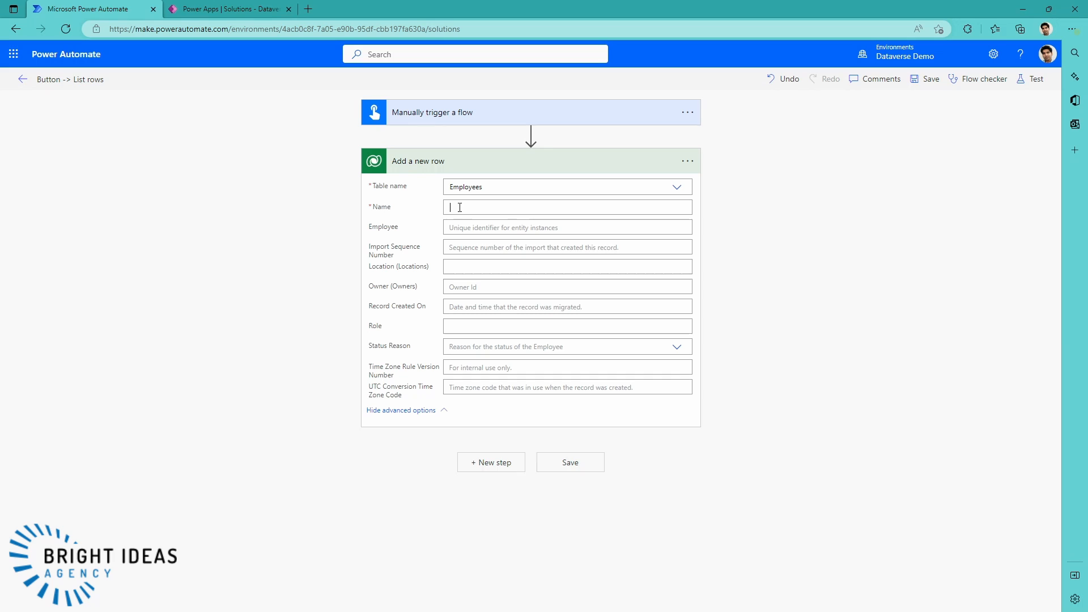
Step: Enter Name 'Nick' and Location text 'Headquarters', checking location names in Power Apps
{"action": "left_click", "coordinate": [566, 206]}
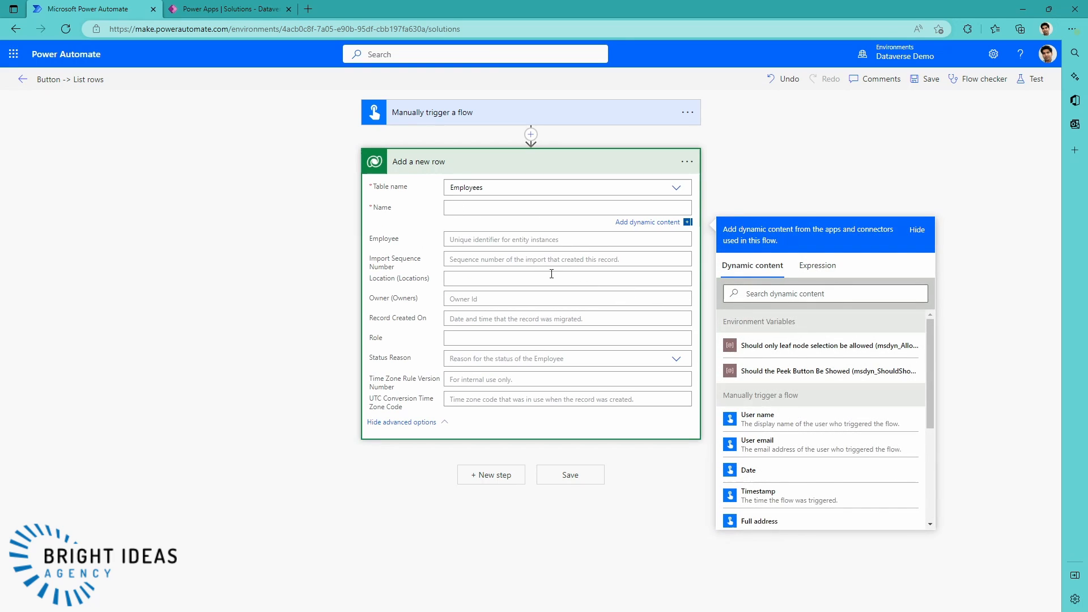
{"action": "type", "text": "Nick"}
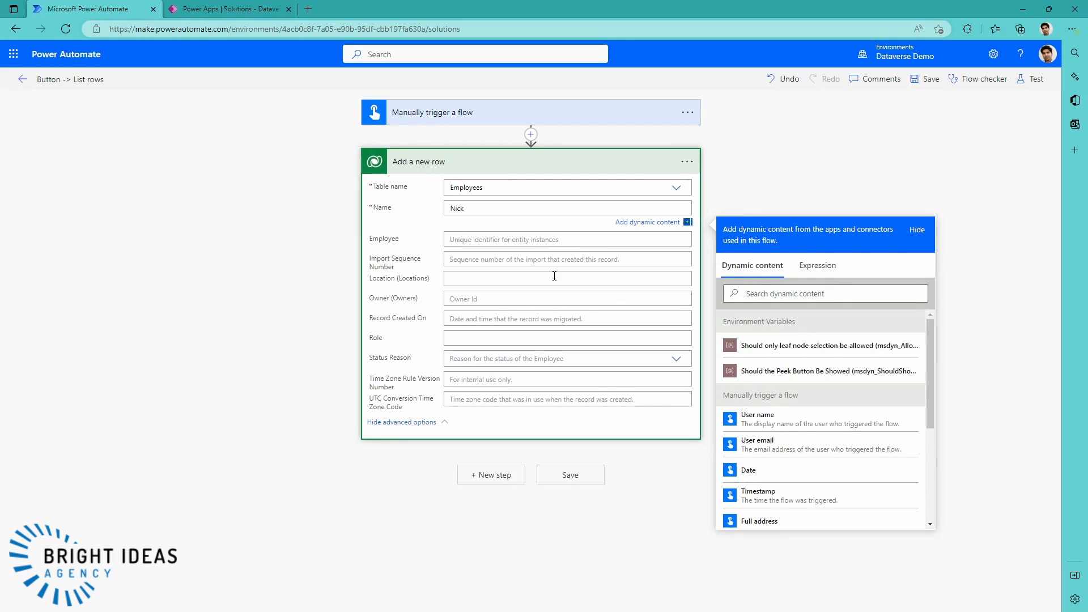
{"action": "mouse_move", "coordinate": [464, 286]}
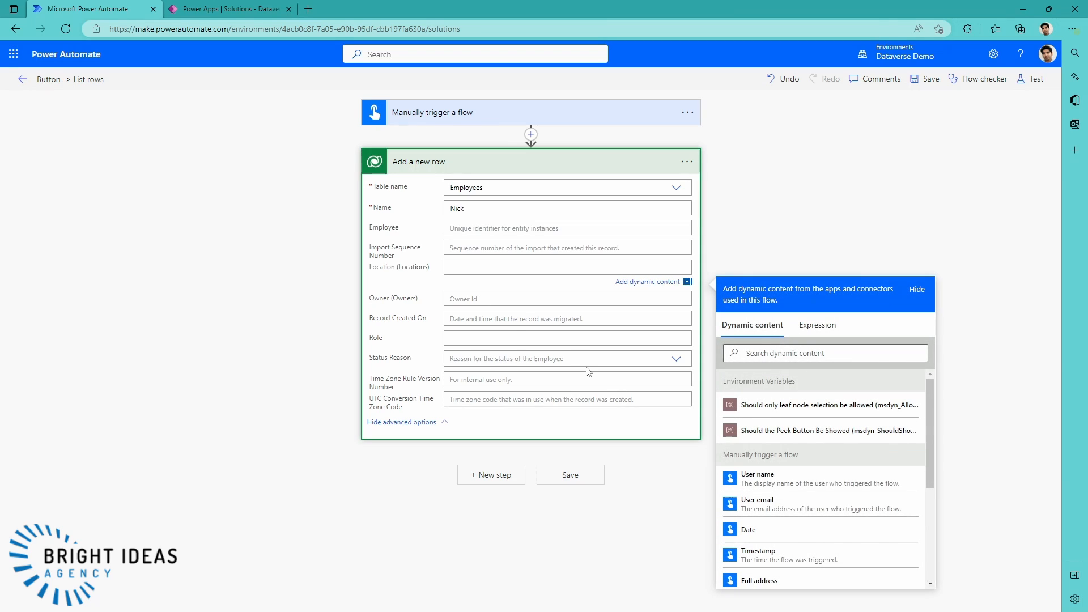
{"action": "left_click", "coordinate": [567, 267]}
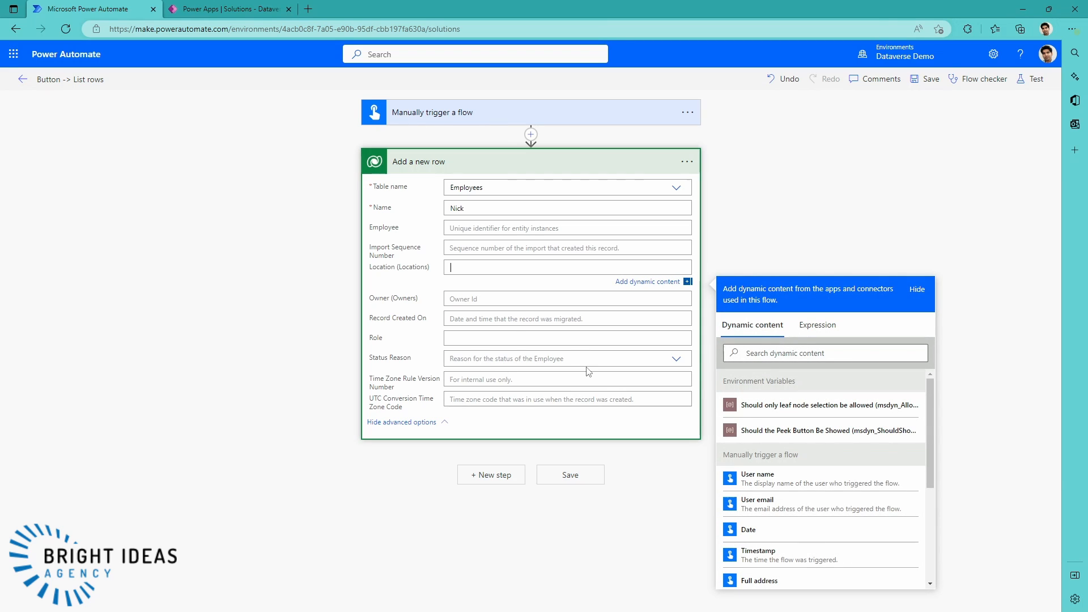
{"action": "type", "text": "Headquarte"}
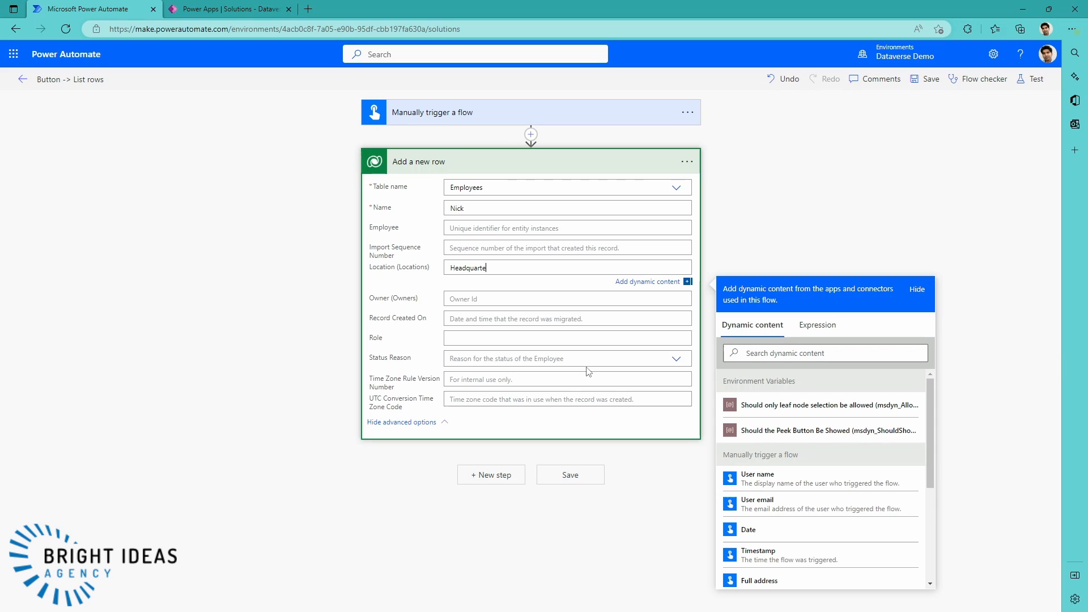
{"action": "left_click", "coordinate": [229, 9]}
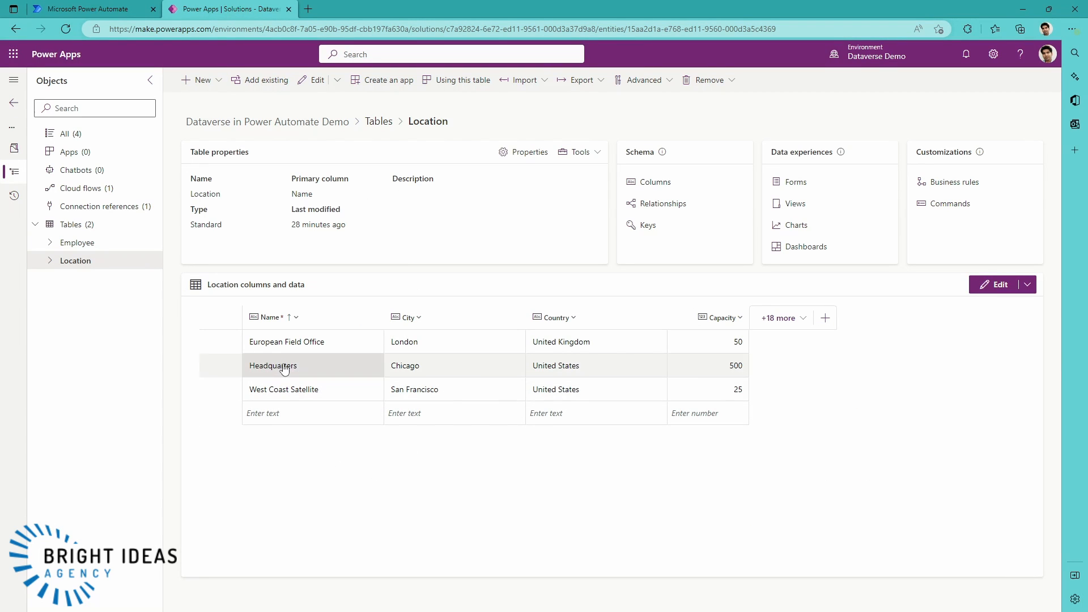
{"action": "left_click", "coordinate": [79, 9]}
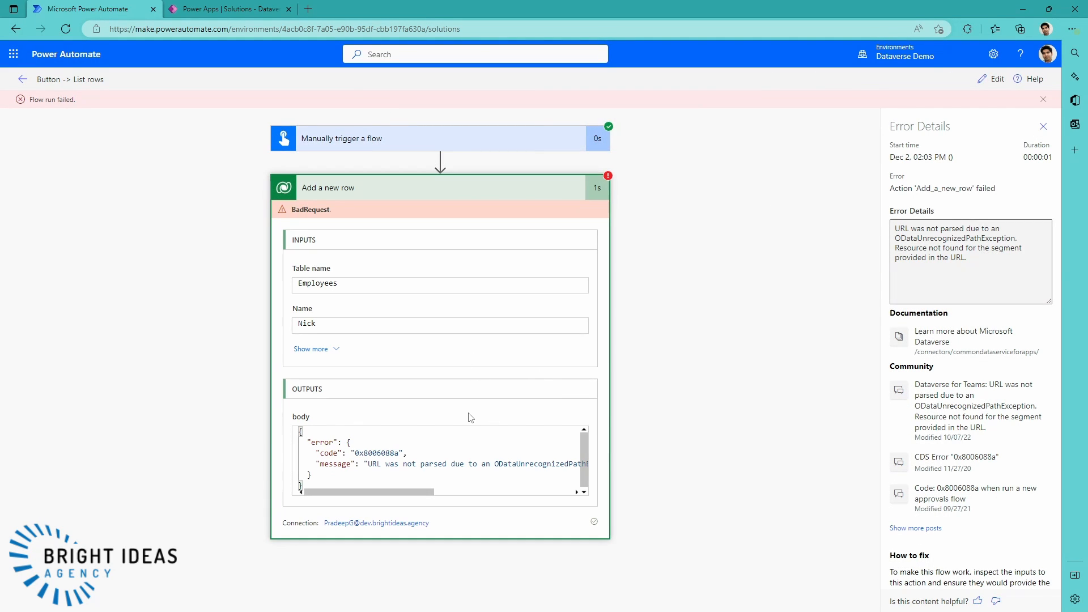
{"action": "mouse_move", "coordinate": [362, 391]}
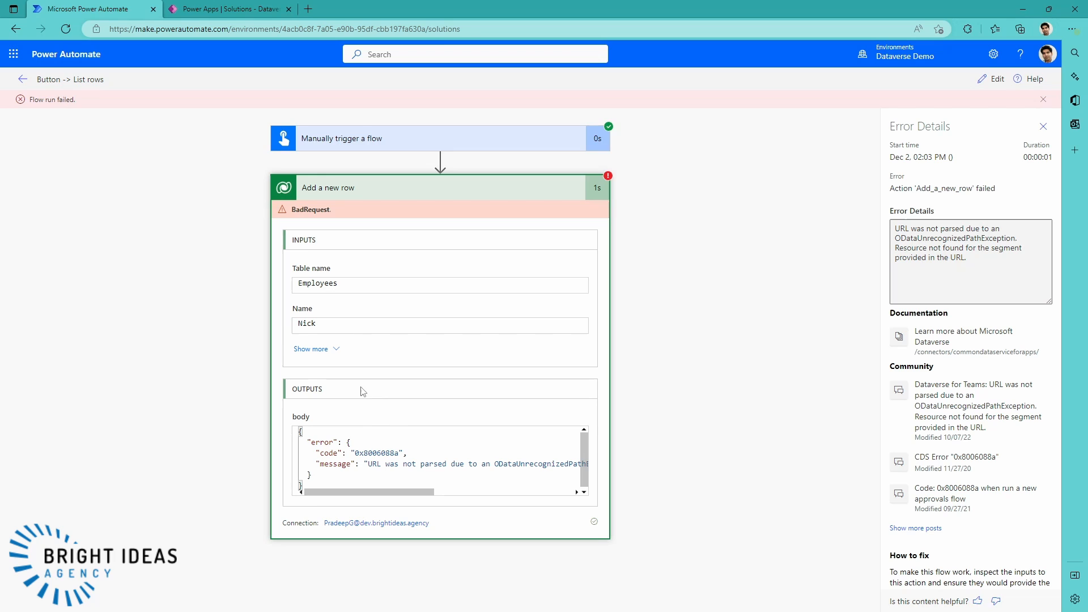
Step: Expand the failed action's inputs showing Location 'Headquarters', then return to editing the flow
{"action": "left_click", "coordinate": [310, 349]}
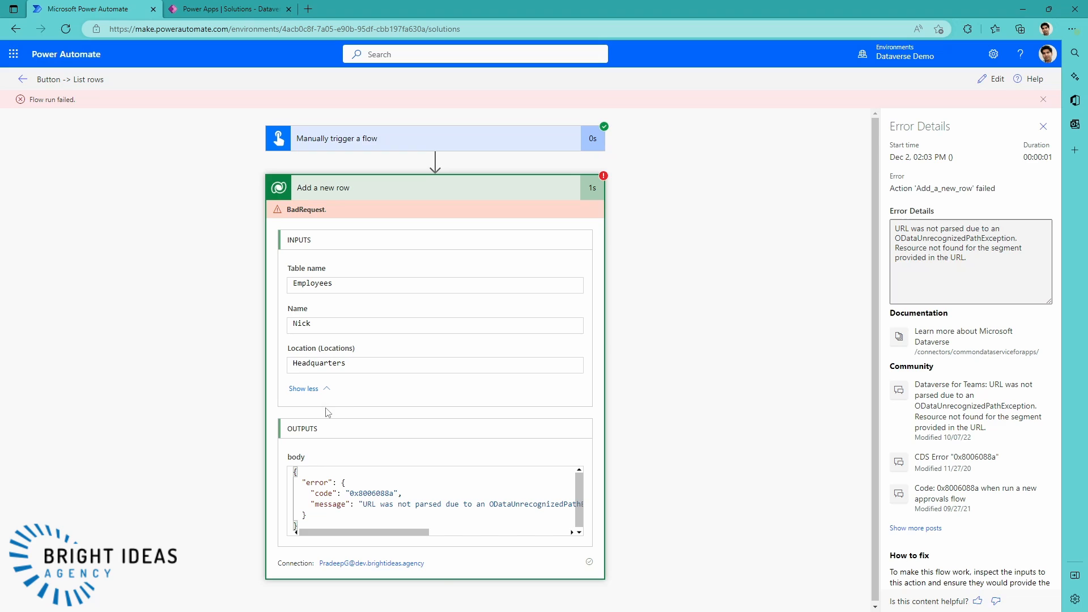
{"action": "mouse_move", "coordinate": [362, 378]}
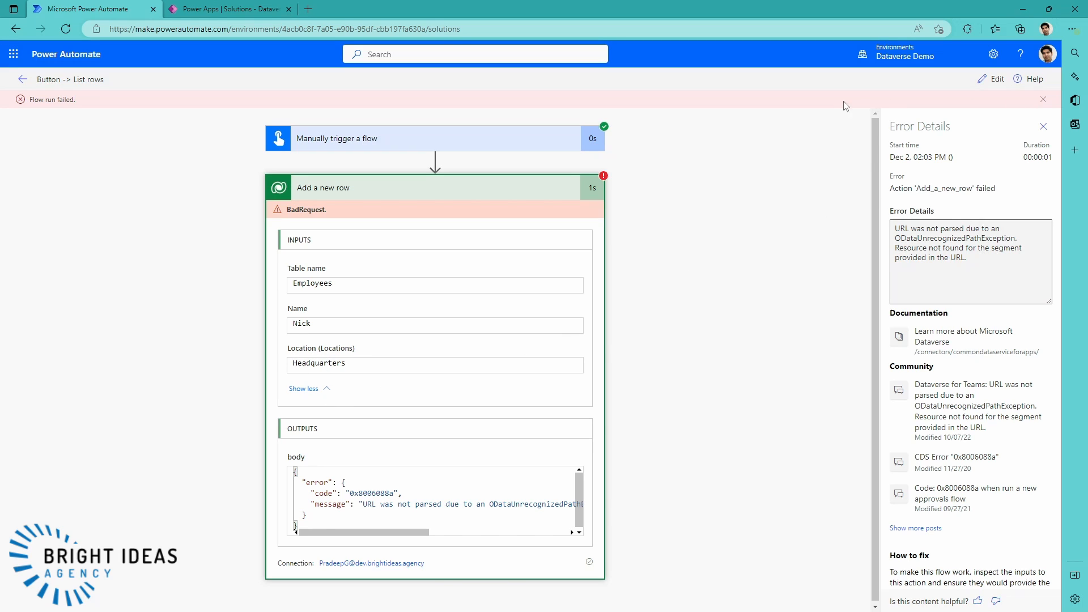
{"action": "mouse_move", "coordinate": [984, 84]}
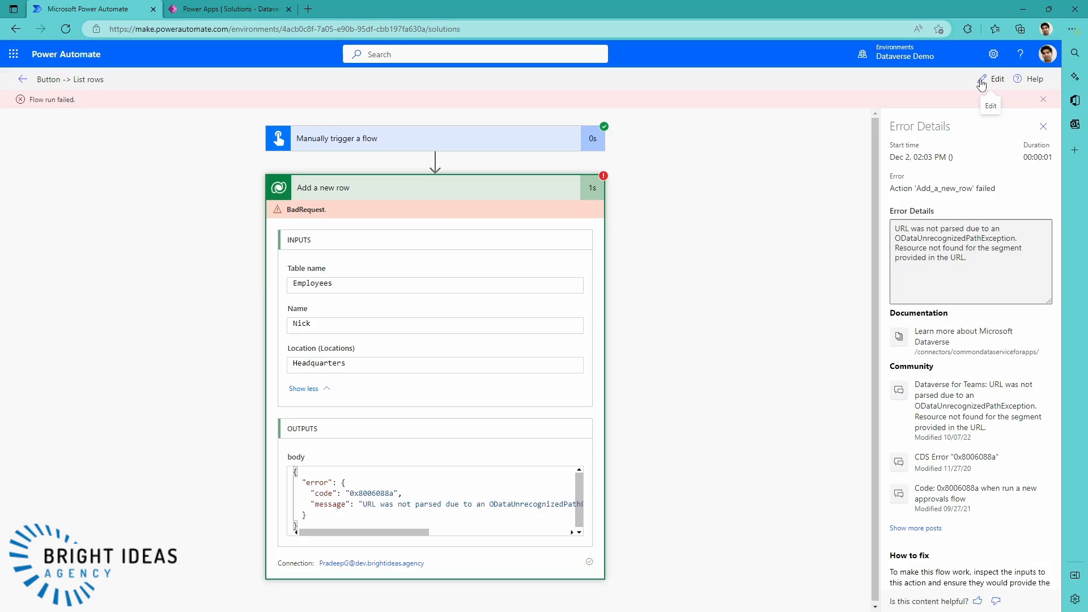
{"action": "left_click", "coordinate": [990, 79]}
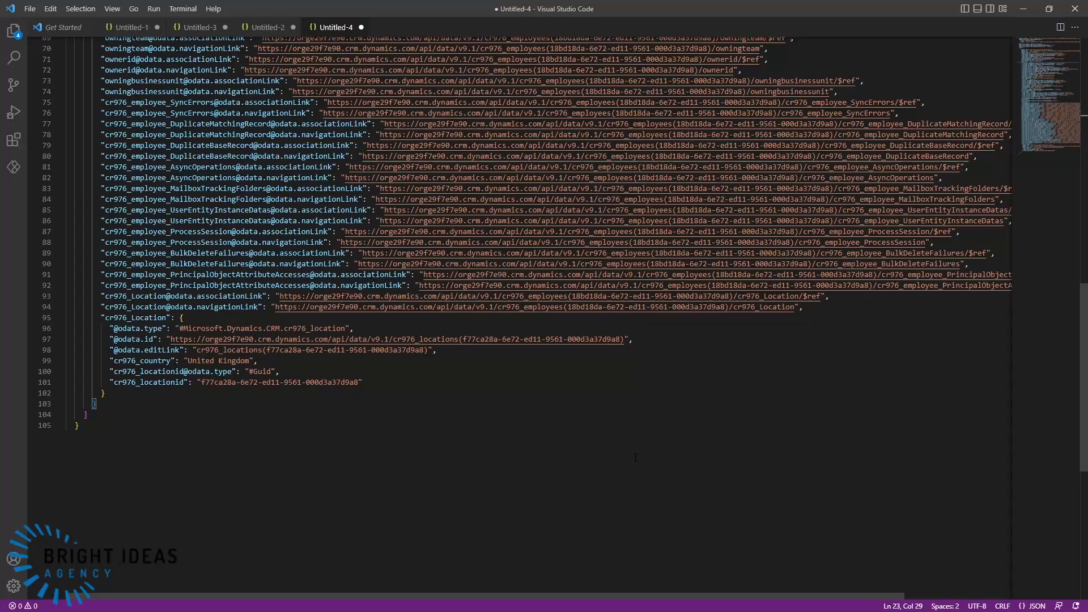
{"action": "mouse_move", "coordinate": [571, 454]}
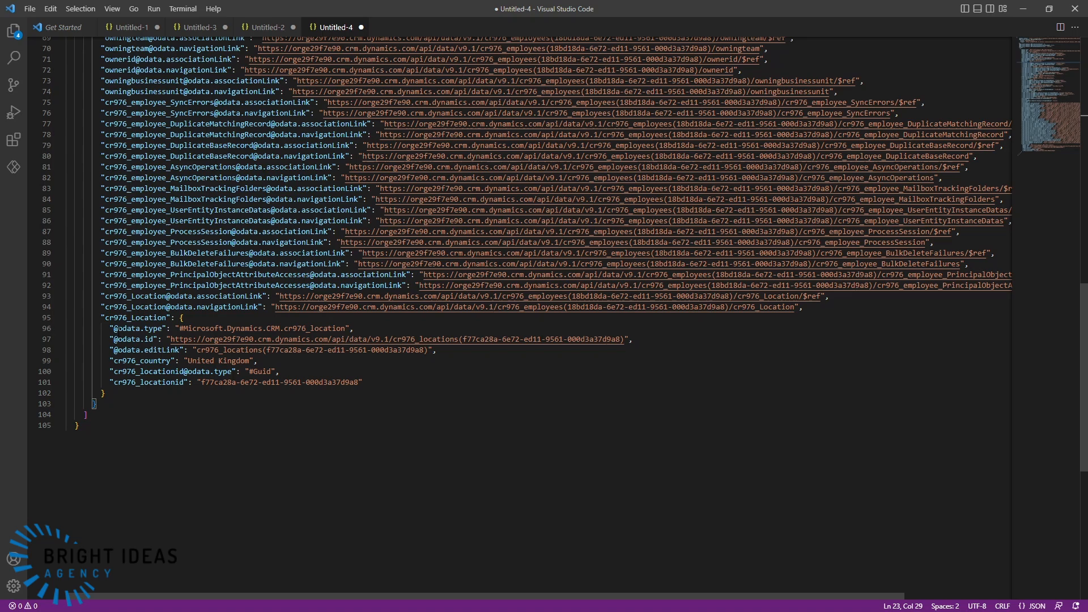
{"action": "double_click", "coordinate": [204, 349]}
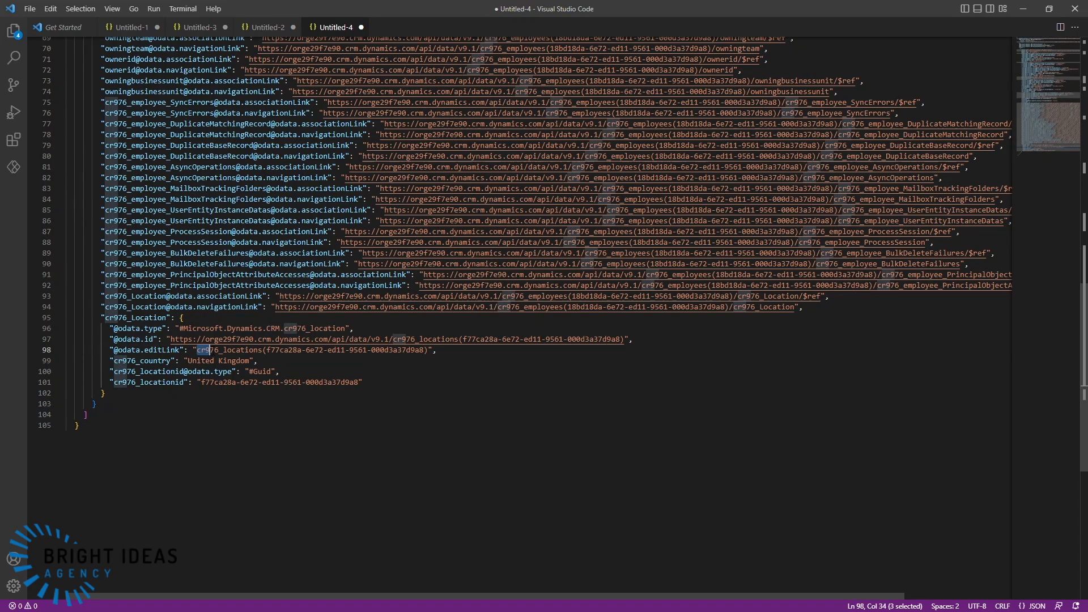
{"action": "left_click_drag", "start_coordinate": [199, 350], "coordinate": [401, 350]}
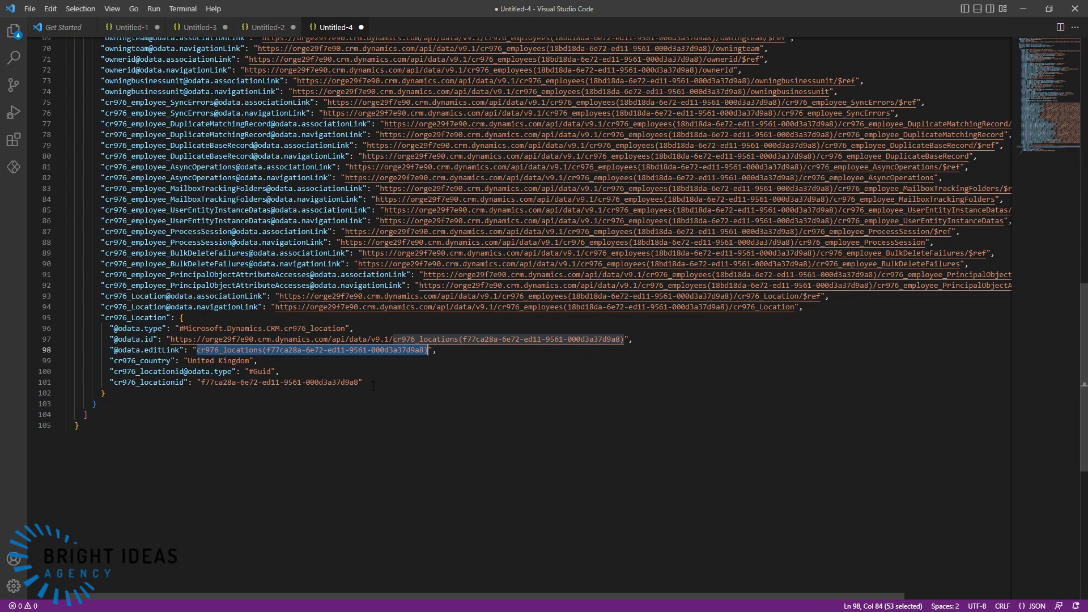
{"action": "right_click", "coordinate": [316, 350]}
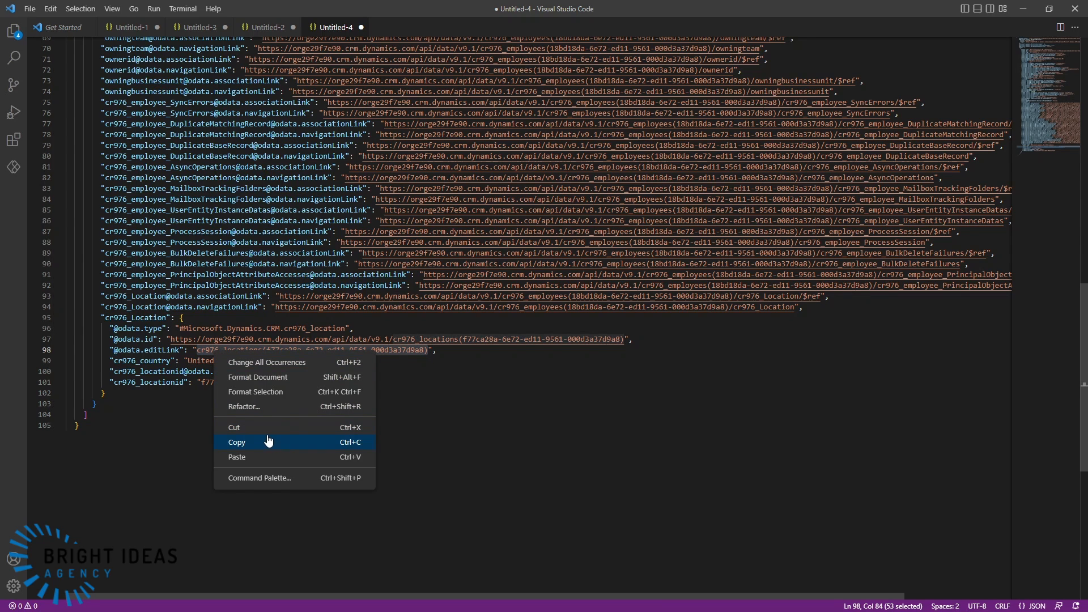
{"action": "left_click", "coordinate": [236, 442]}
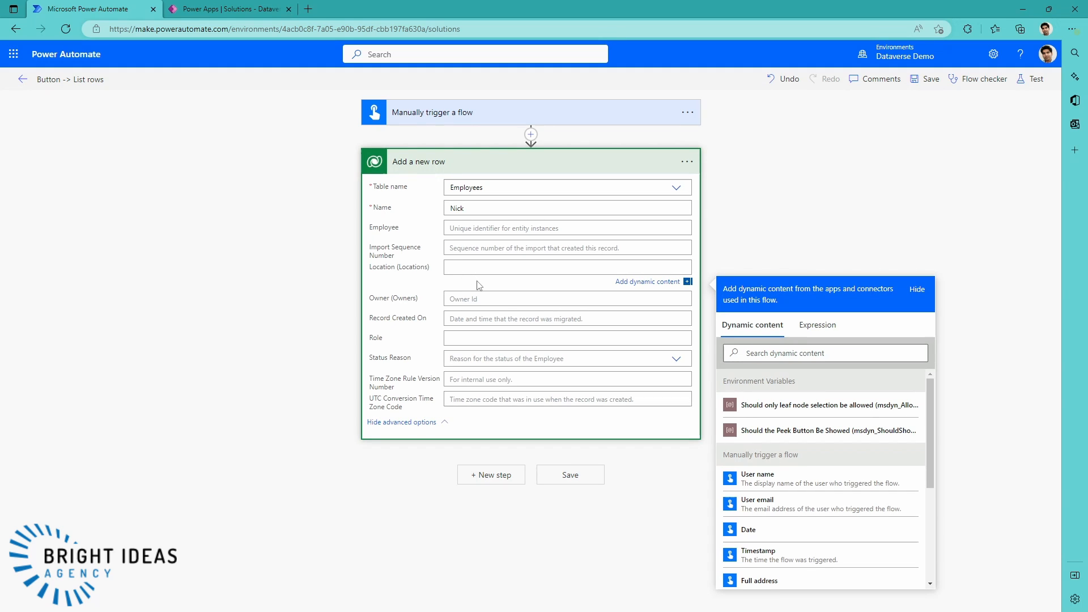
Step: Set Location to /cr976_locations(f77ca28a-6e72-ed11-9561-000d3a37d9a8), save and start a test run
{"action": "type", "text": "/"}
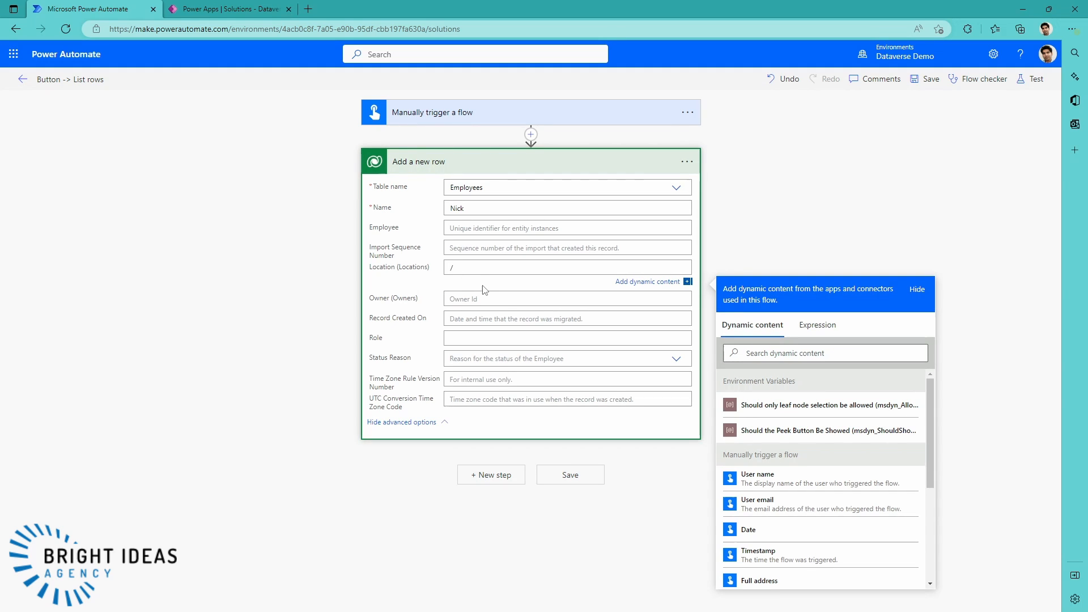
{"action": "type", "text": "cr976_locations(f77ca28a-6e72-ed11-9561-000d3a37d9a8)"}
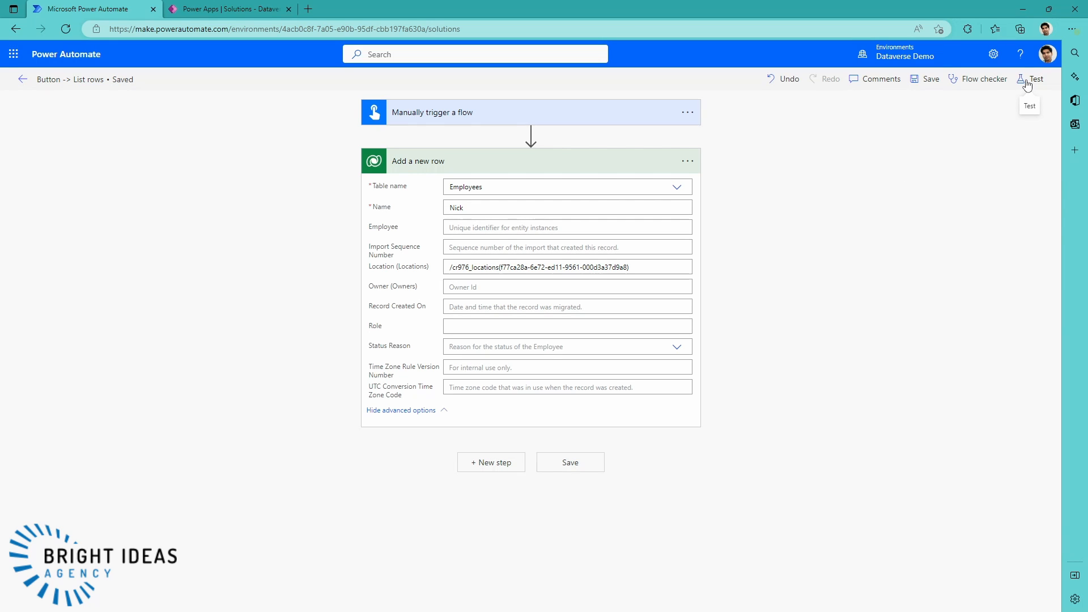
{"action": "left_click", "coordinate": [1036, 79]}
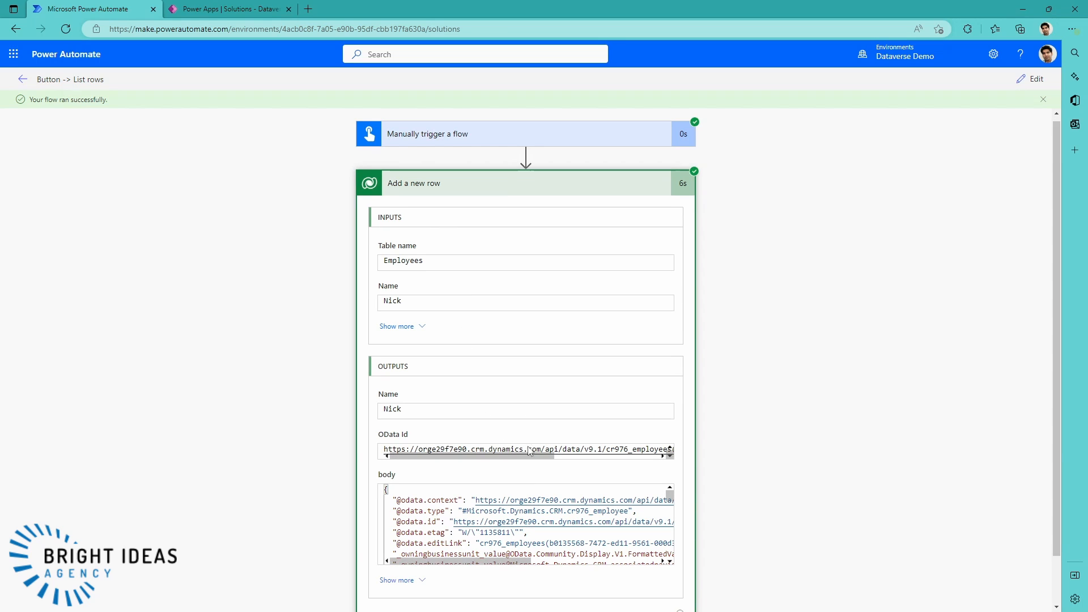
Step: Scroll through Add a new row's outputs confirming Name Nick and the returned record body
{"action": "scroll", "scroll_direction": "down", "scroll_amount": 3}
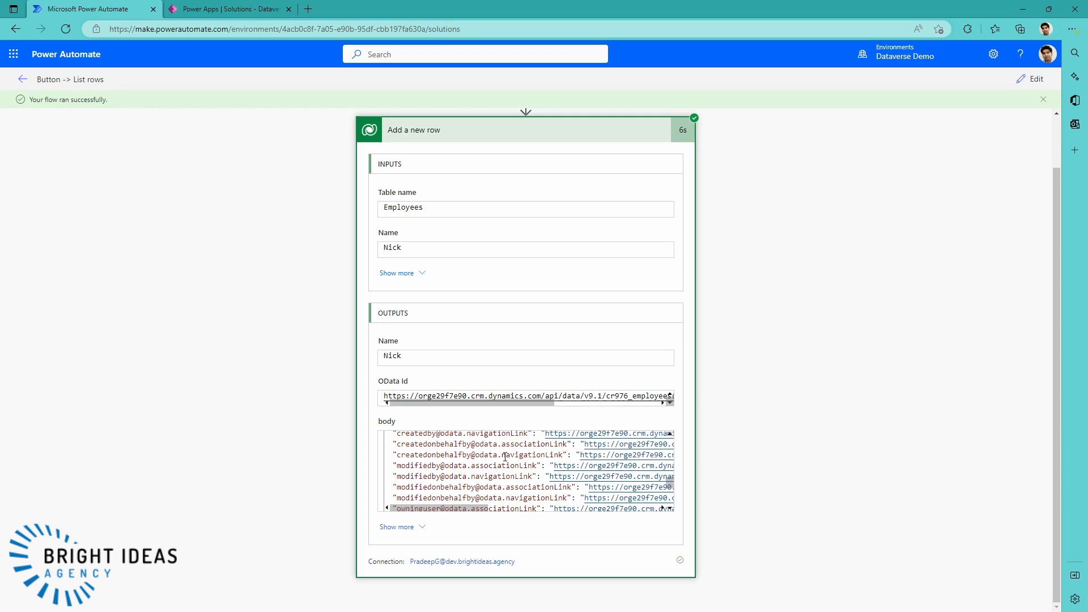
{"action": "scroll", "scroll_direction": "down", "scroll_amount": 3}
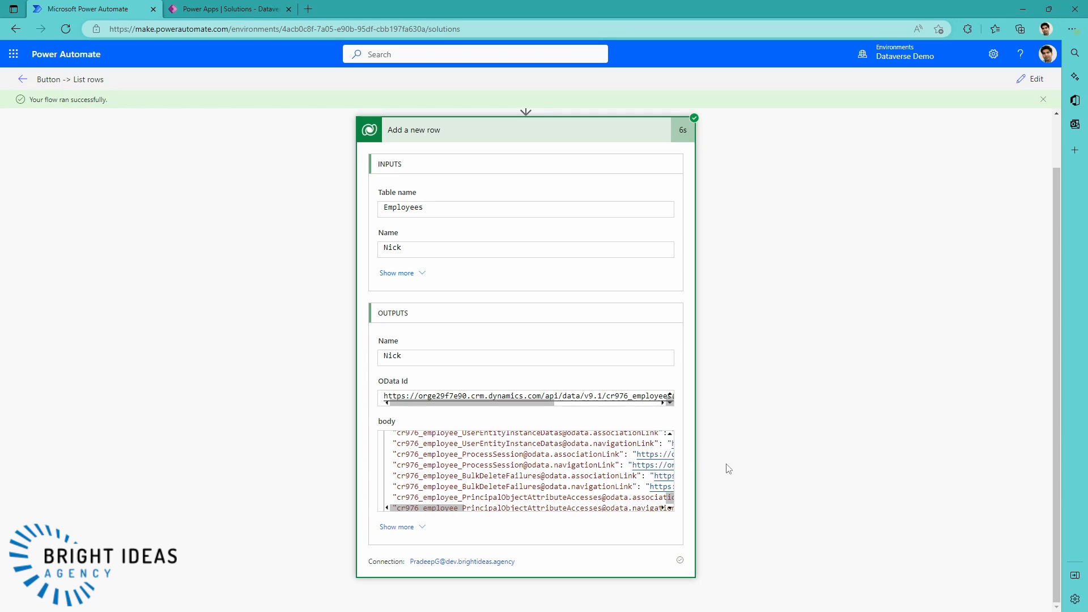